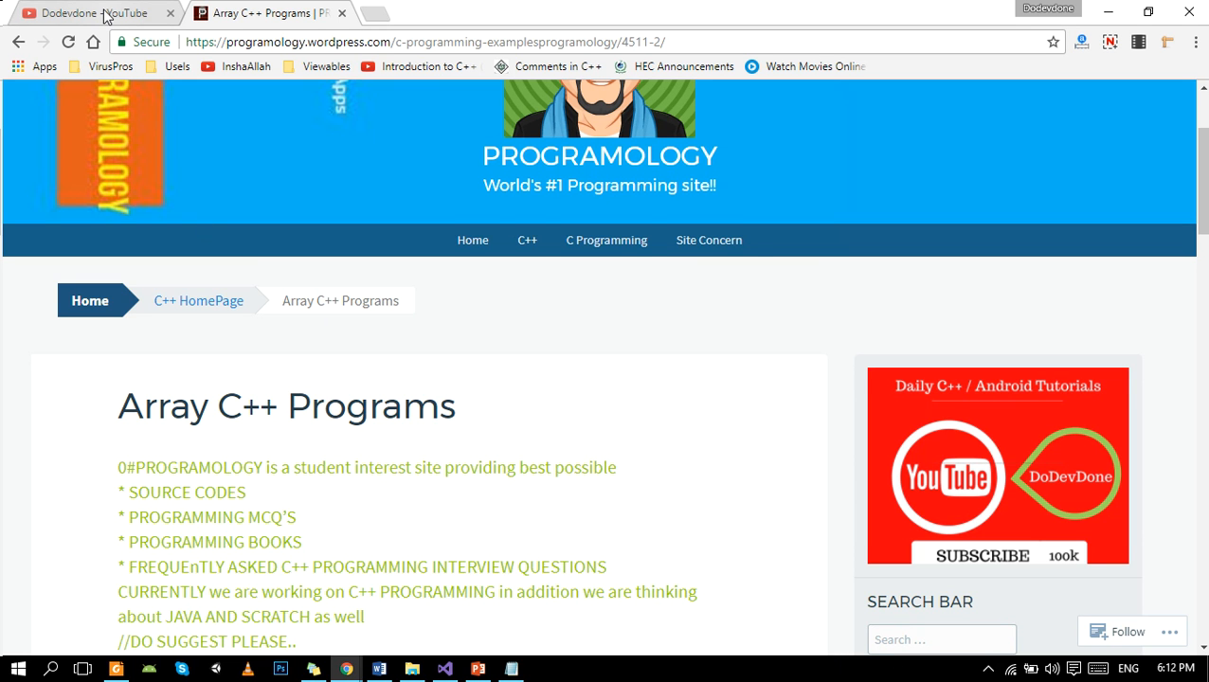
{"action": "mouse_move", "coordinate": [484, 319]}
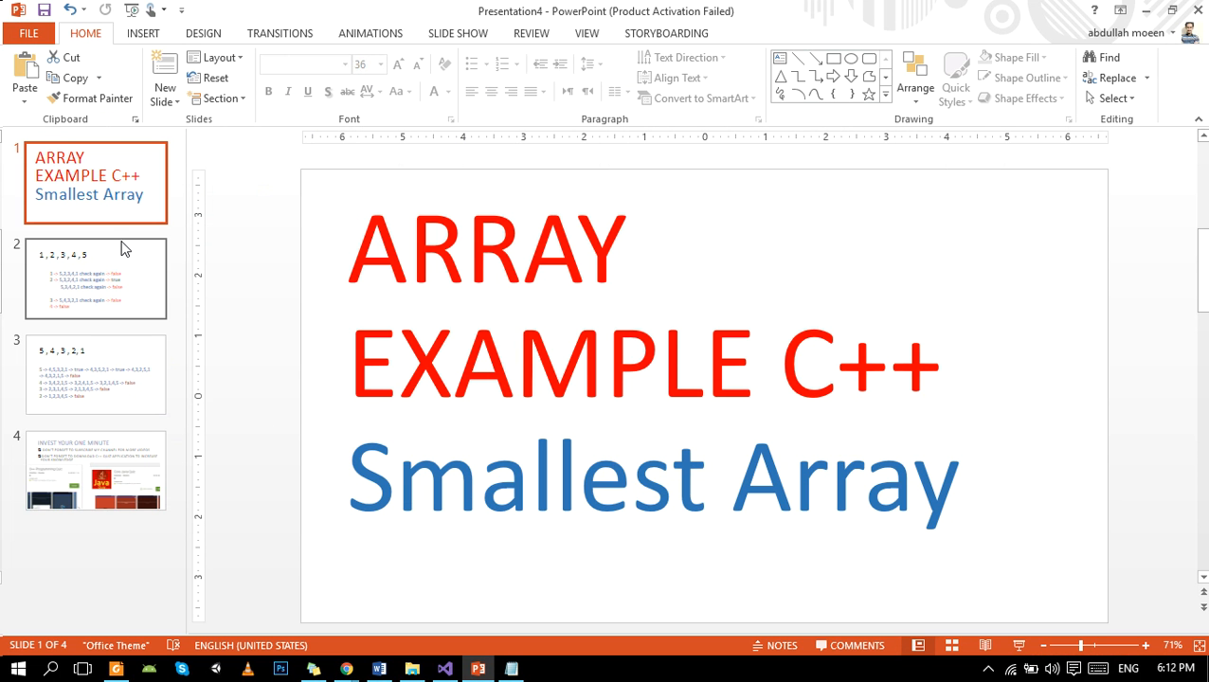
{"action": "mouse_move", "coordinate": [136, 270]}
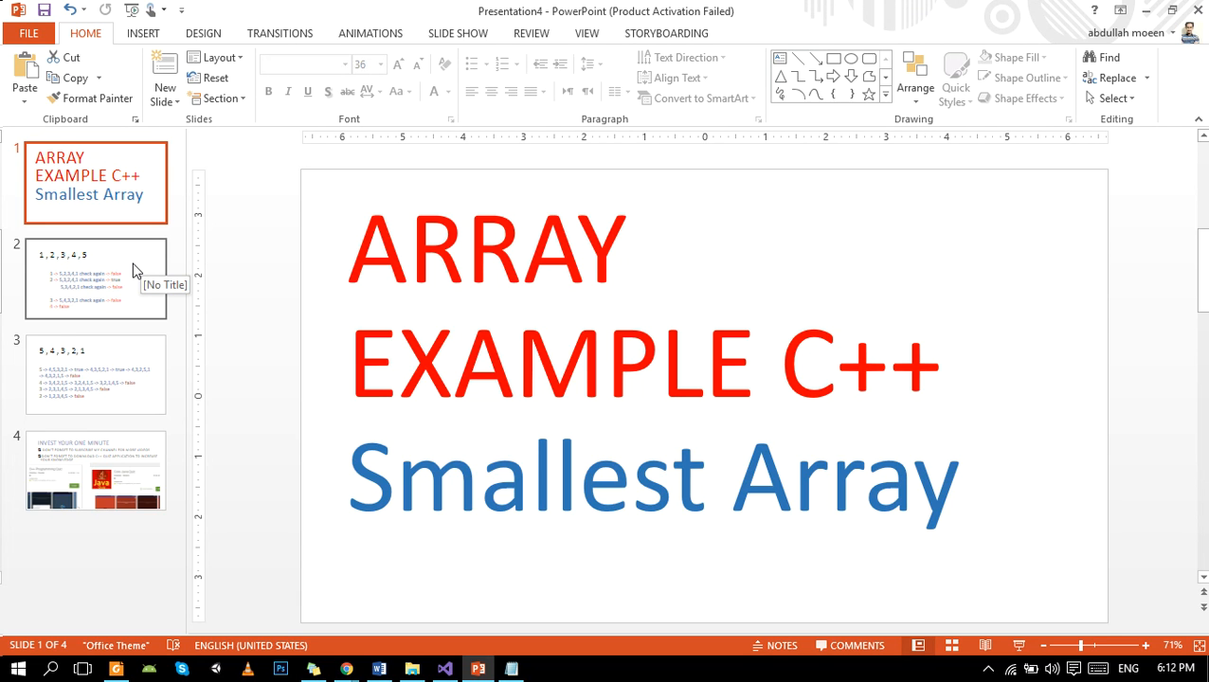
Review the 1,2,3,4,5 sort trace slide, return to the title slide, then go to Visual Studio.
{"action": "left_click", "coordinate": [95, 278]}
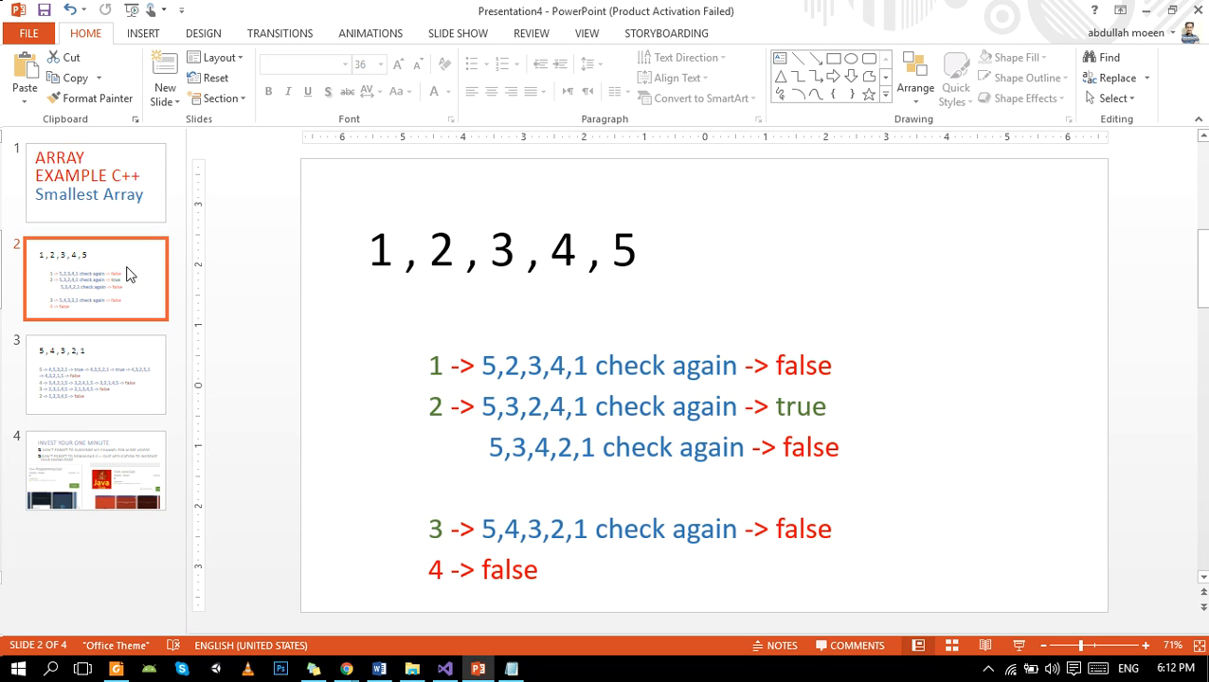
{"action": "left_click", "coordinate": [95, 183]}
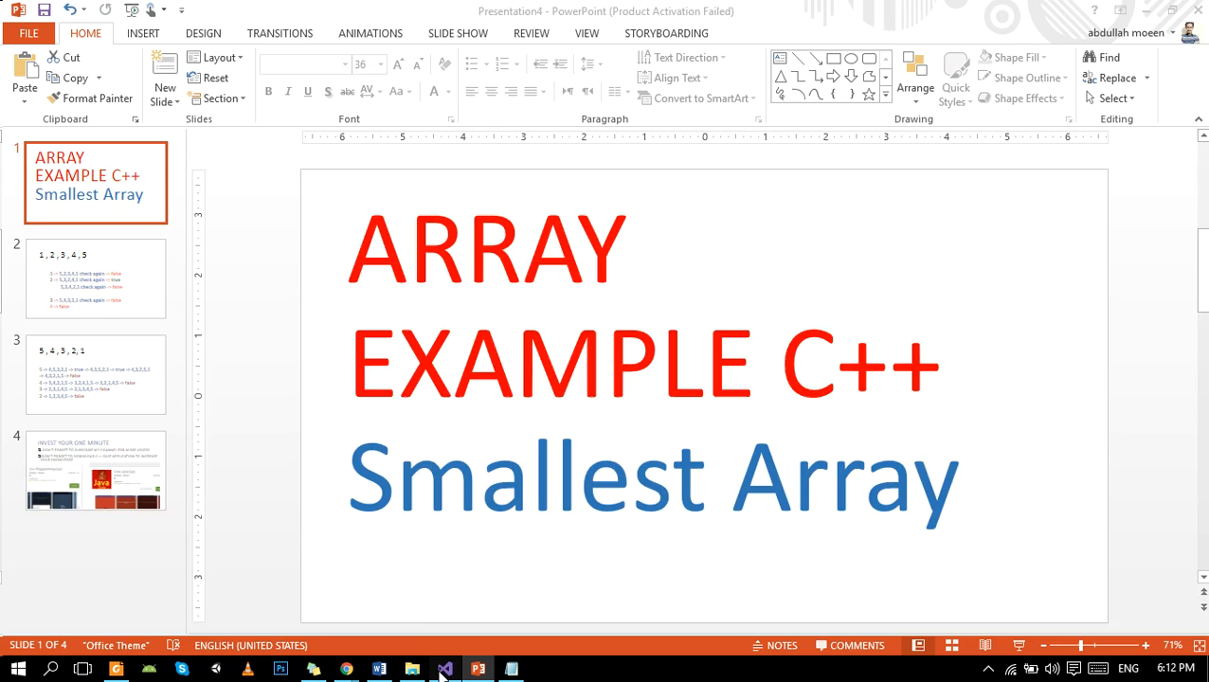
{"action": "left_click", "coordinate": [444, 670]}
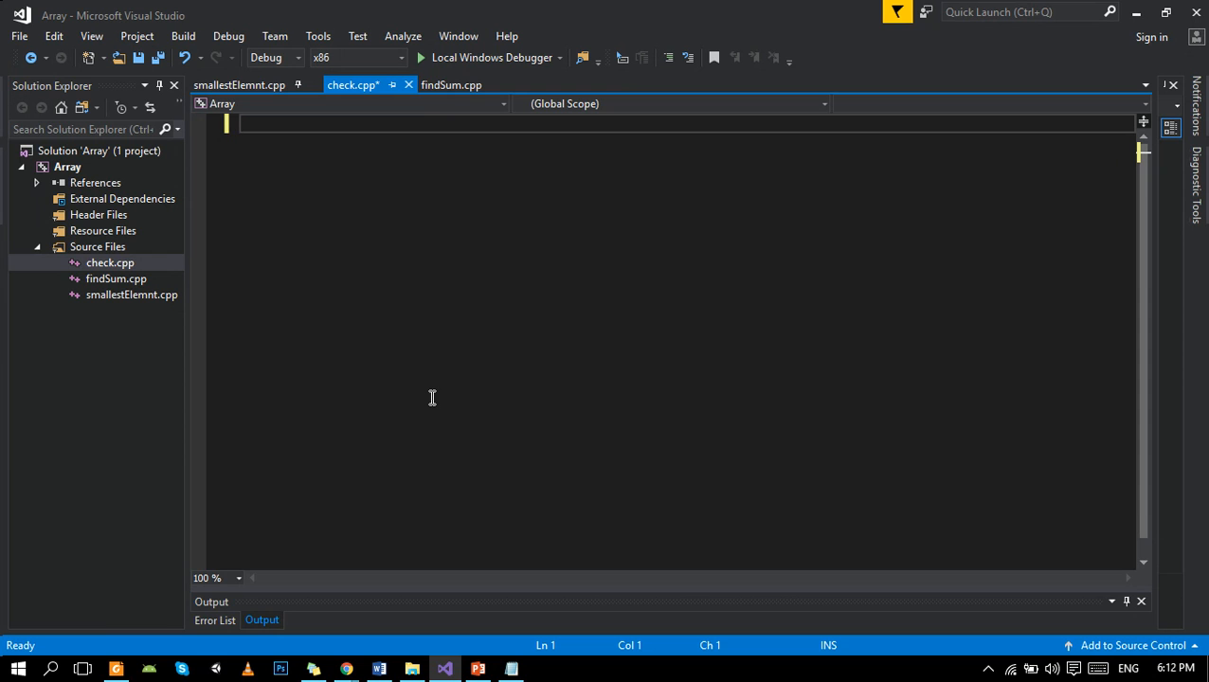
Write #include <iostream>, using namespace std; and an empty int main() in check.cpp.
{"action": "type", "text": "#include <ios>"}
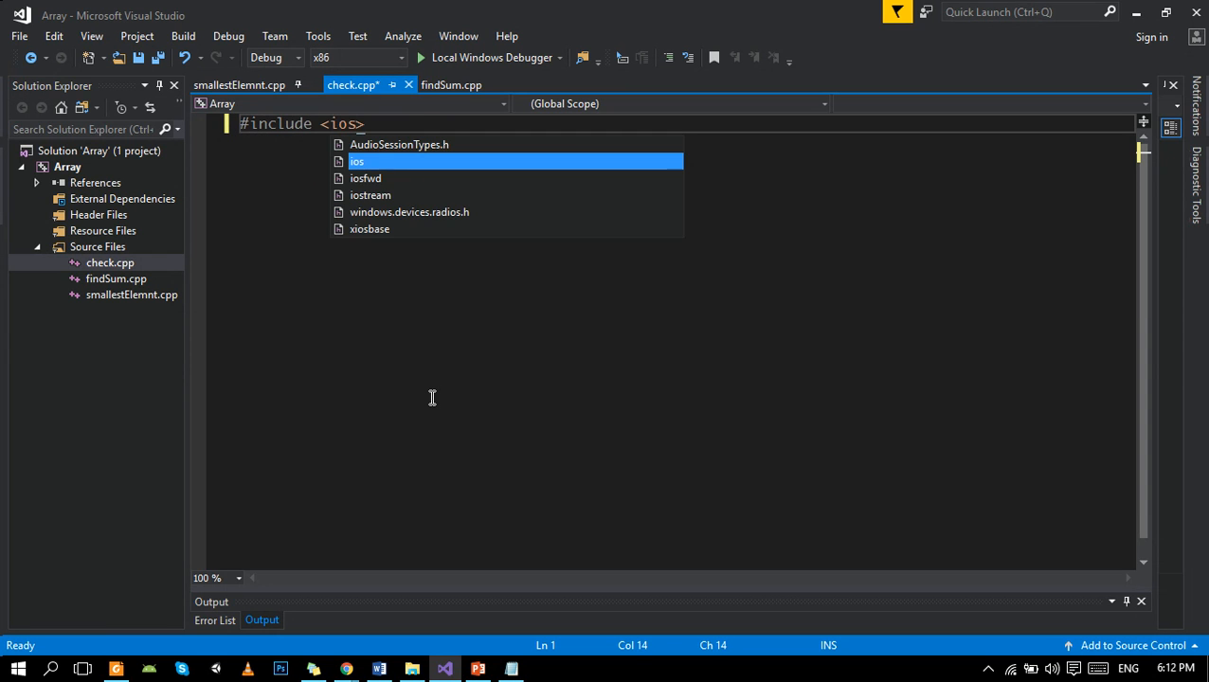
{"action": "mouse_move", "coordinate": [357, 161]}
{"action": "type", "text": "tream"}
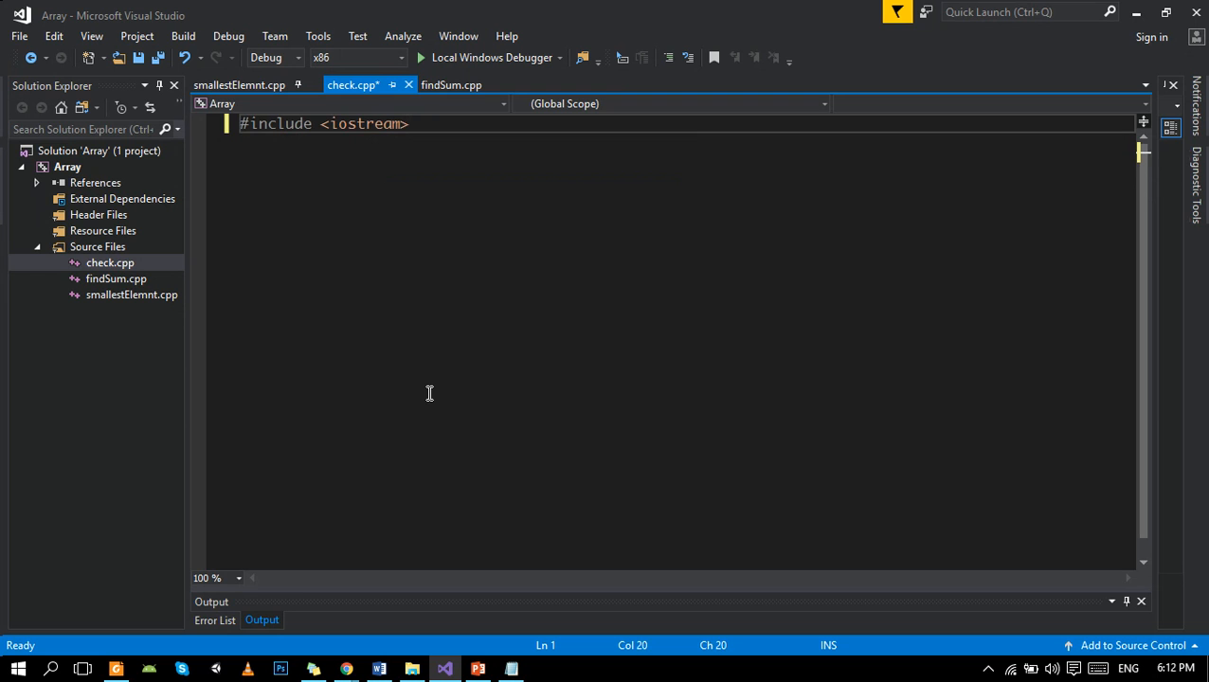
{"action": "type", "text": "using na"}
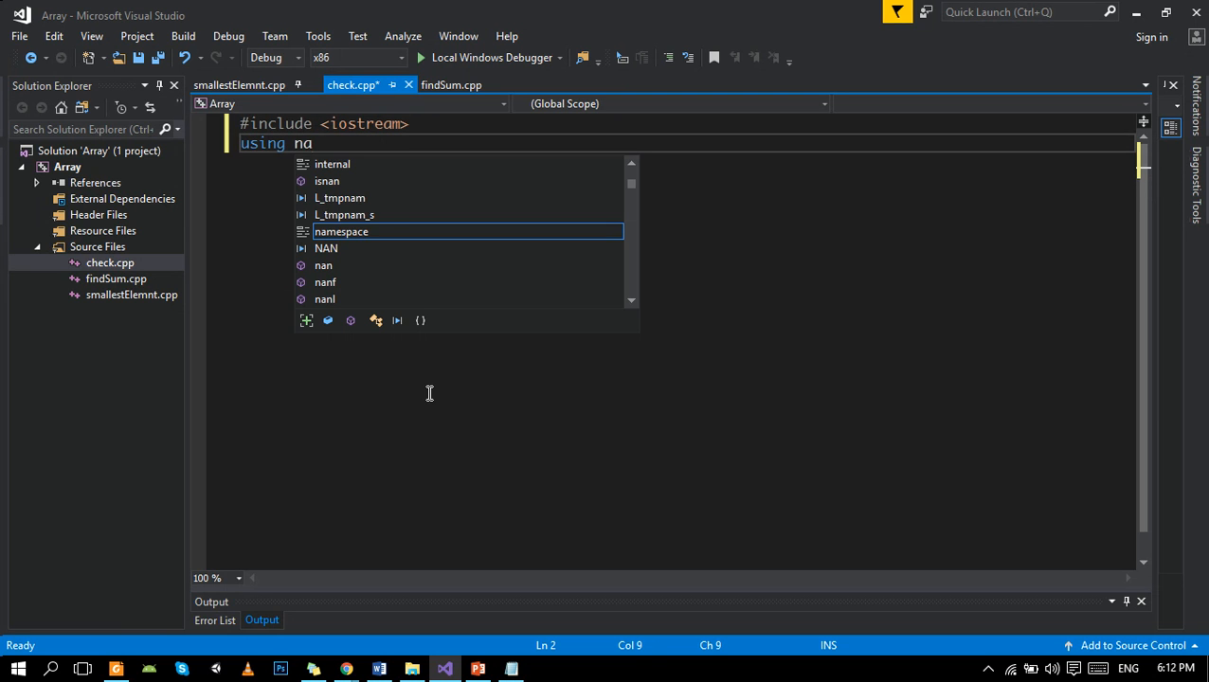
{"action": "type", "text": "mespace std;"}
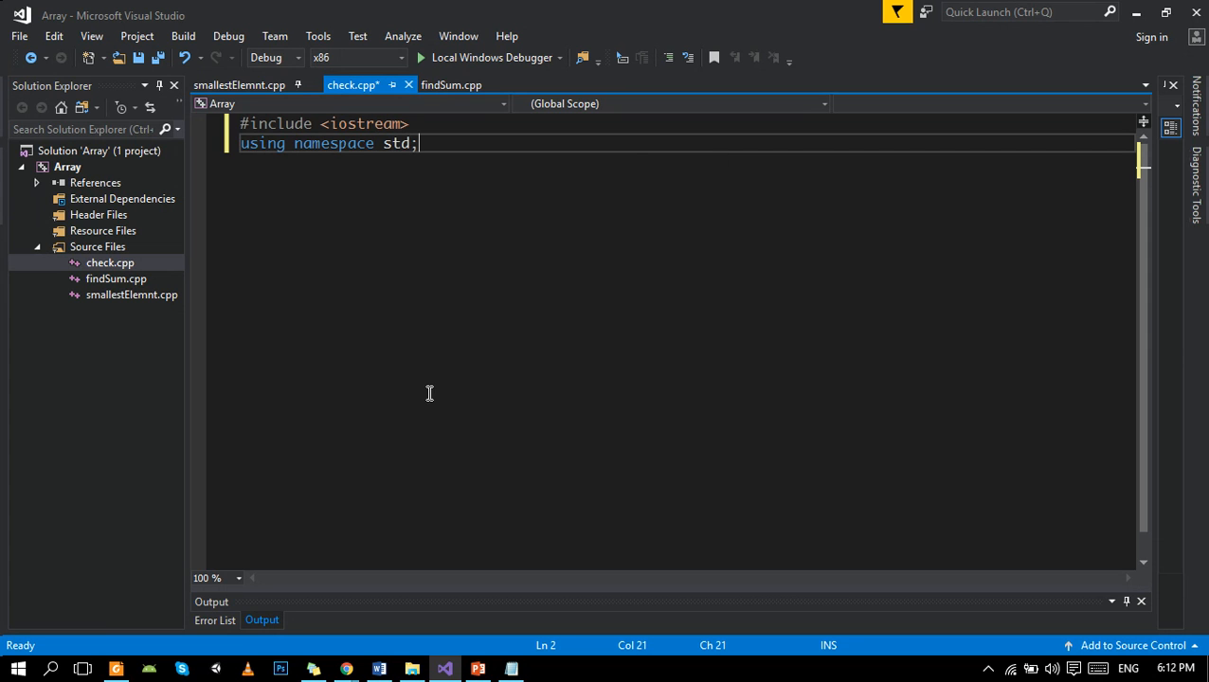
{"action": "mouse_move", "coordinate": [459, 291]}
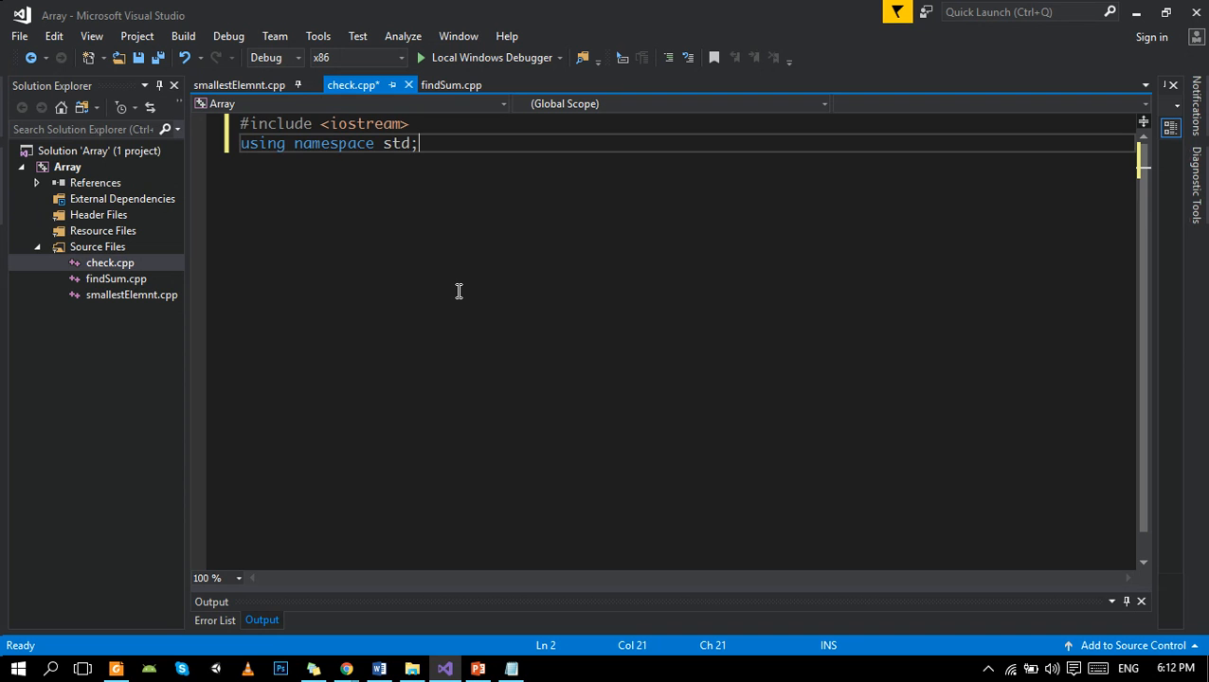
{"action": "type", "text": "int main("}
{"action": "type", "text": "{"}
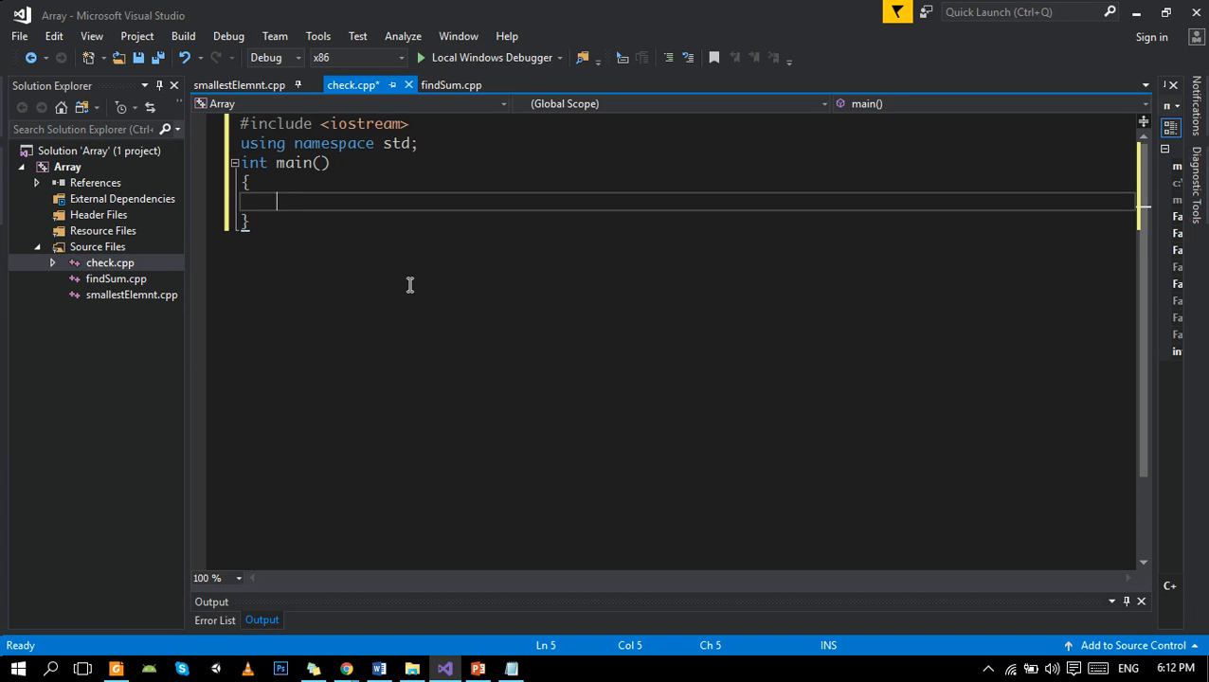
Add system("pause"); and a for loop with int i from 0 to below 3, starting cin>> inside.
{"action": "type", "text": "system(\"\");"}
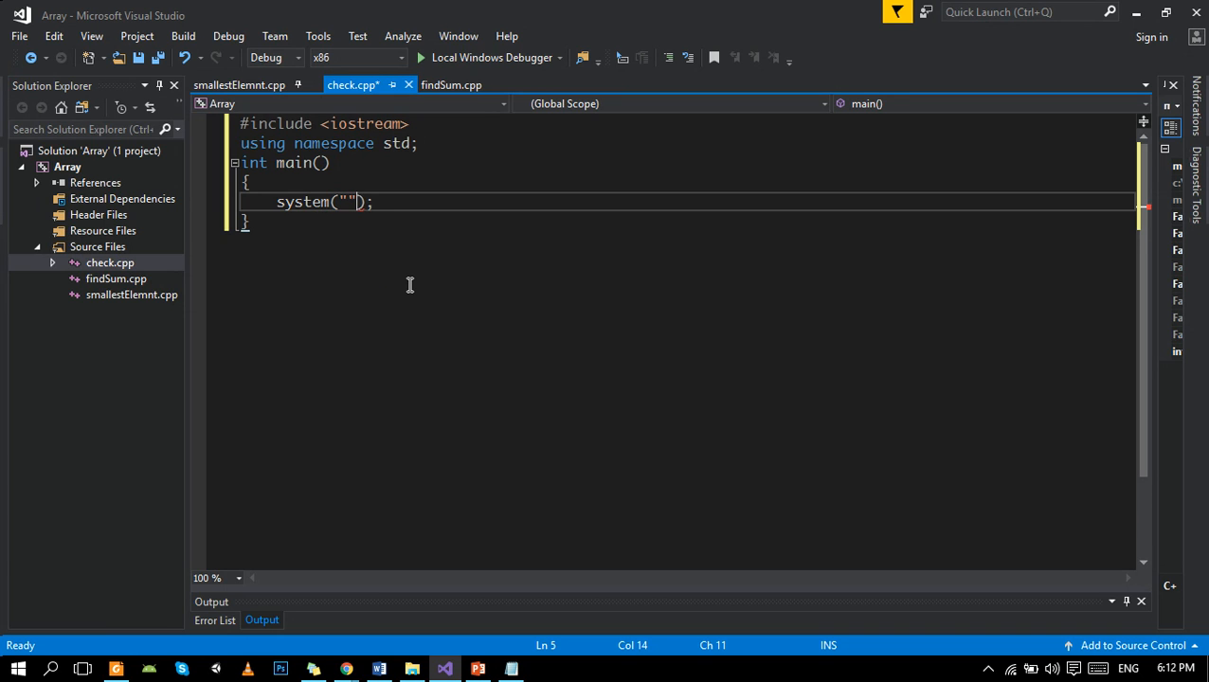
{"action": "type", "text": "pause"}
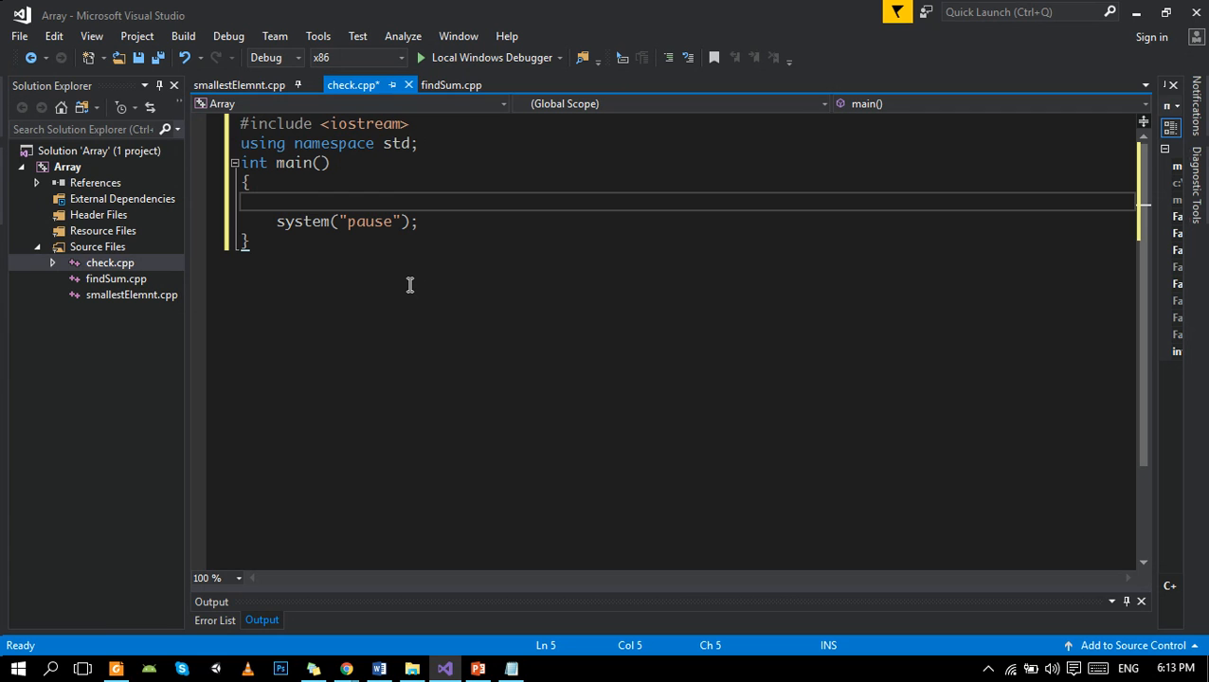
{"action": "type", "text": "f"}
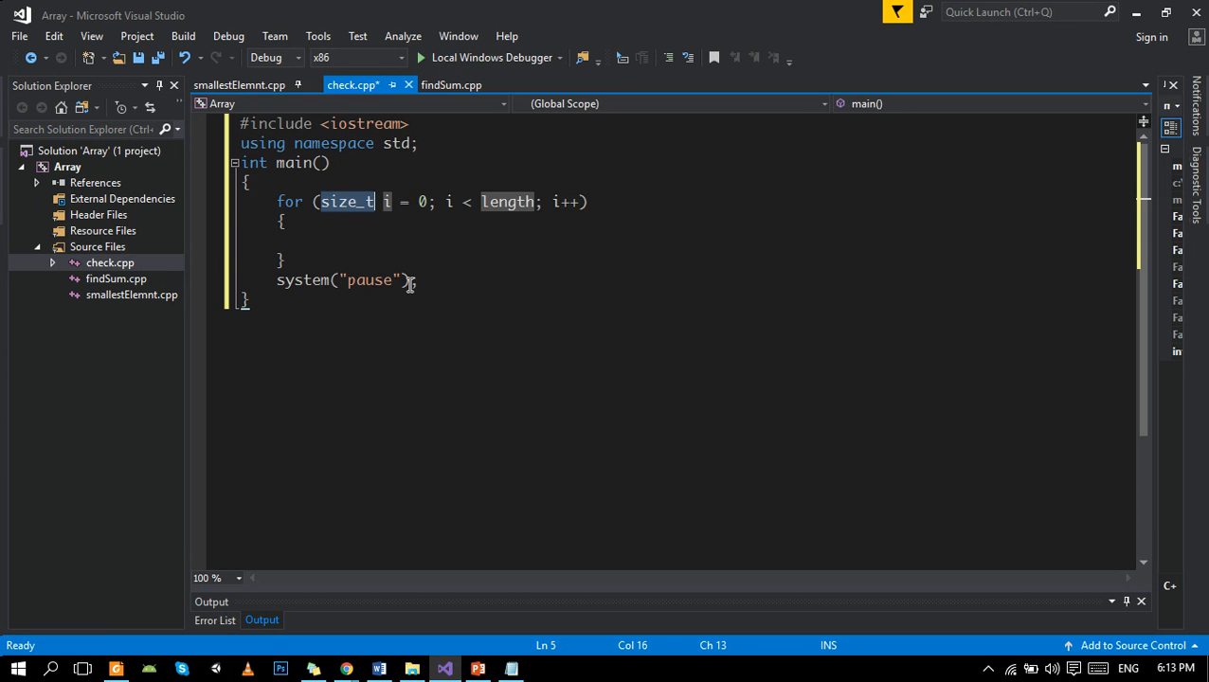
{"action": "type", "text": "int"}
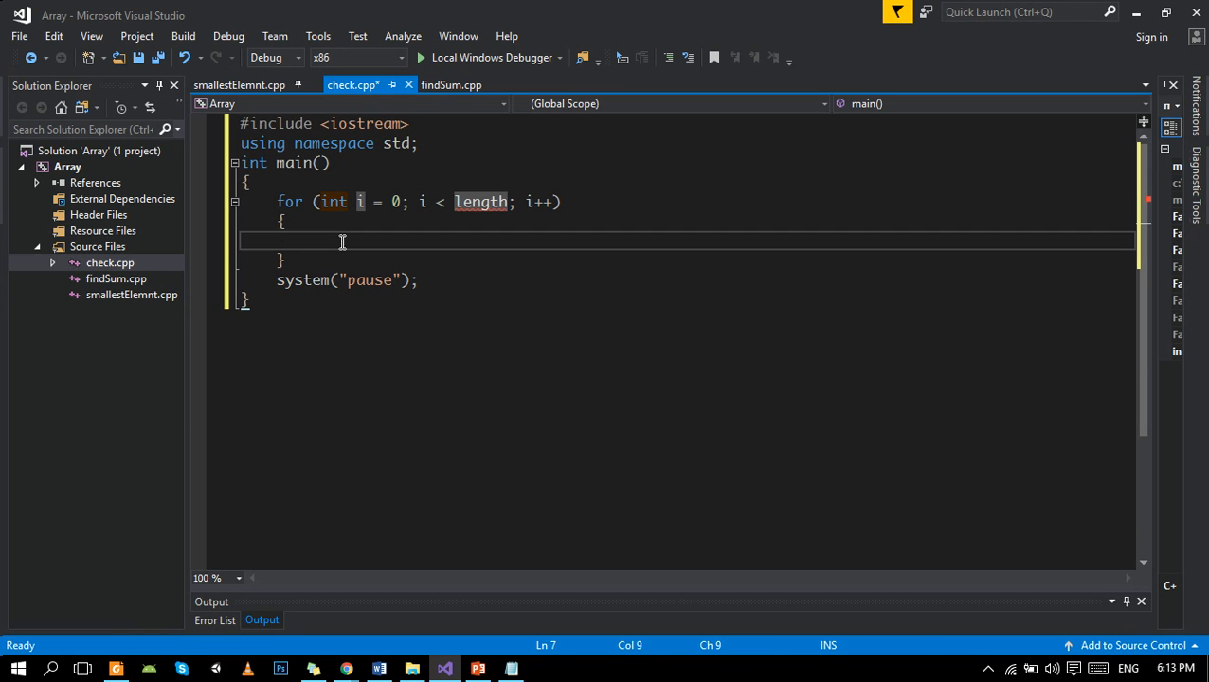
{"action": "mouse_move", "coordinate": [328, 246]}
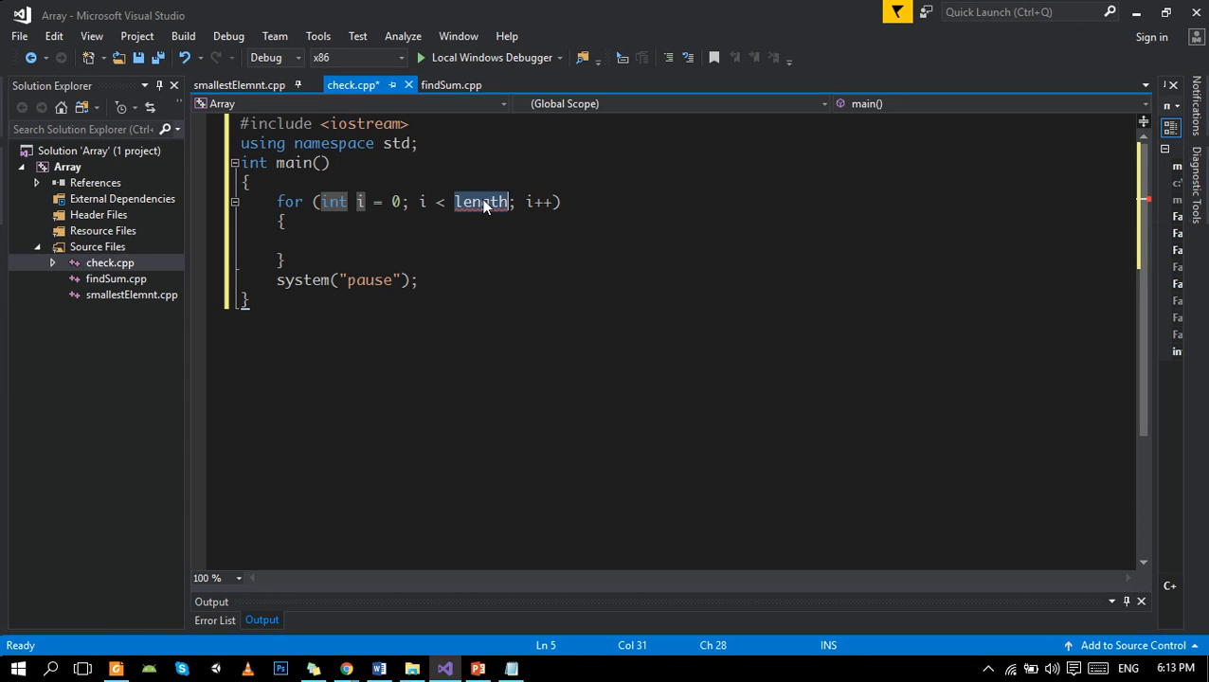
{"action": "type", "text": "3"}
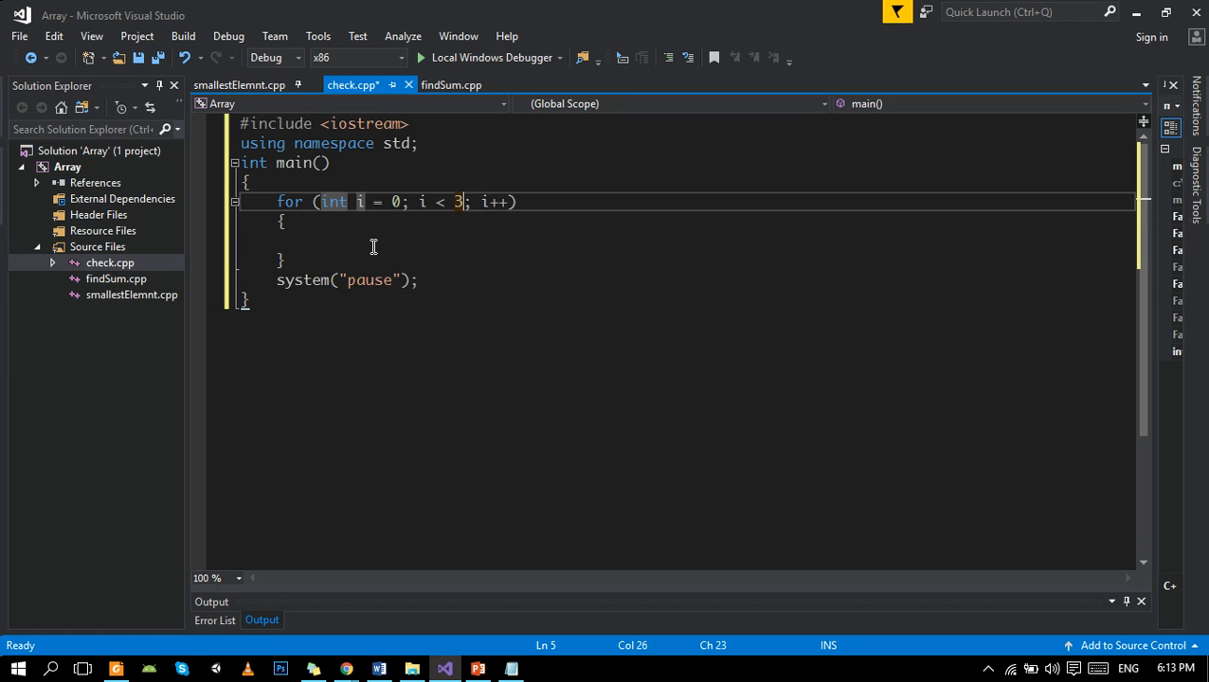
{"action": "type", "text": "cin>>"}
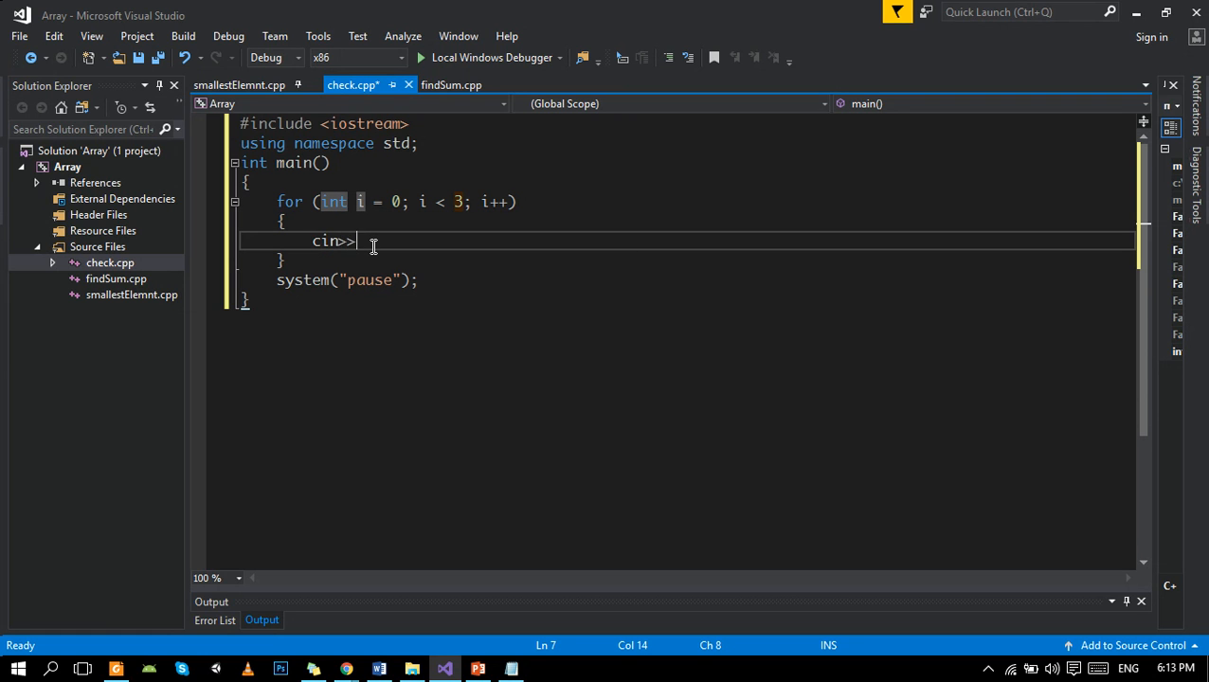
{"action": "left_click", "coordinate": [249, 182]}
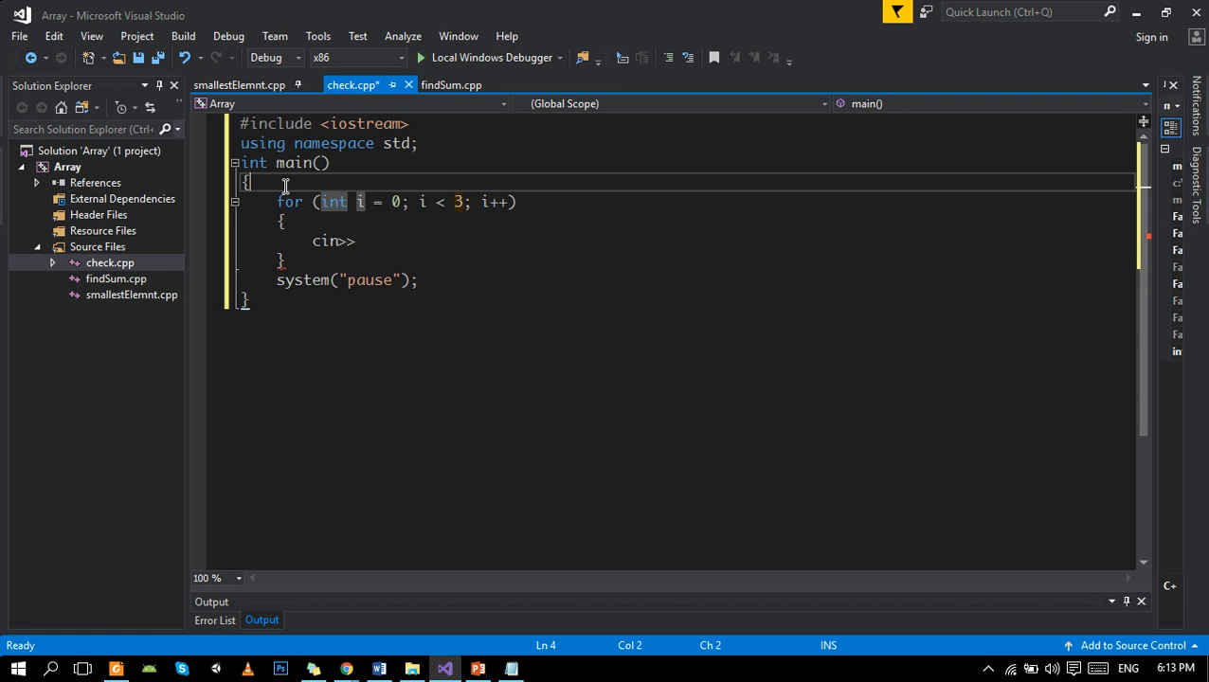
Declare int num[100]; and complete the loop body as cin >> num[i];.
{"action": "type", "text": "int n"}
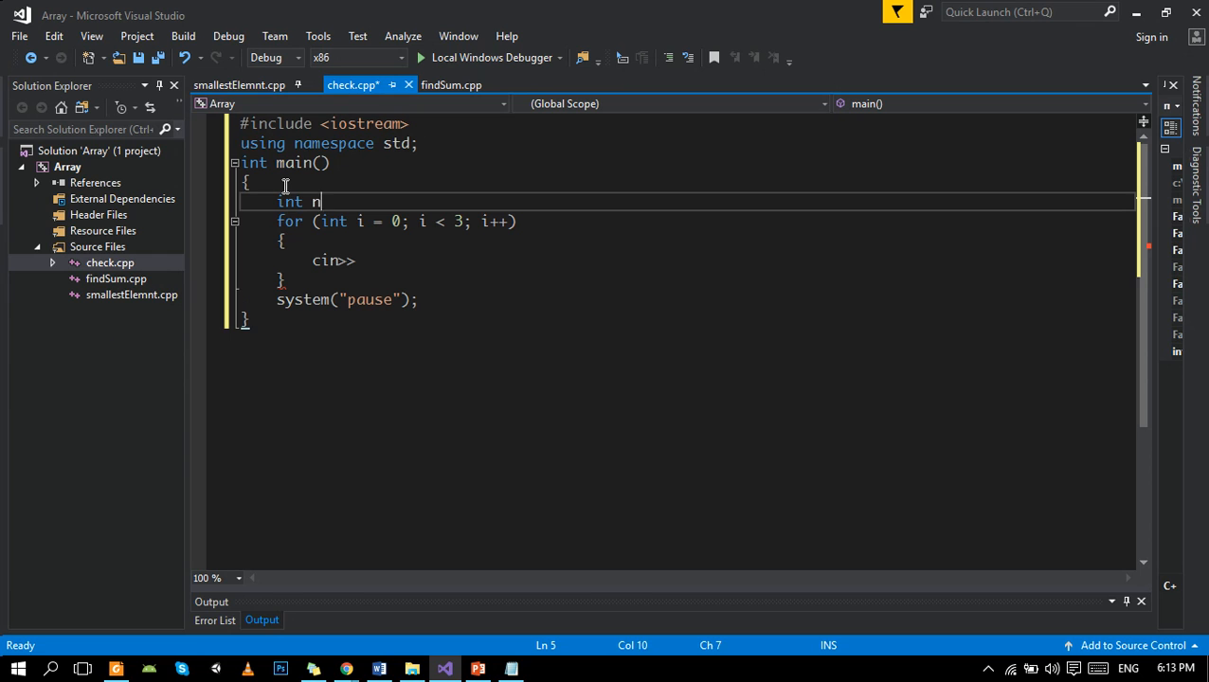
{"action": "type", "text": "um["}
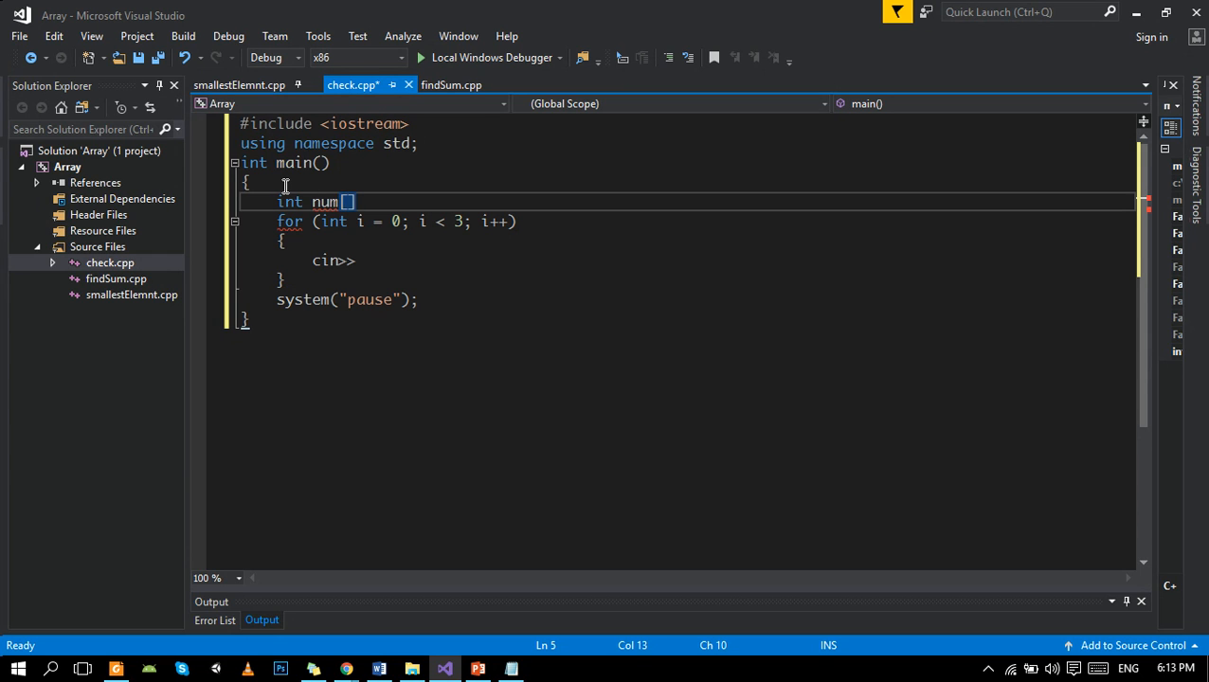
{"action": "type", "text": "100"}
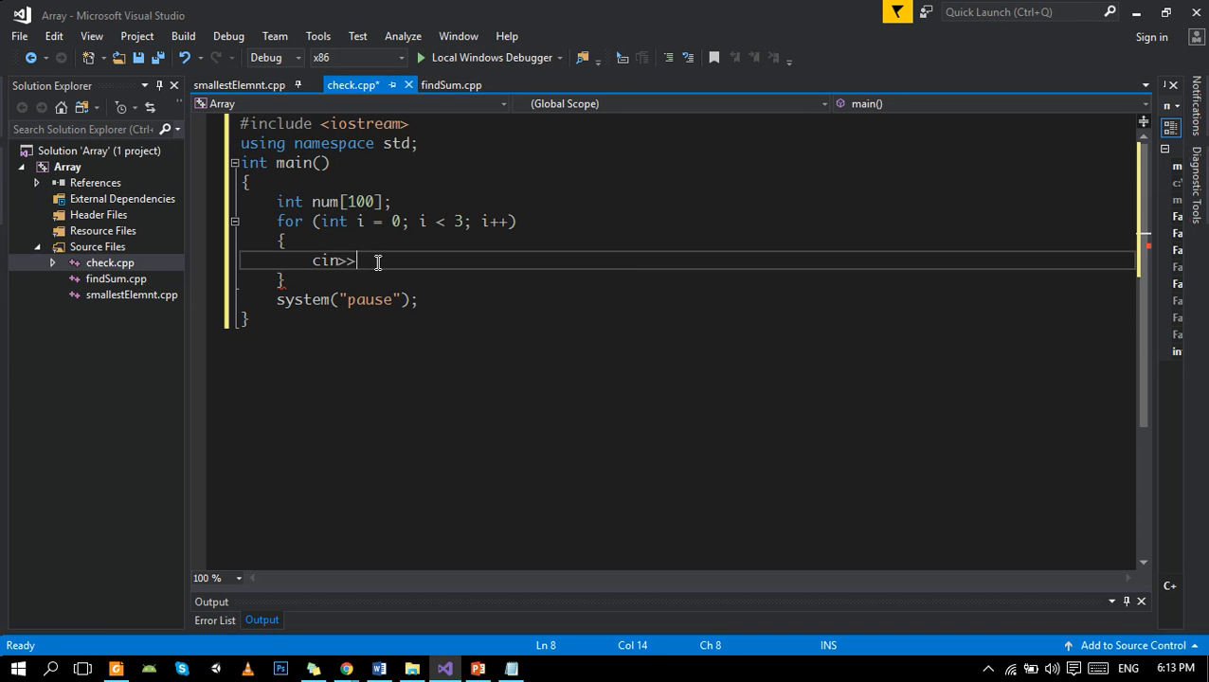
{"action": "type", "text": "num[i];"}
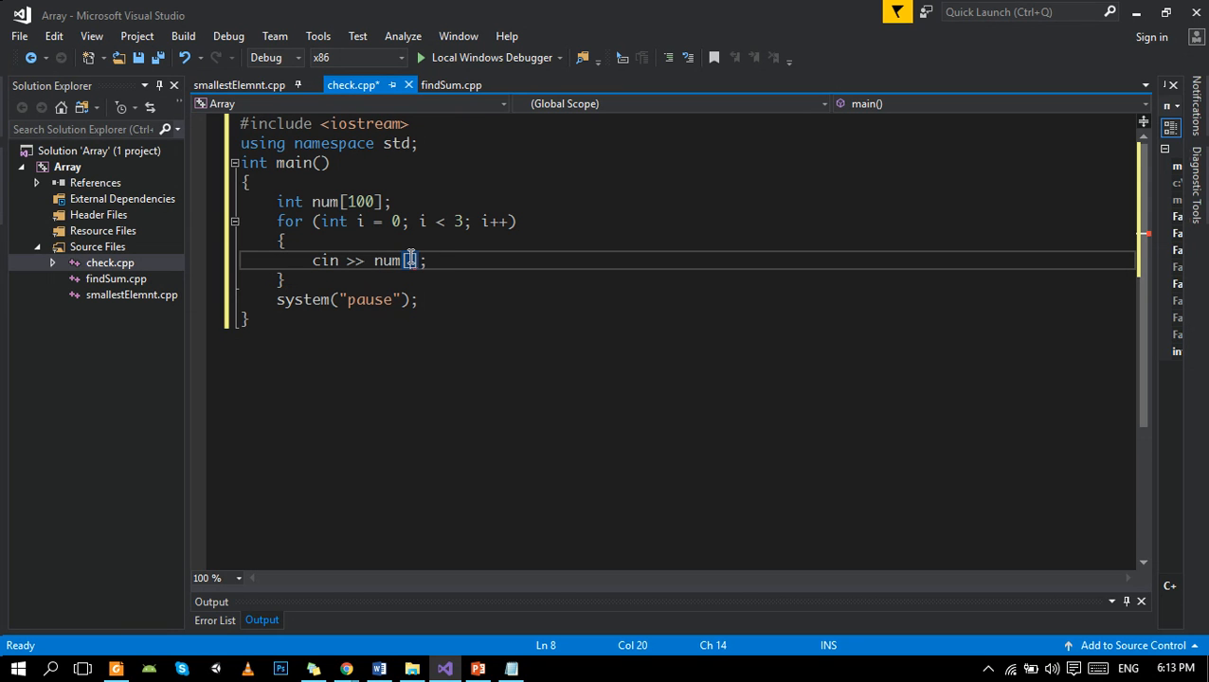
{"action": "type", "text": "i"}
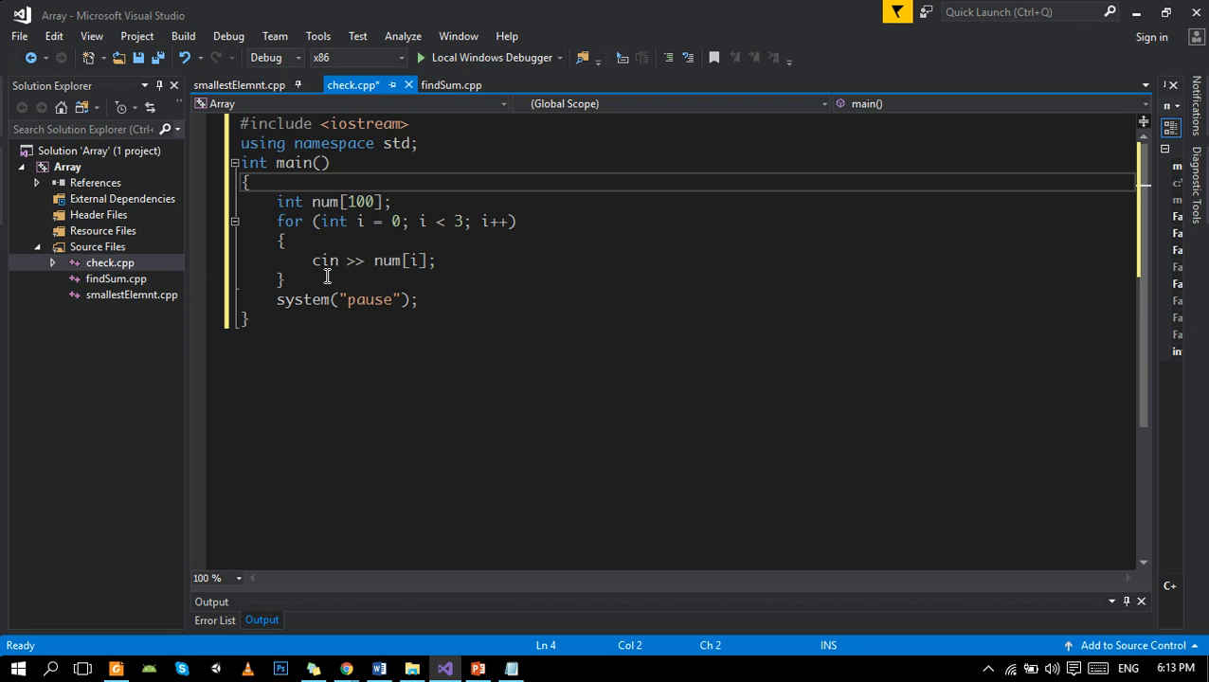
{"action": "mouse_move", "coordinate": [318, 320]}
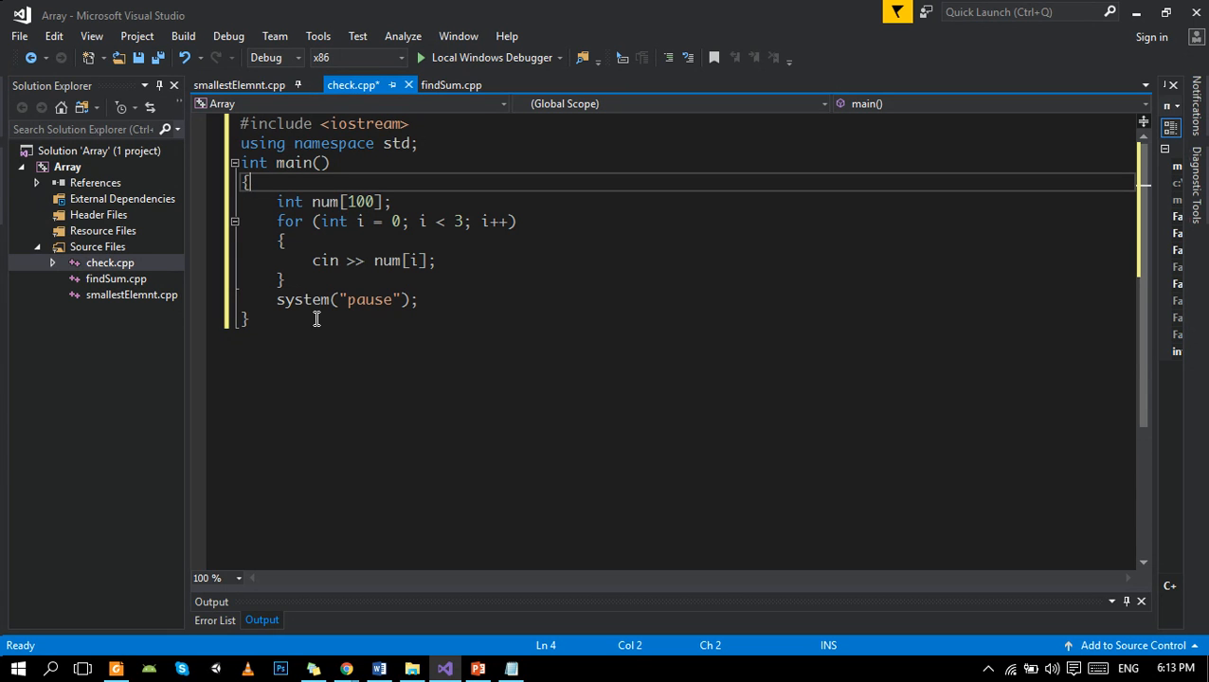
{"action": "mouse_move", "coordinate": [380, 229]}
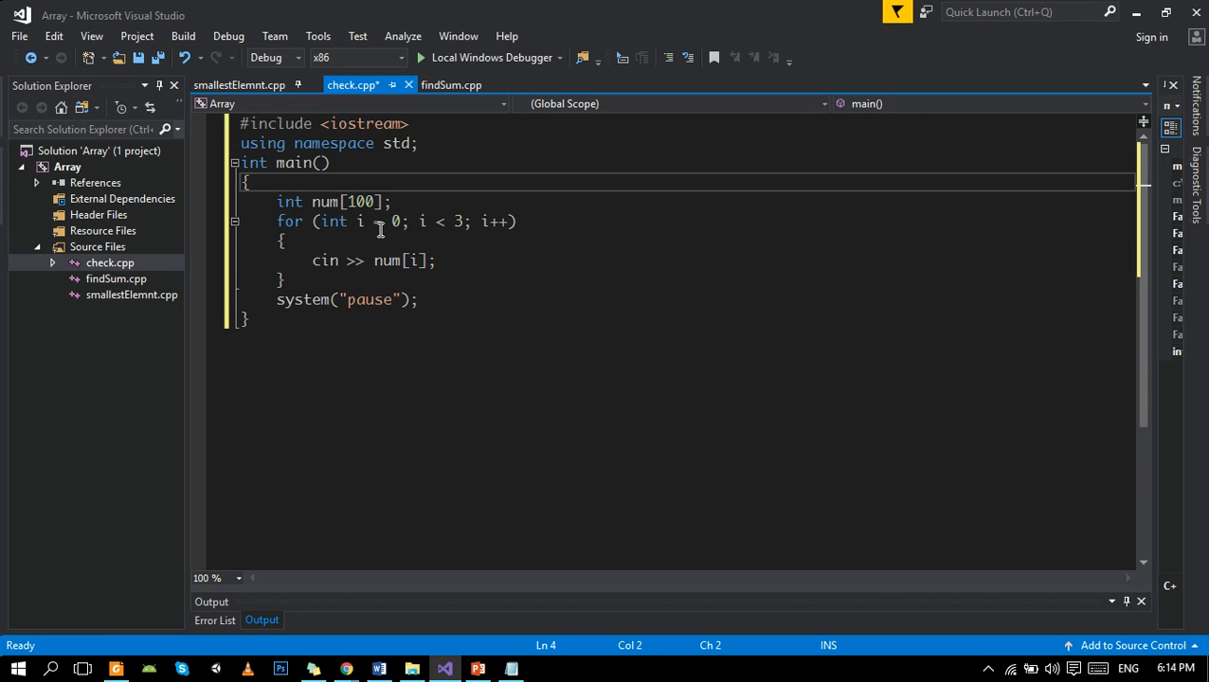
Add a second int i loop holding an inner for (int j=0;j<3;j++) loop.
{"action": "key", "text": "enter"}
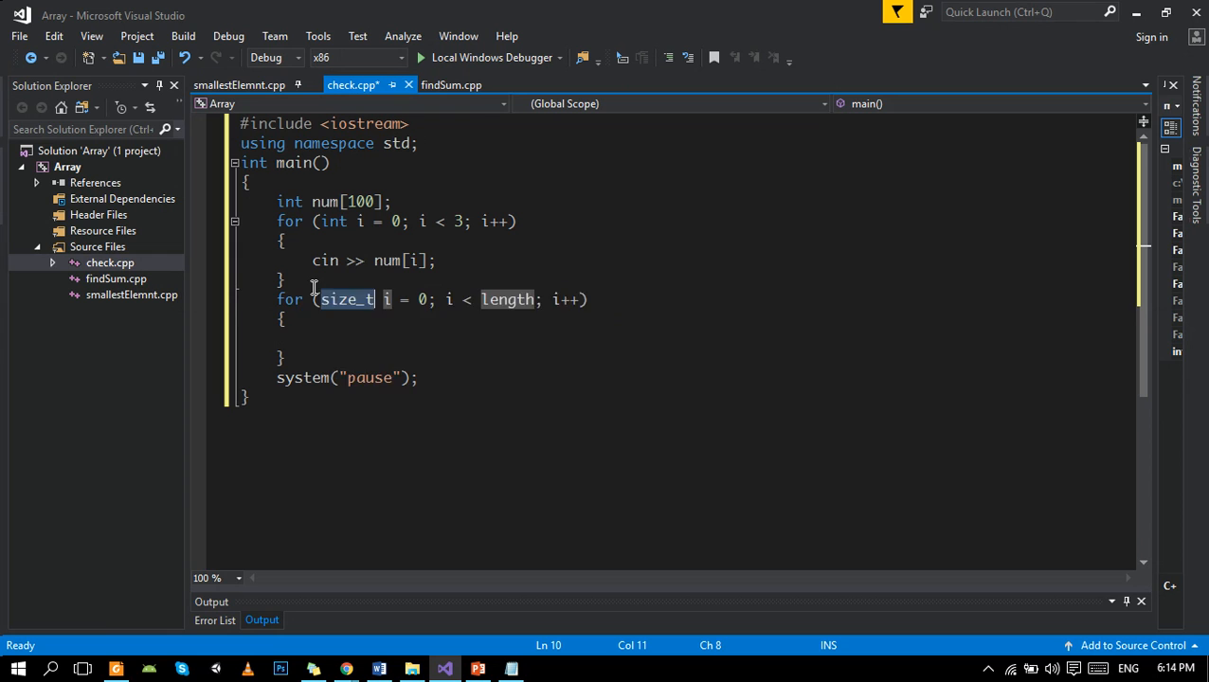
{"action": "type", "text": "int"}
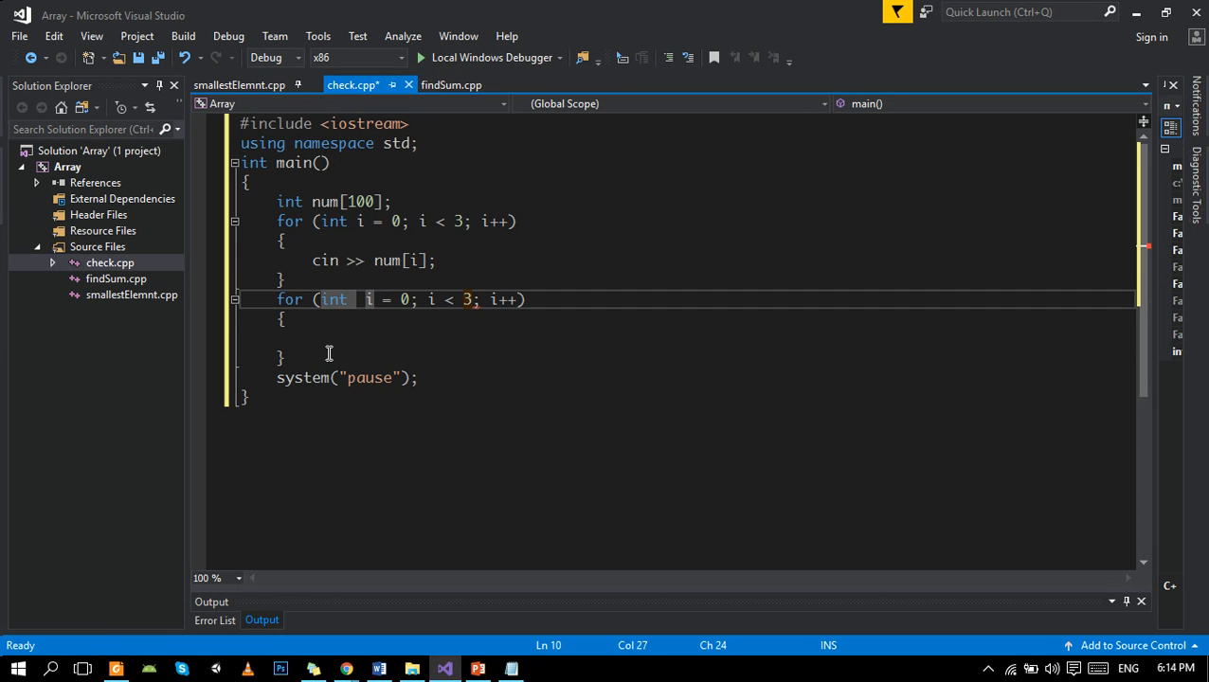
{"action": "left_click", "coordinate": [327, 338]}
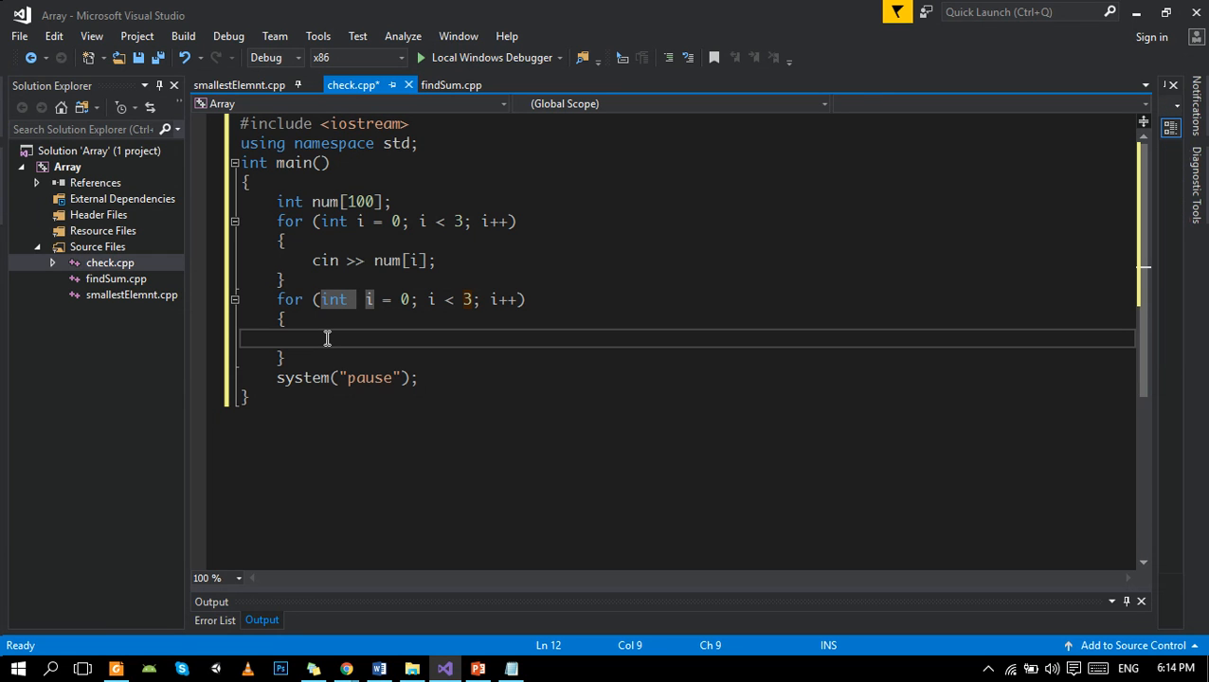
{"action": "type", "text": "for ("}
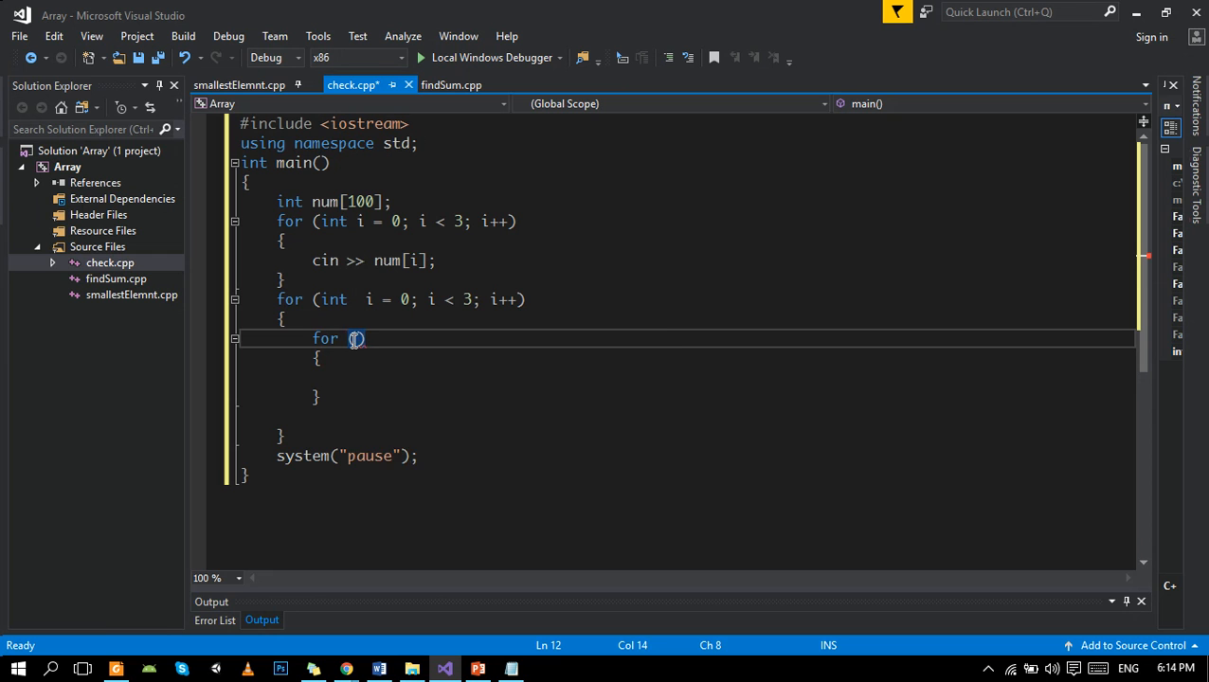
{"action": "type", "text": "int j=0"}
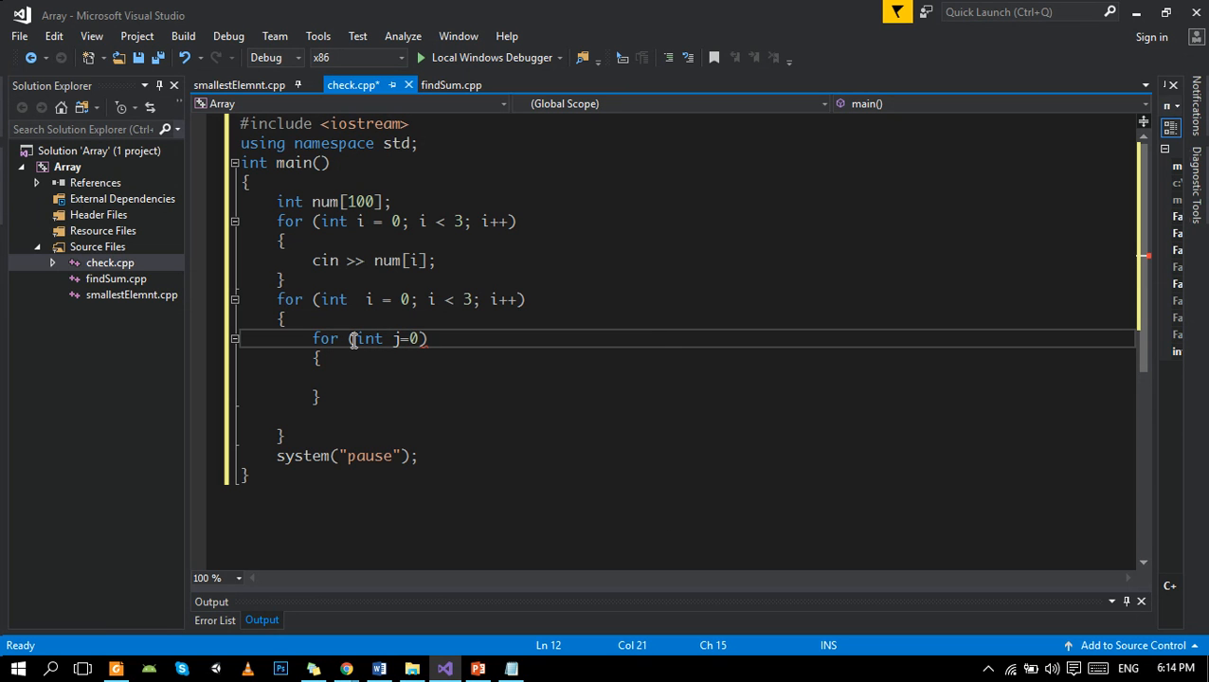
{"action": "type", "text": ";j<3"}
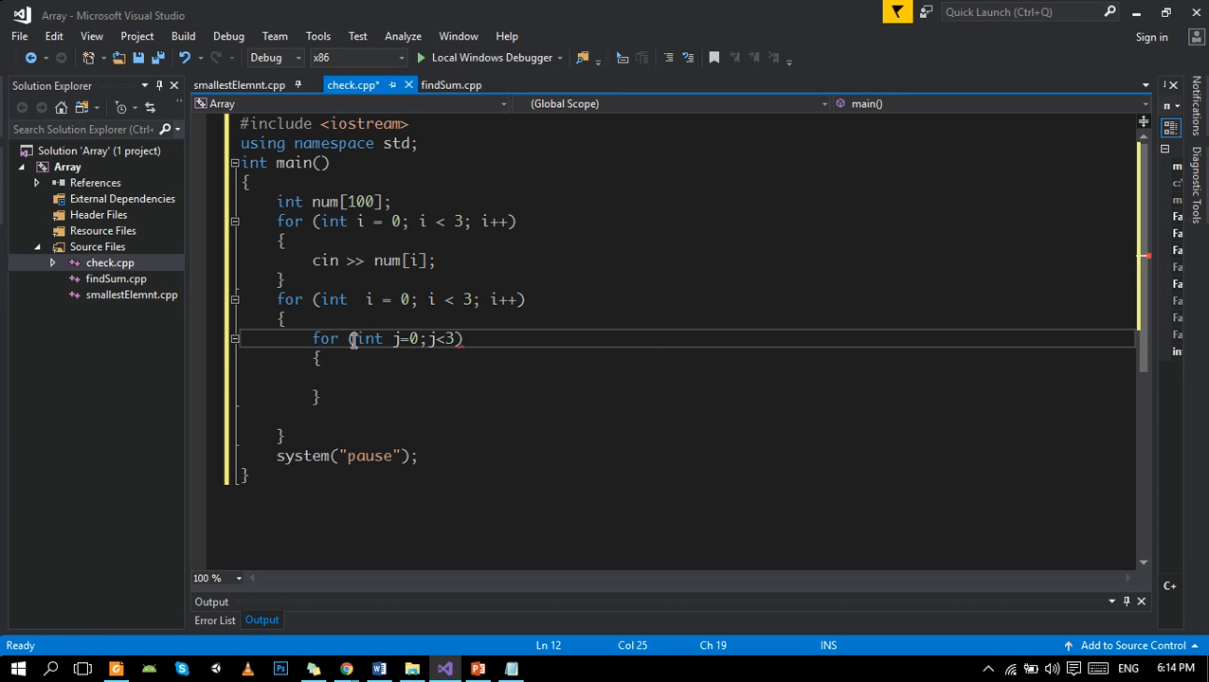
{"action": "type", "text": ";j++"}
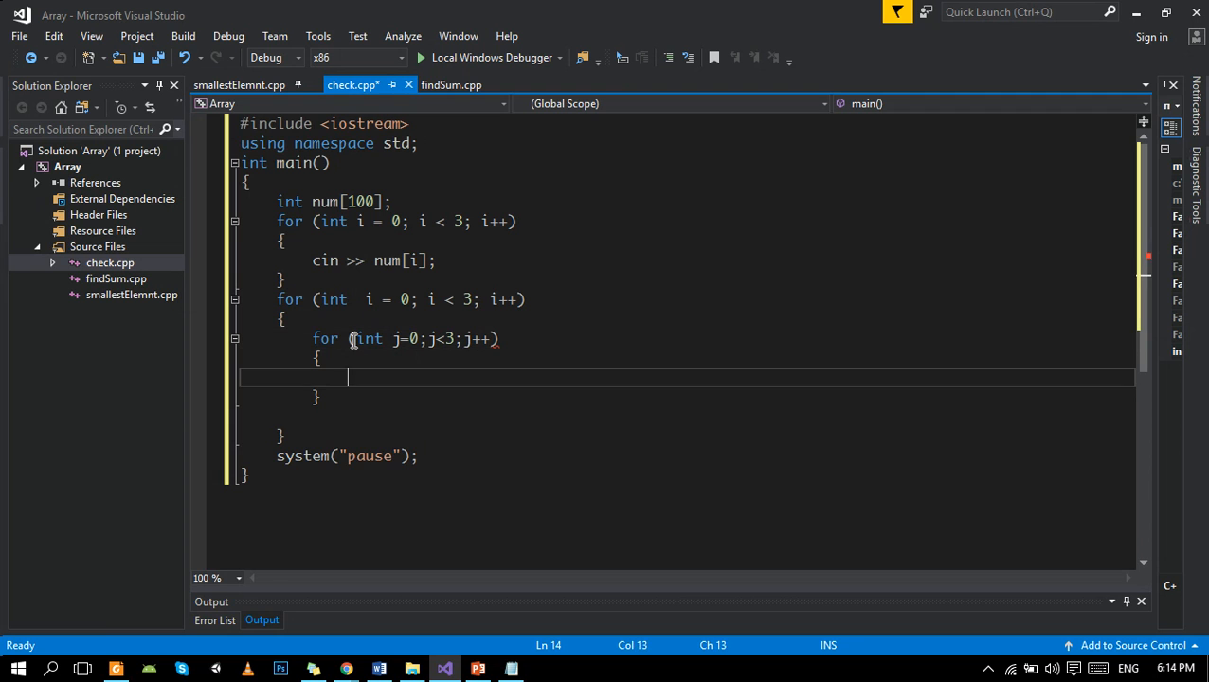
Put if (num[i]<num[j]) with empty braces inside the j loop.
{"action": "type", "text": "if (true)"}
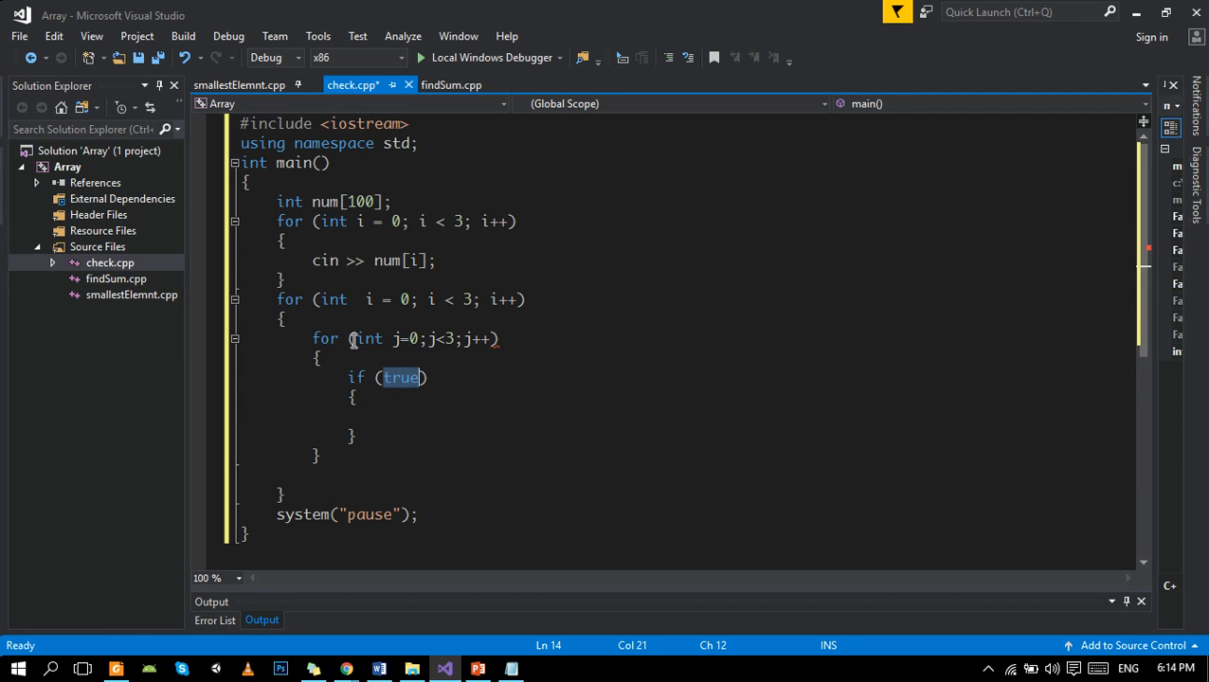
{"action": "type", "text": "li"}
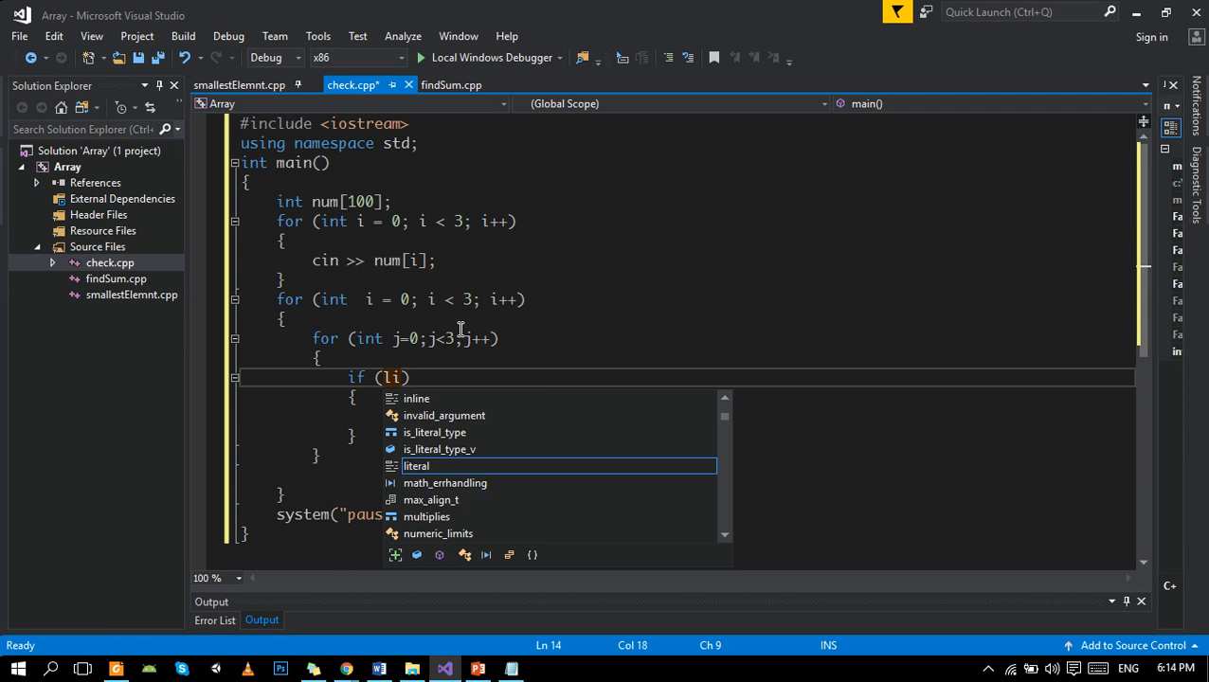
{"action": "type", "text": "num["}
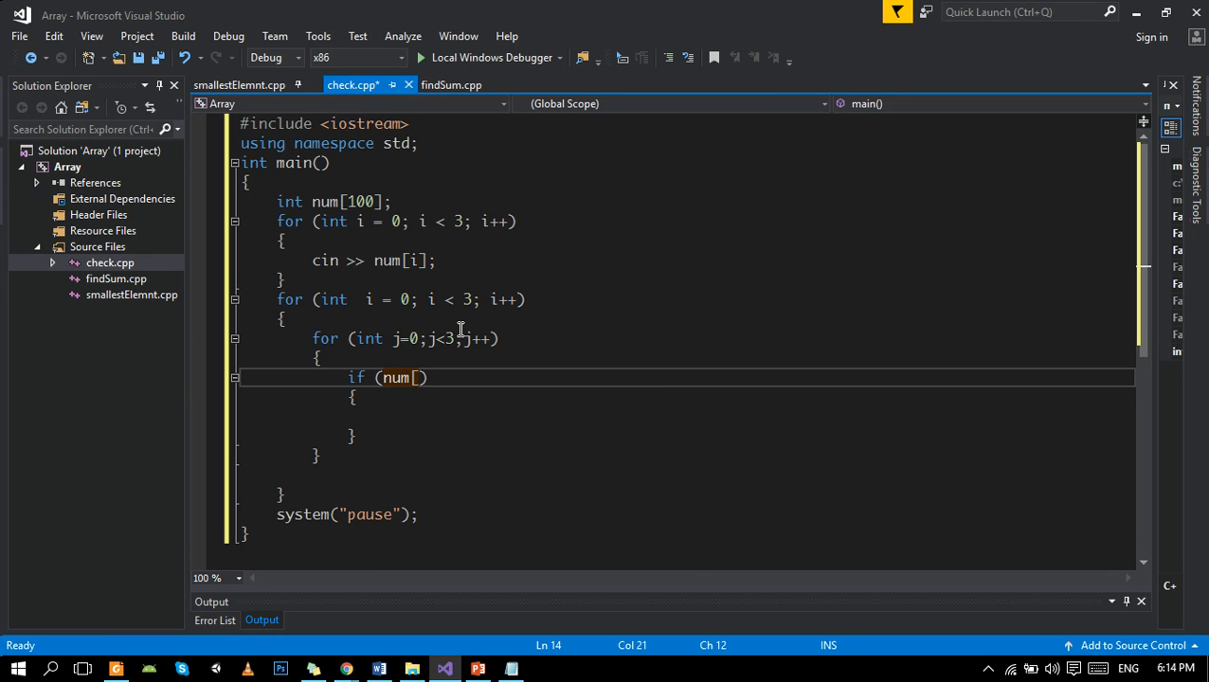
{"action": "type", "text": "i"}
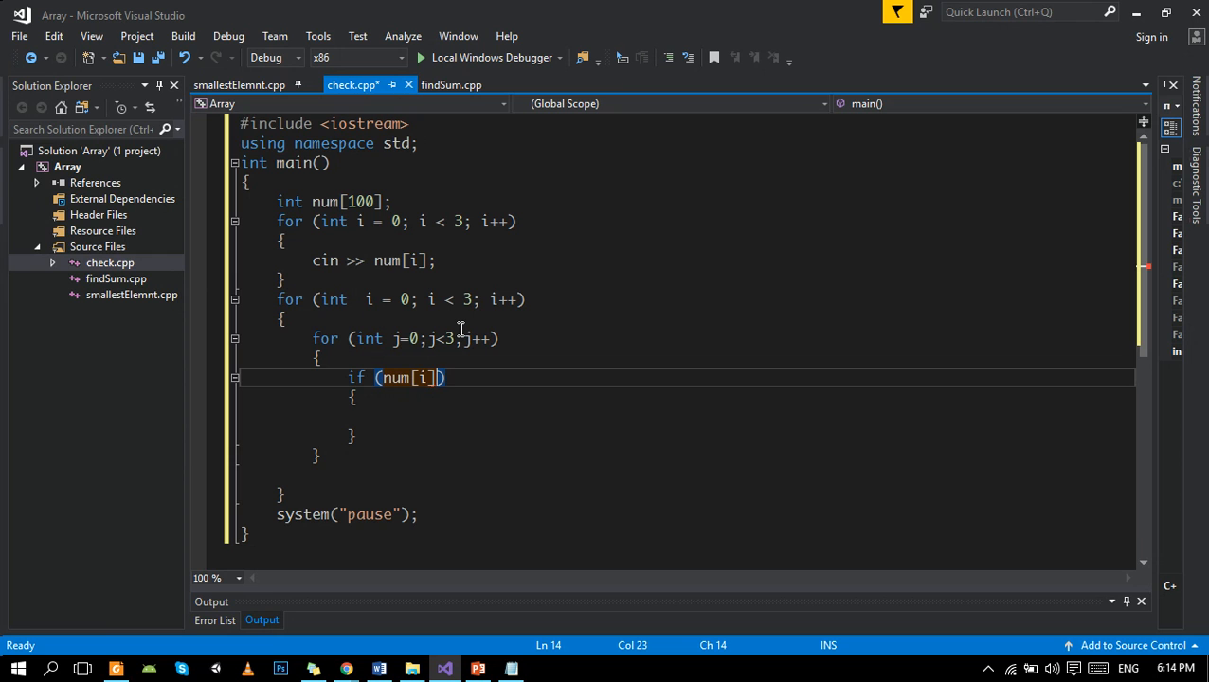
{"action": "type", "text": "<n"}
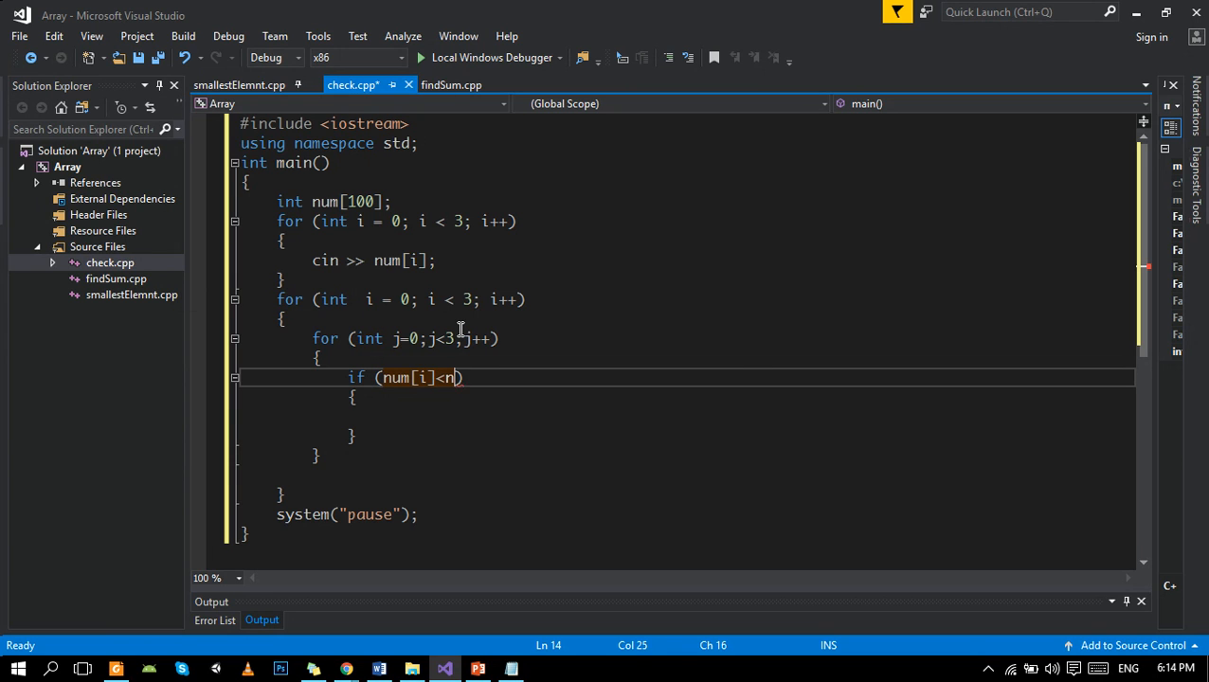
{"action": "type", "text": "um[]"}
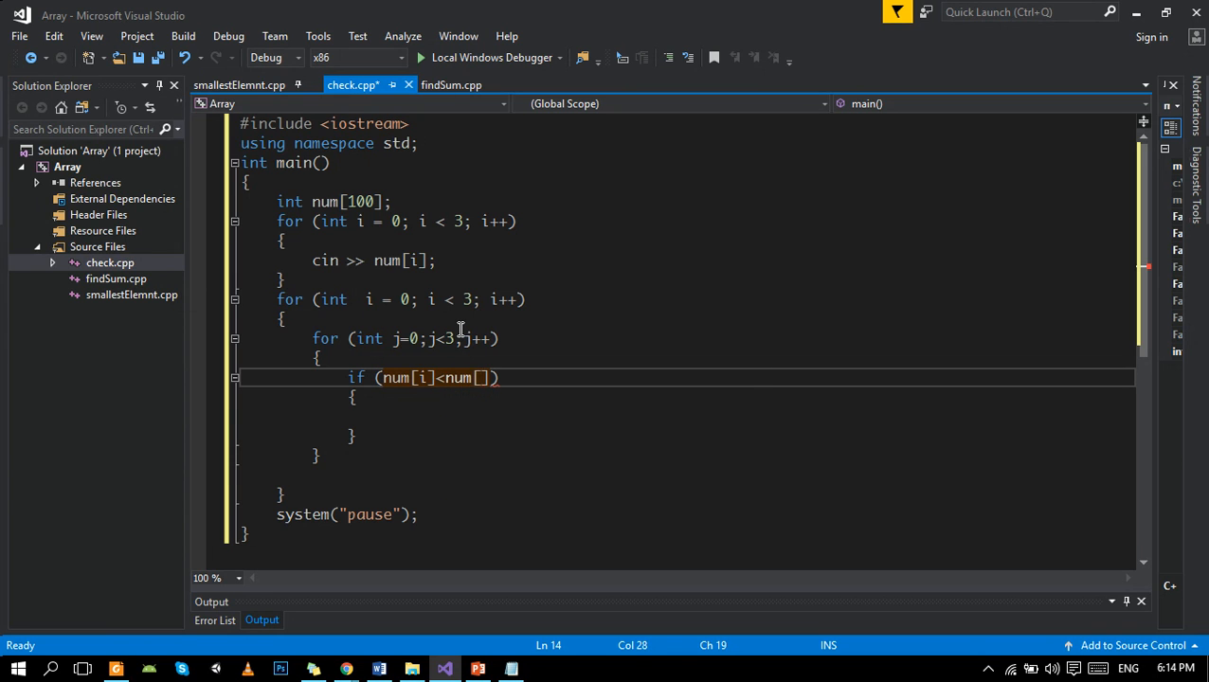
{"action": "type", "text": "j"}
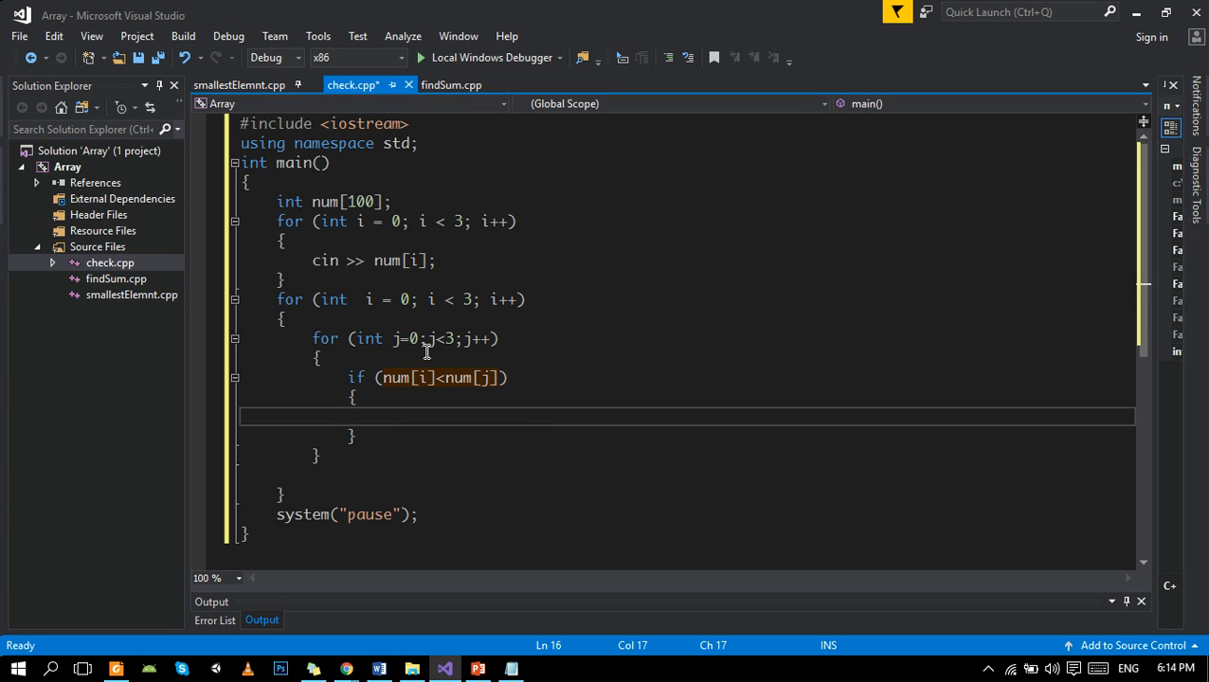
{"action": "mouse_move", "coordinate": [396, 378]}
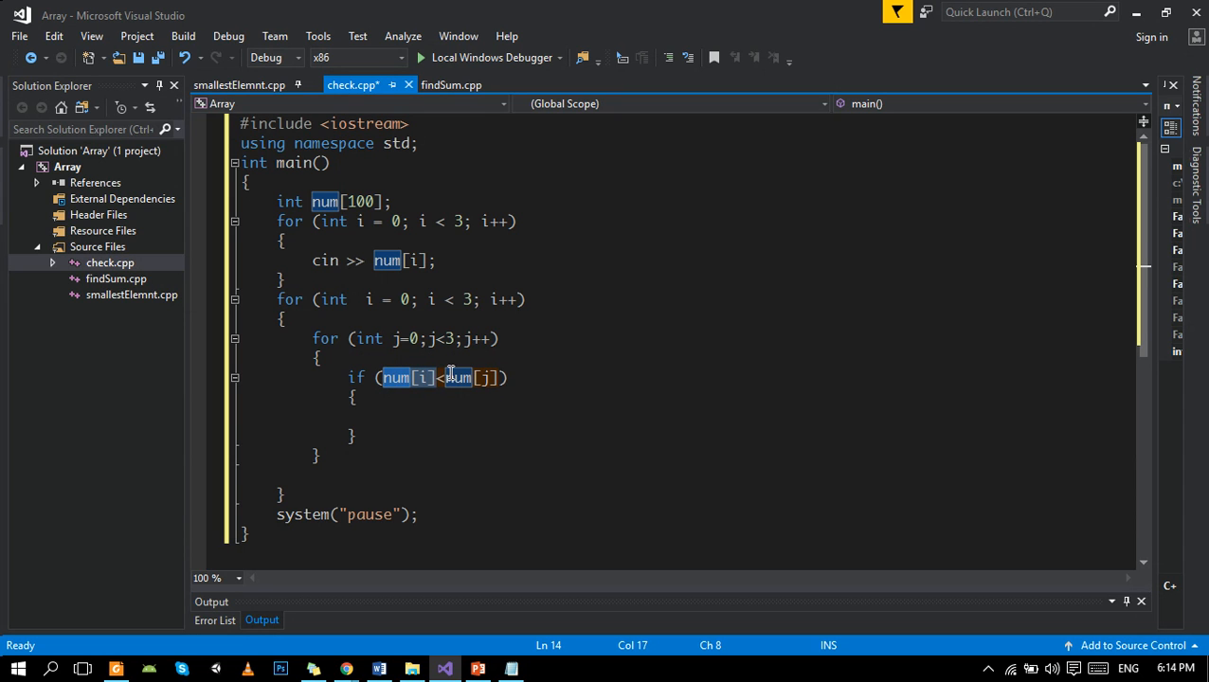
{"action": "mouse_move", "coordinate": [471, 377]}
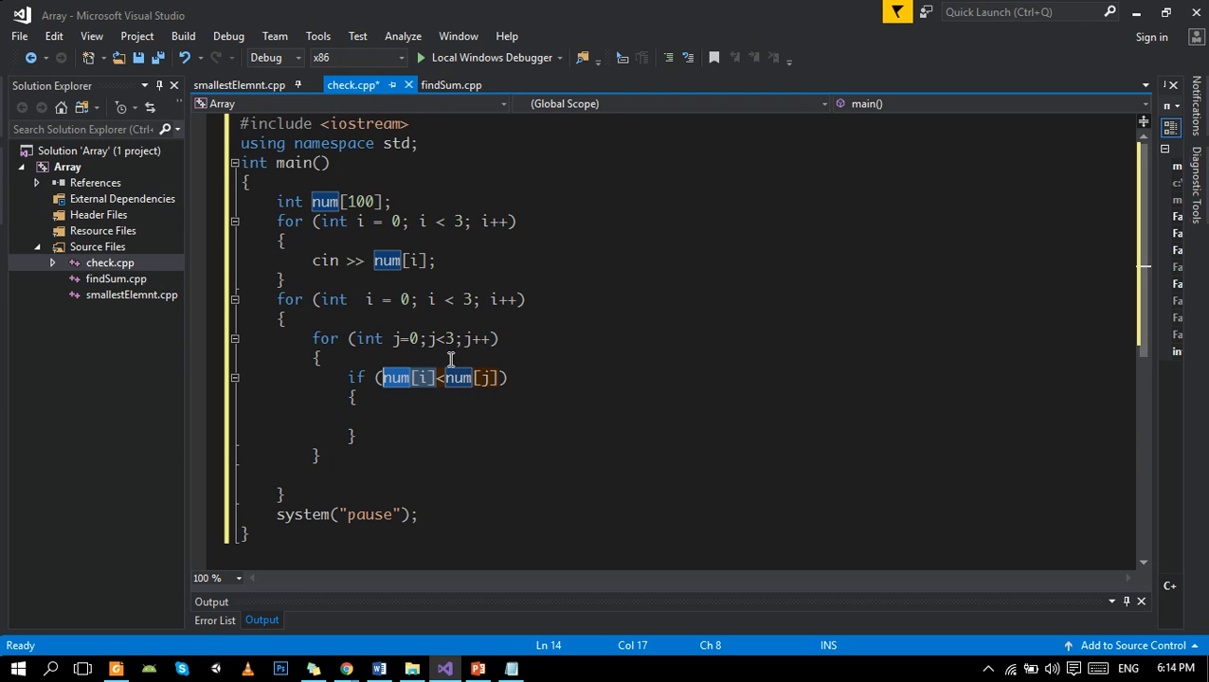
{"action": "mouse_move", "coordinate": [413, 410]}
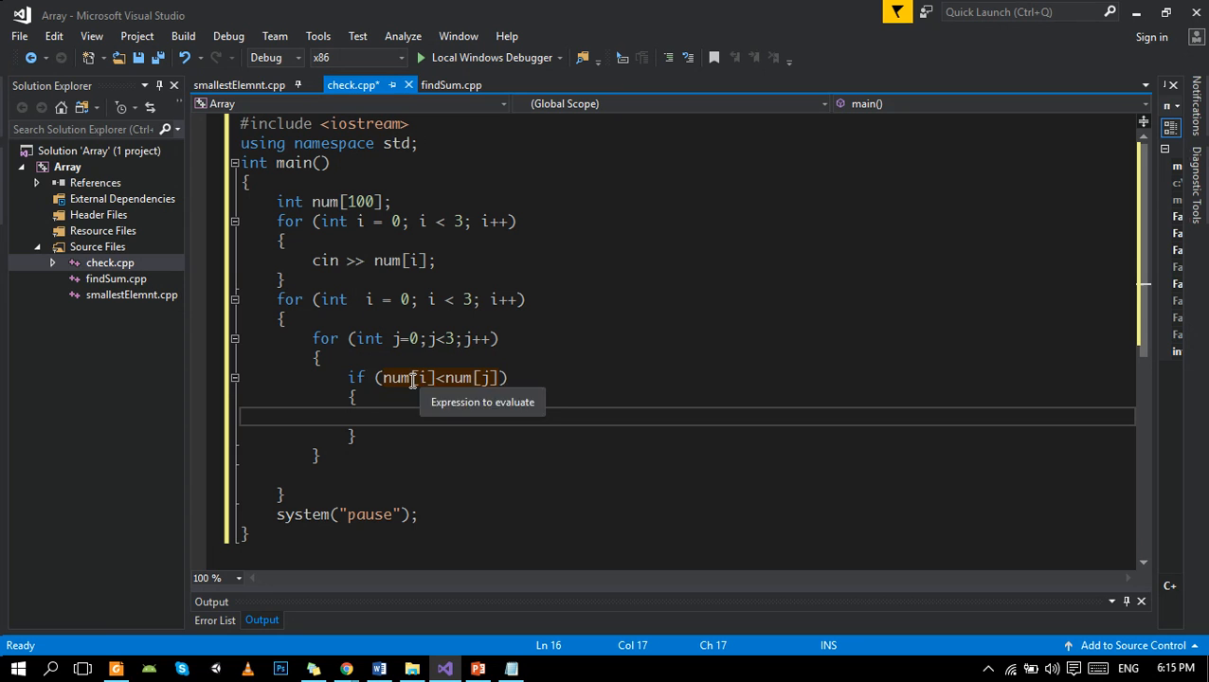
Begin the swap with man = num[i] and declare int man.
{"action": "left_click_drag", "start_coordinate": [348, 379], "coordinate": [479, 378]}
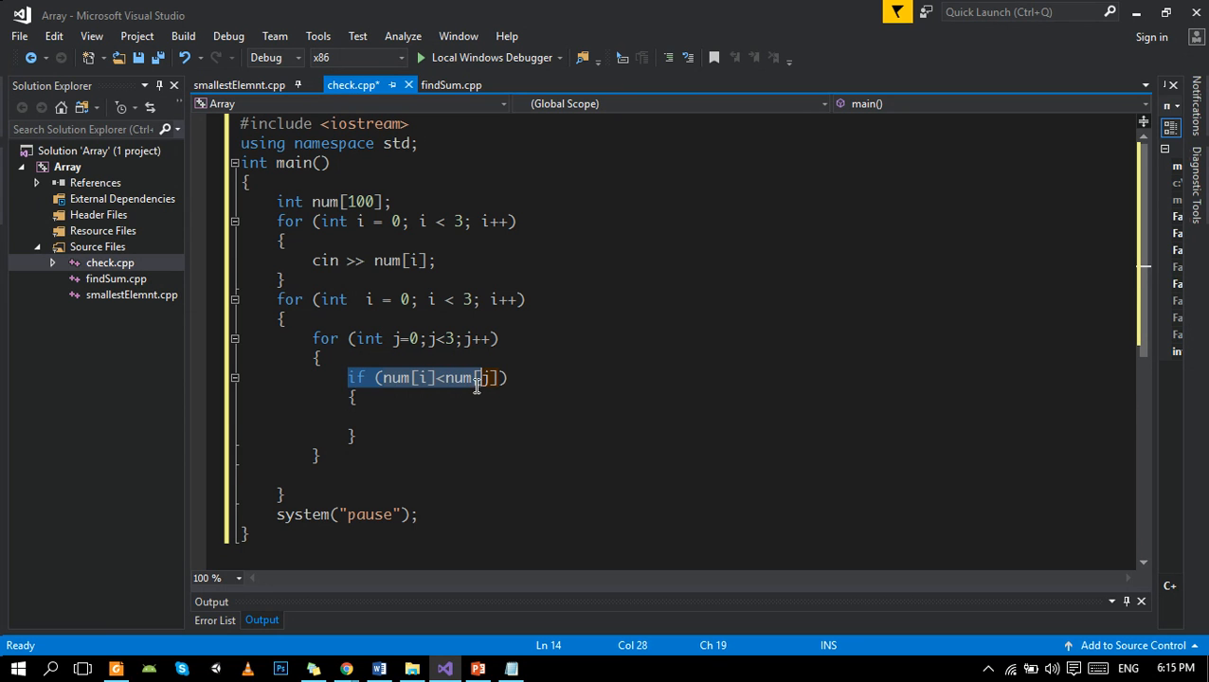
{"action": "type", "text": "m"}
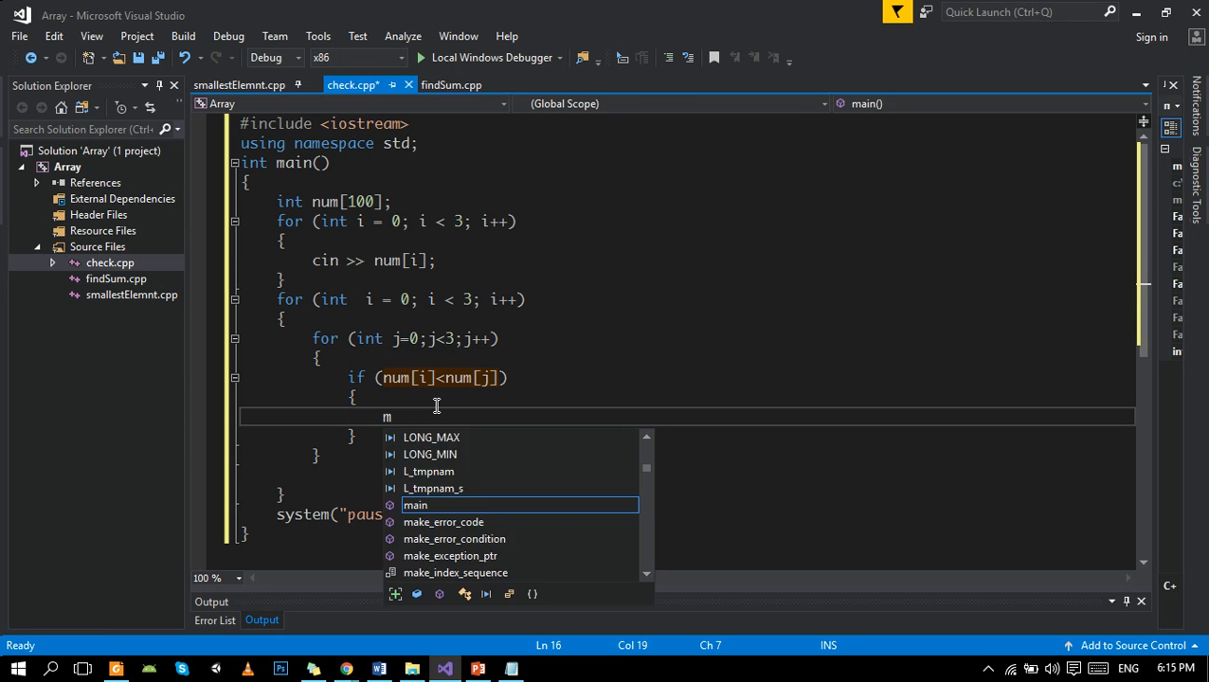
{"action": "type", "text": "an="}
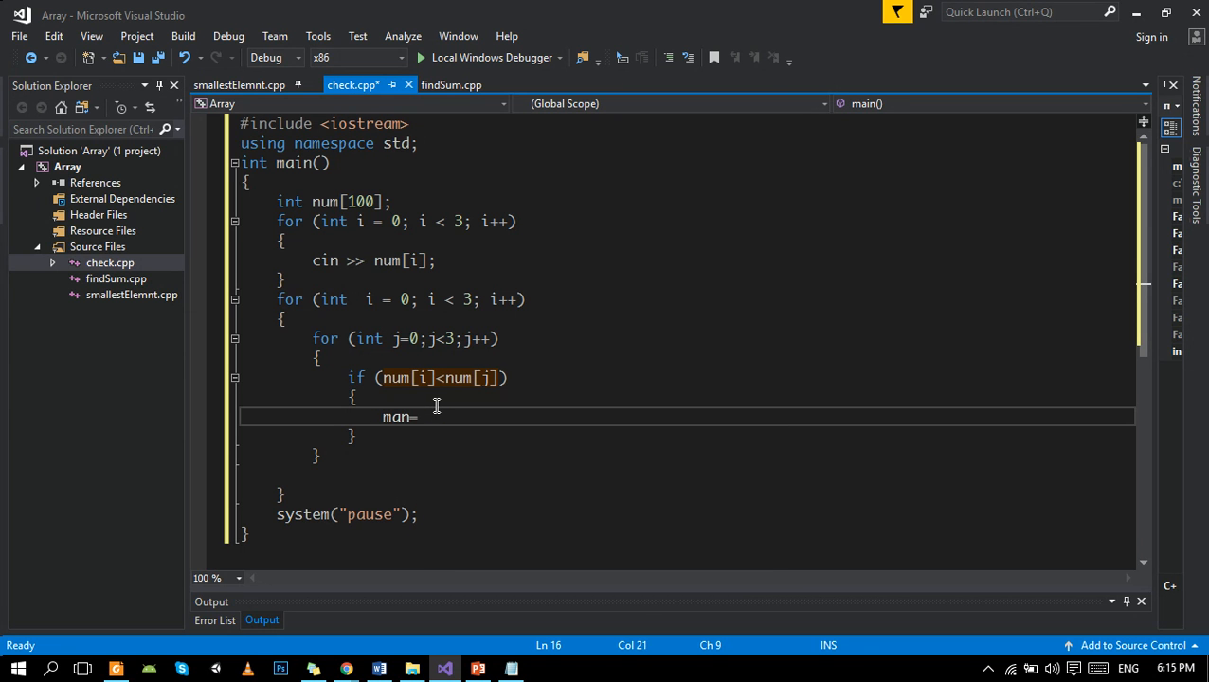
{"action": "type", "text": "num[]"}
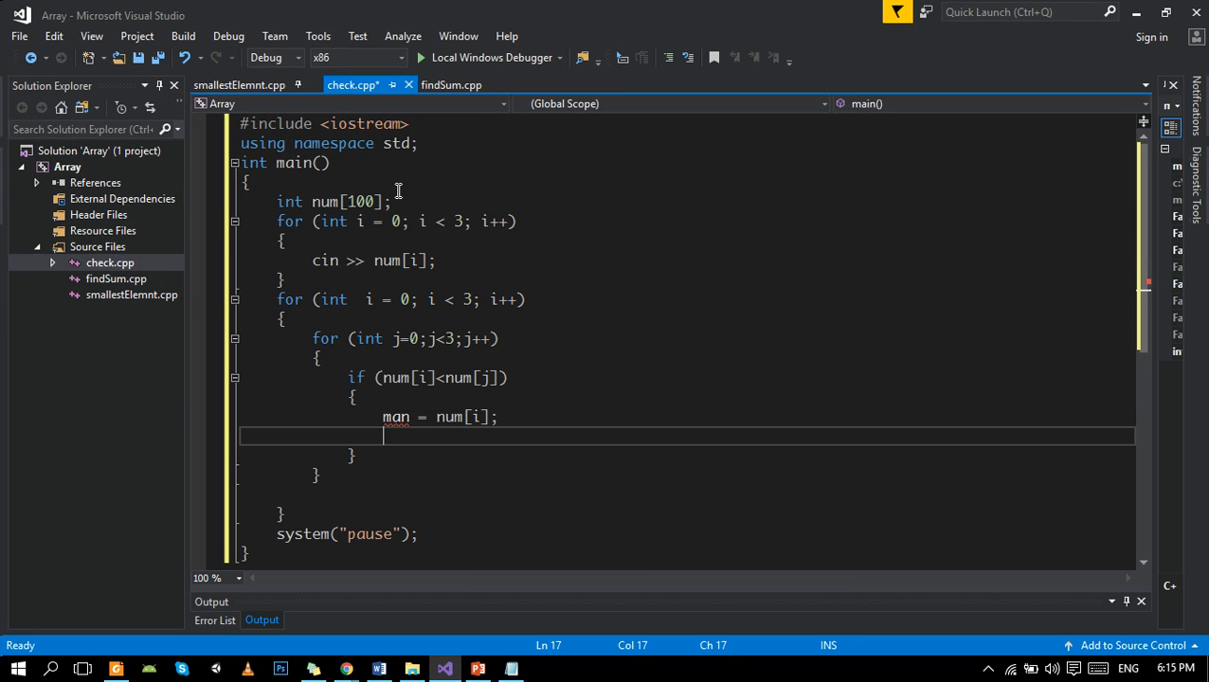
{"action": "type", "text": "itn"}
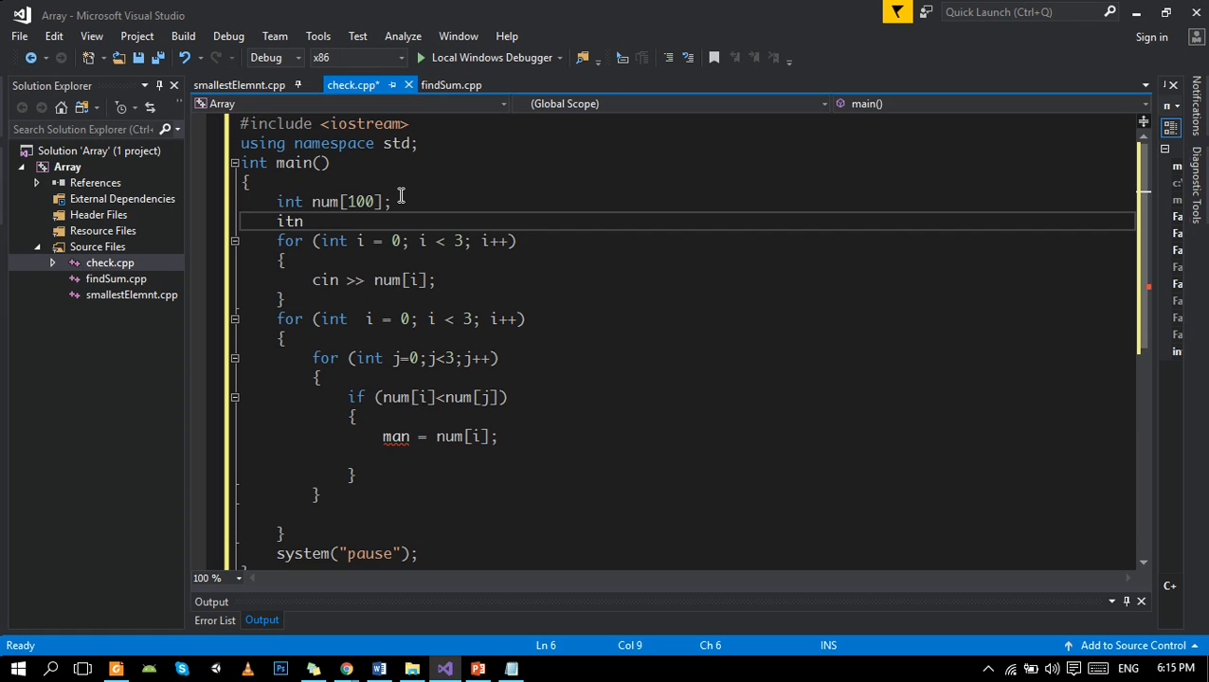
{"action": "type", "text": "int man = 0;"}
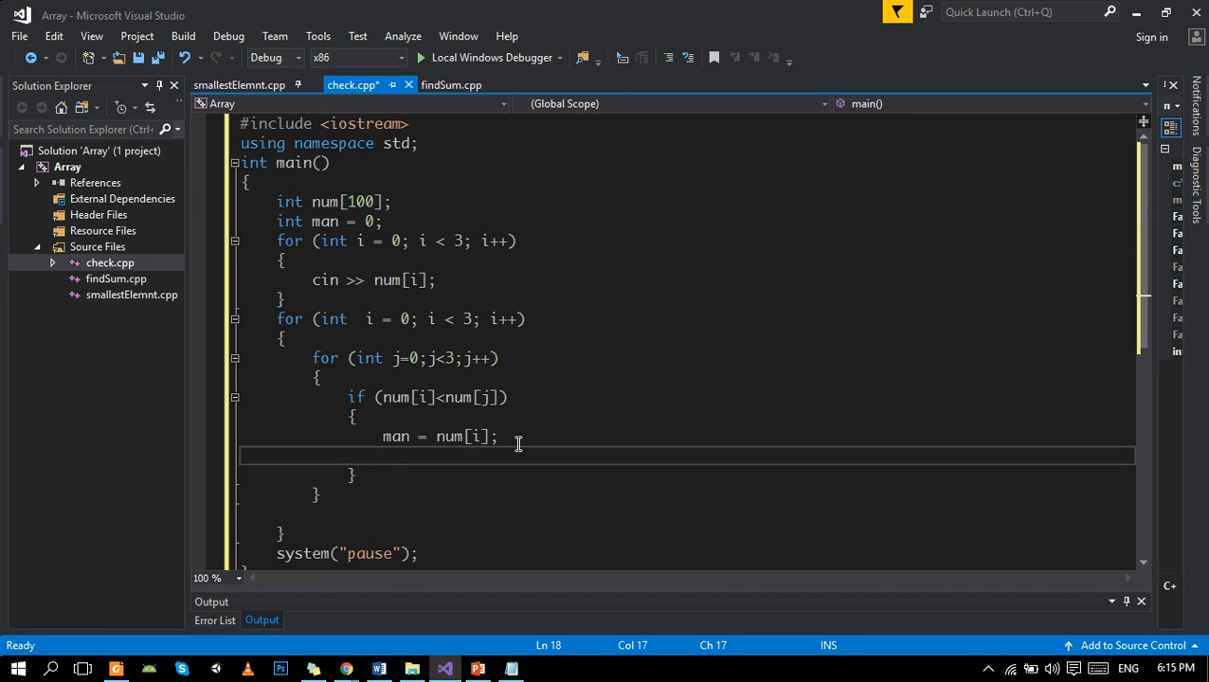
Add num[i] = num[j]; and num[j] = man; to complete the swap.
{"action": "type", "text": "num["}
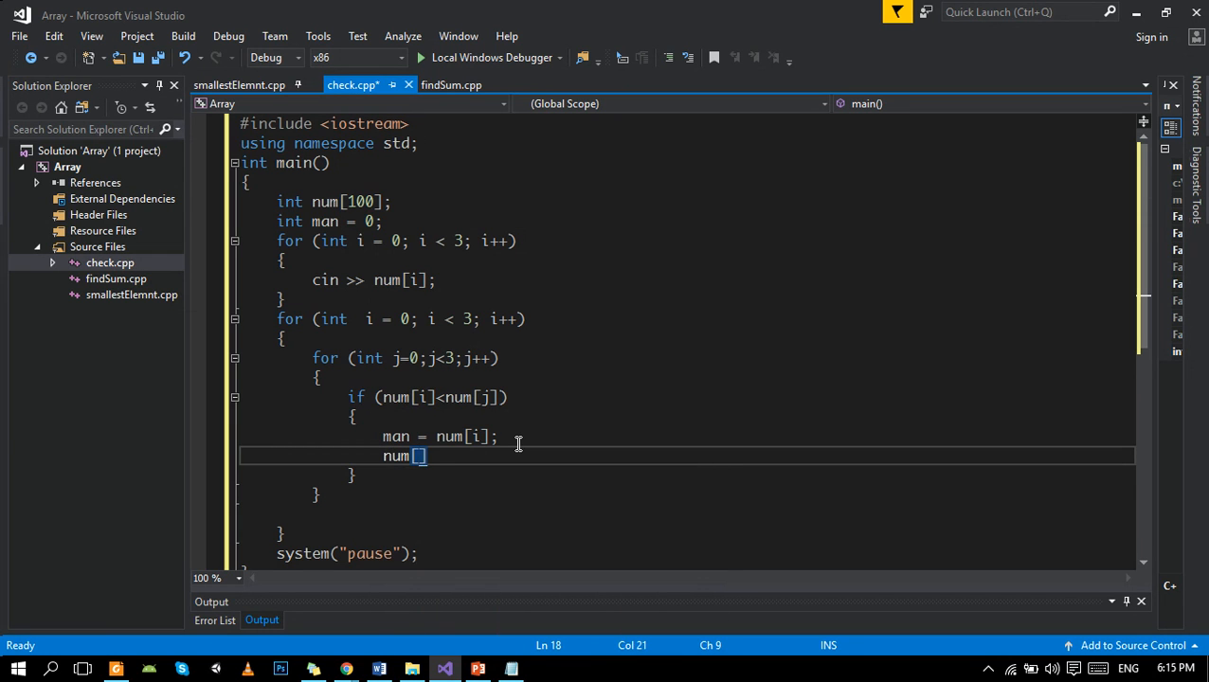
{"action": "type", "text": "=num"}
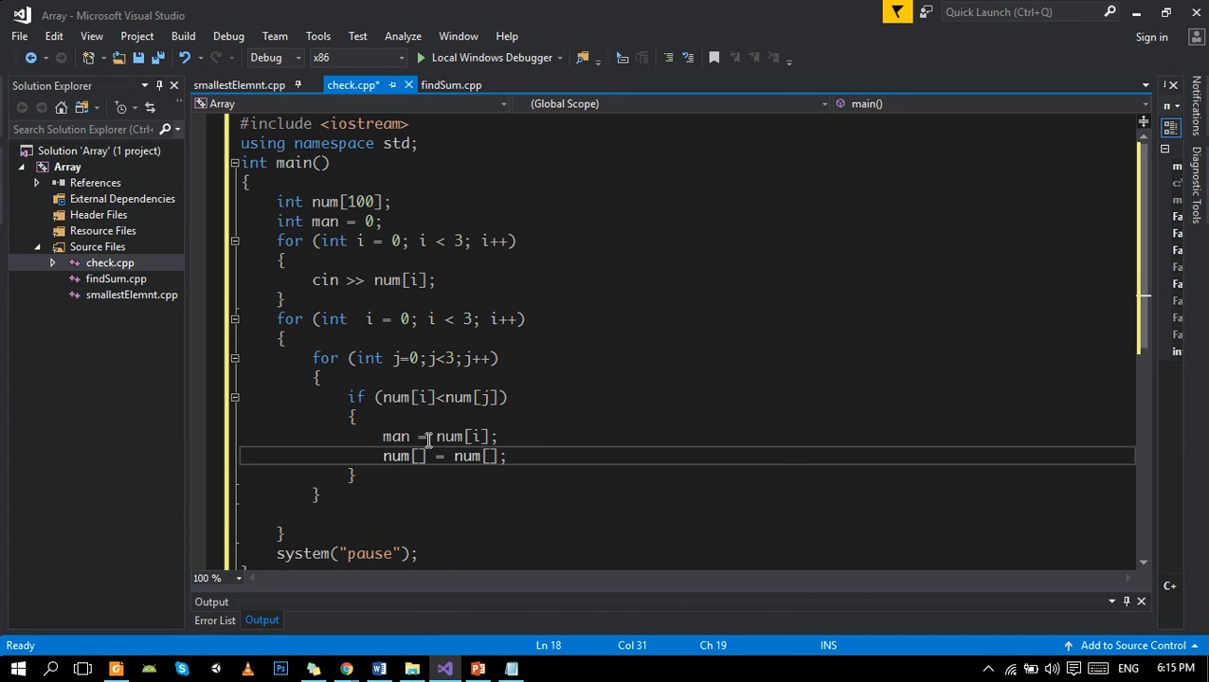
{"action": "left_click", "coordinate": [420, 456]}
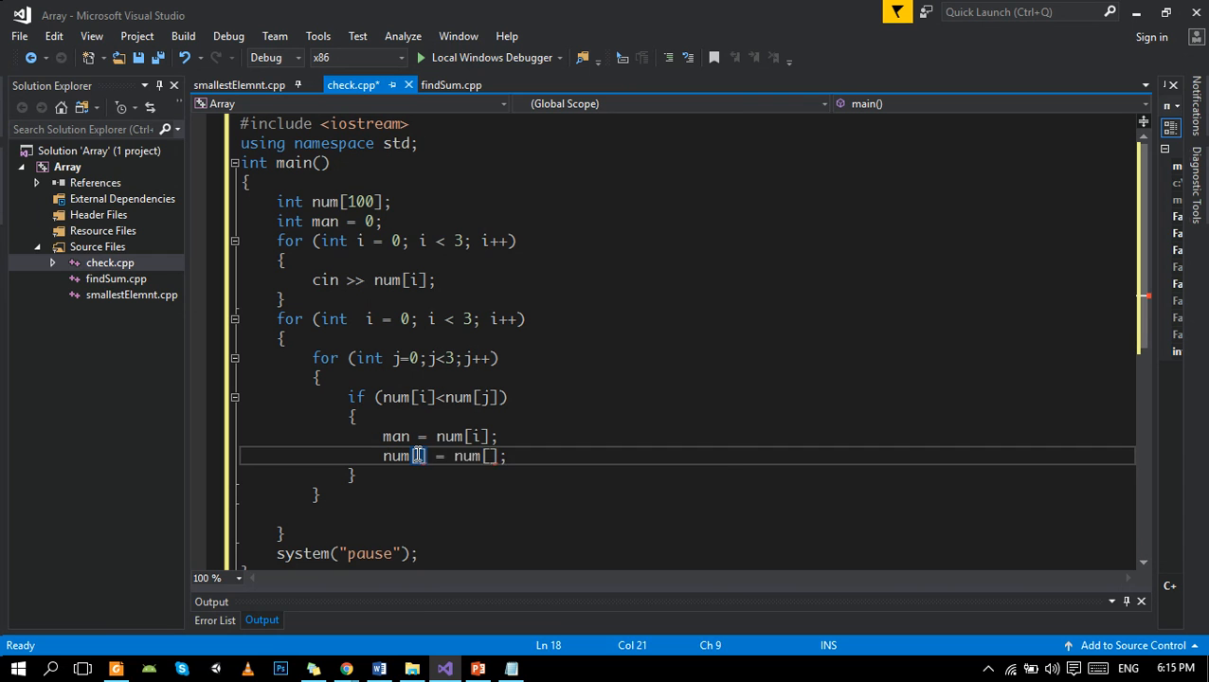
{"action": "type", "text": "i"}
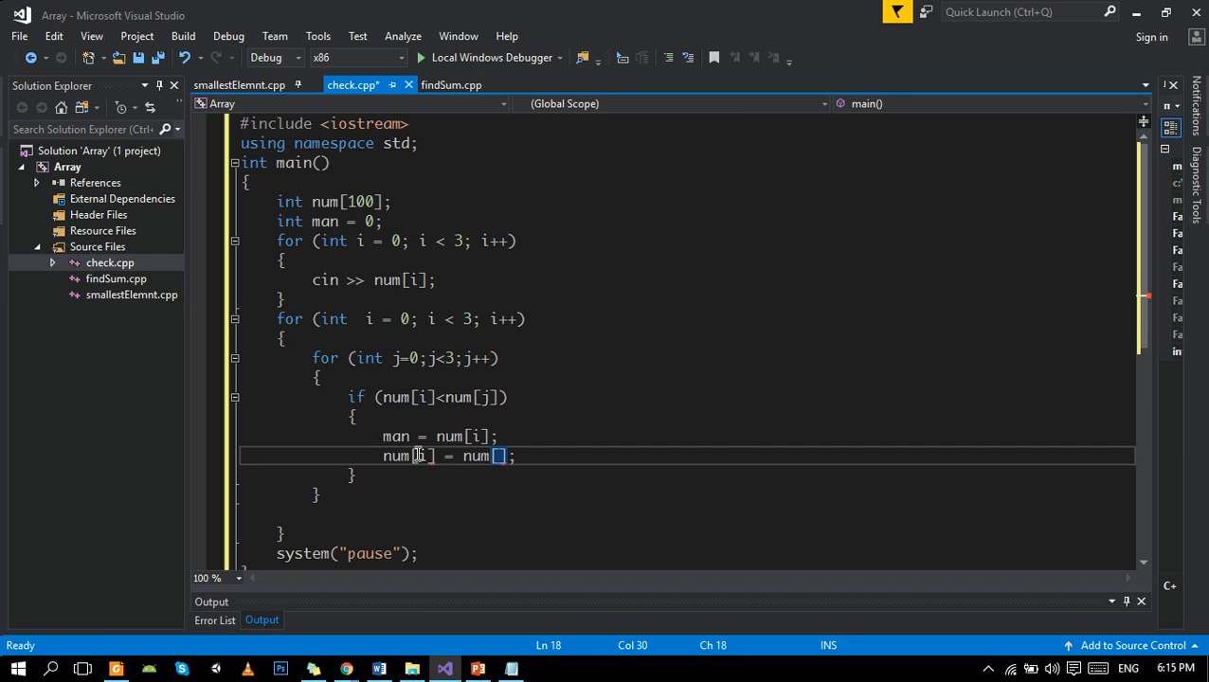
{"action": "type", "text": "j"}
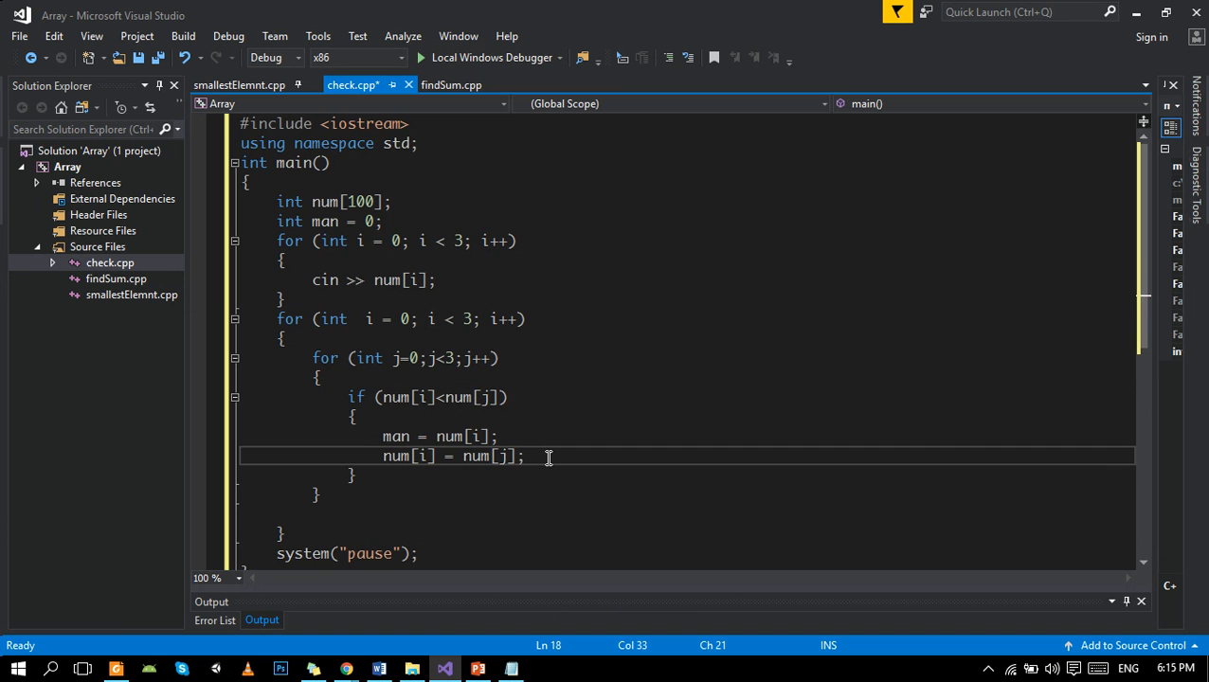
{"action": "key", "text": "Enter"}
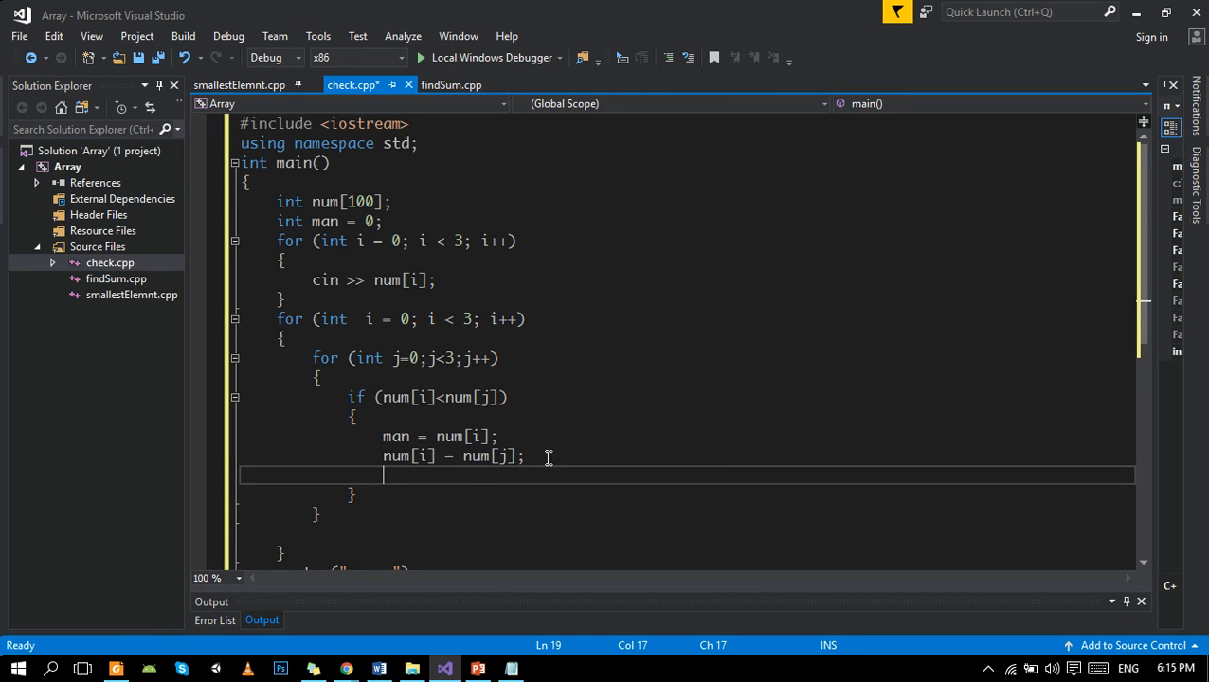
{"action": "type", "text": "num[]"}
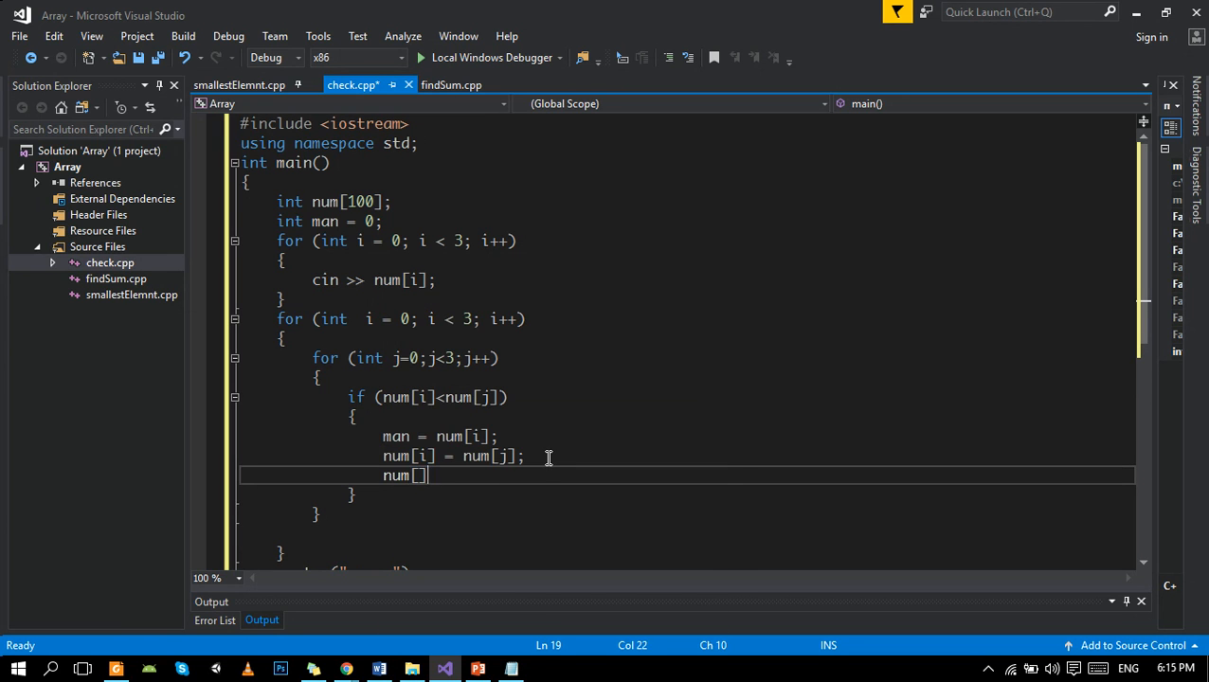
{"action": "type", "text": "=man"}
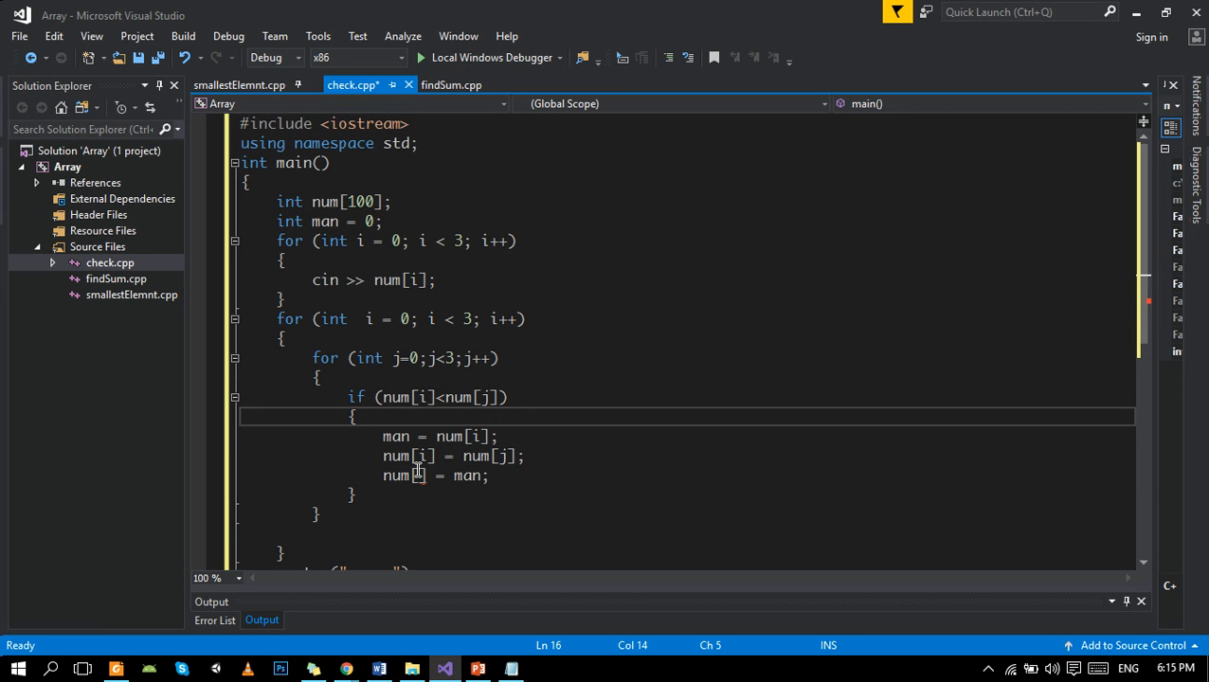
{"action": "left_click", "coordinate": [318, 319]}
{"action": "type", "text": "j"}
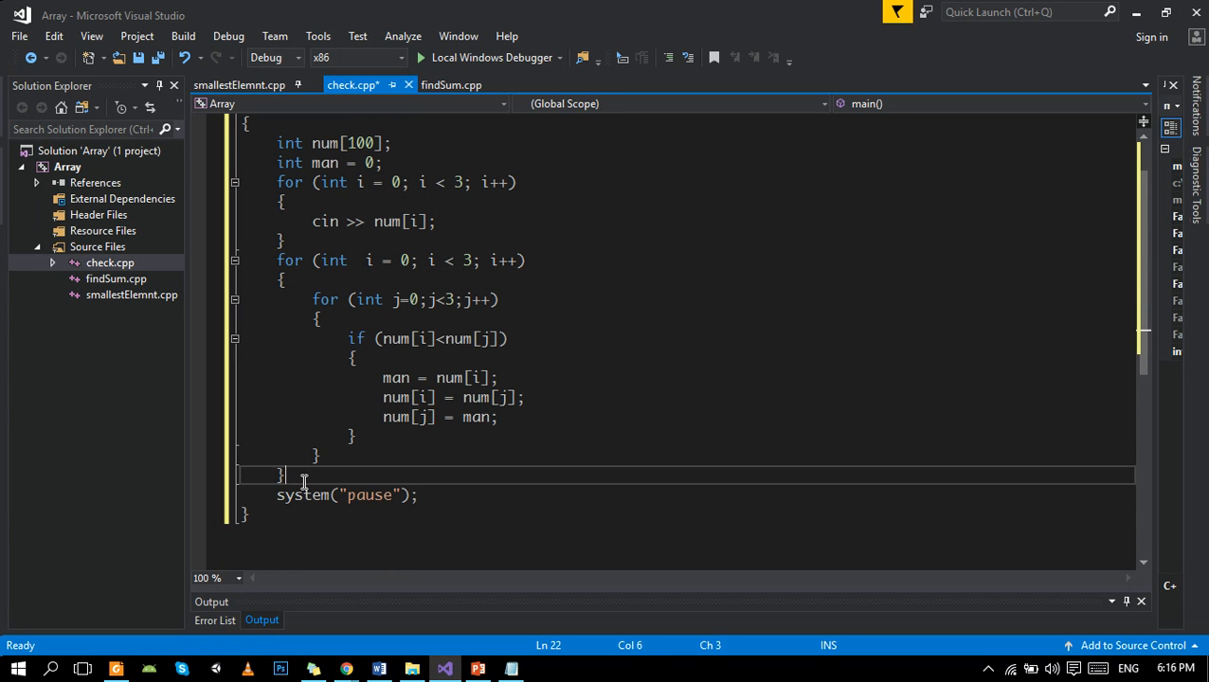
Add a third loop printing " " << num[i] << endl.
{"action": "type", "text": "for (int i = 0; i < 3; i++"}
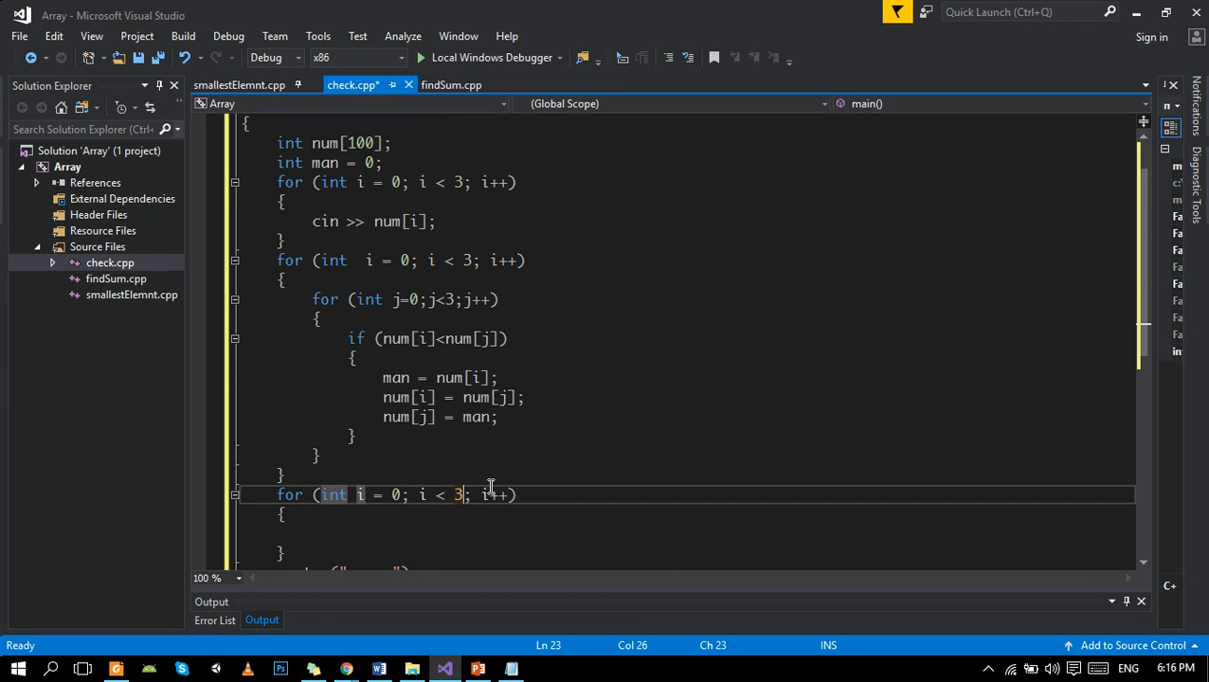
{"action": "type", "text": "cout"}
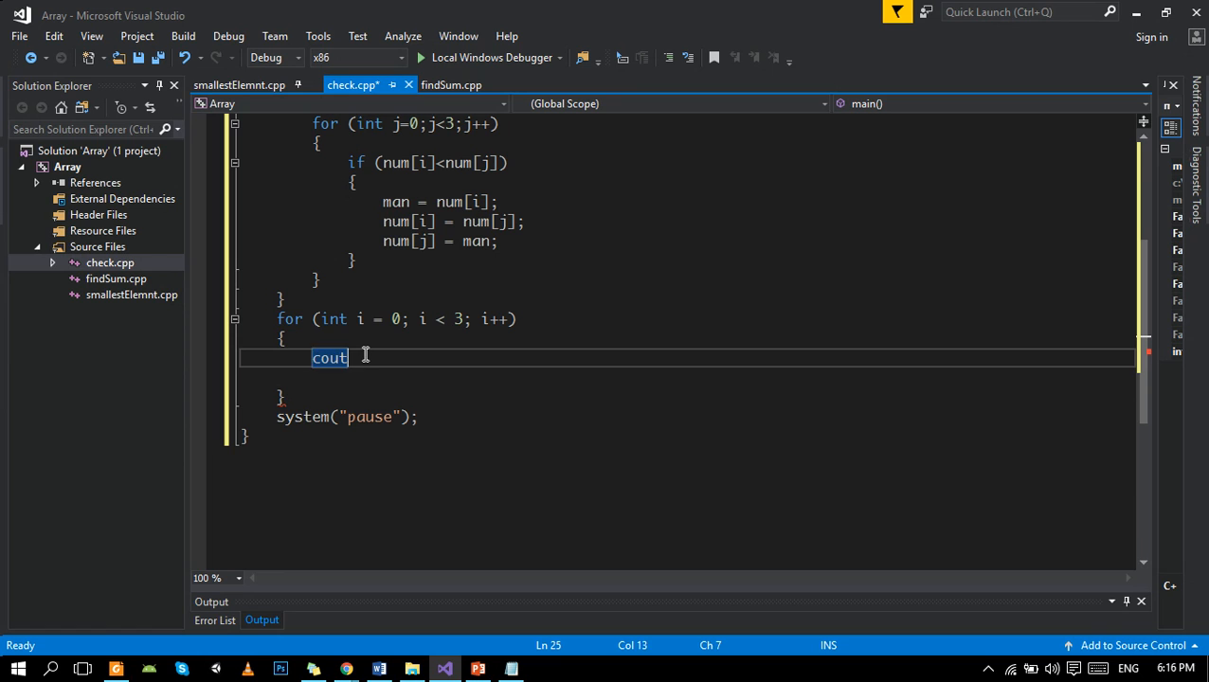
{"action": "type", "text": "<<\" \""}
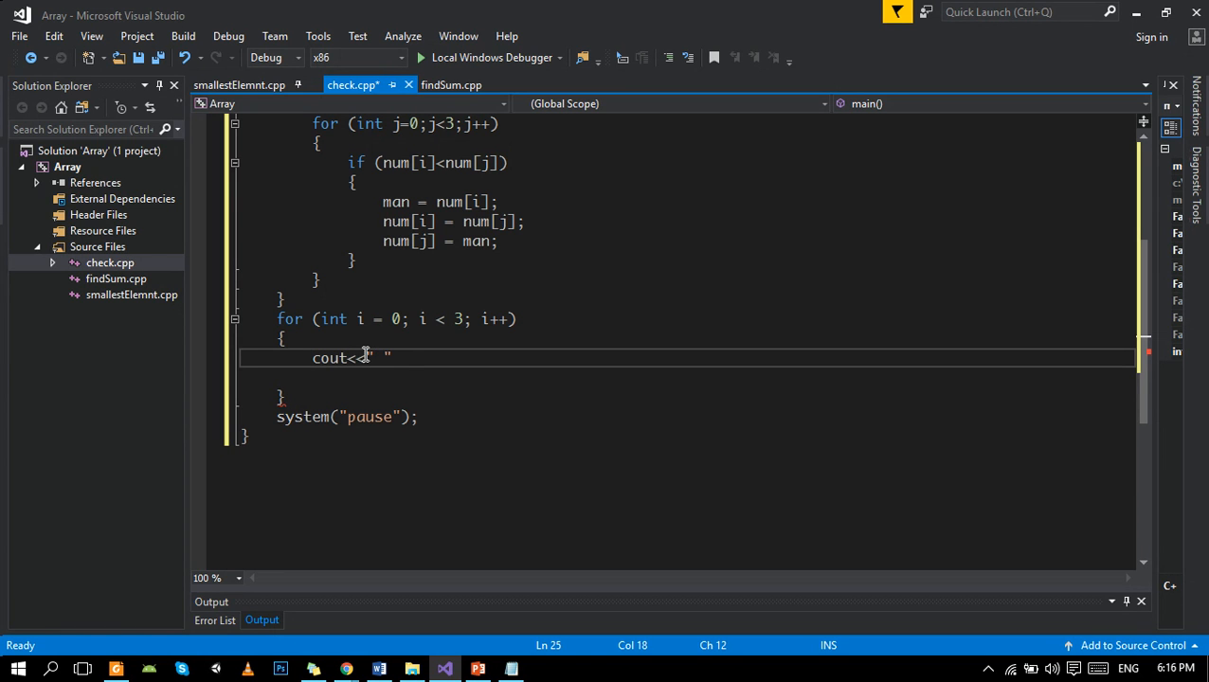
{"action": "type", "text": "<<"}
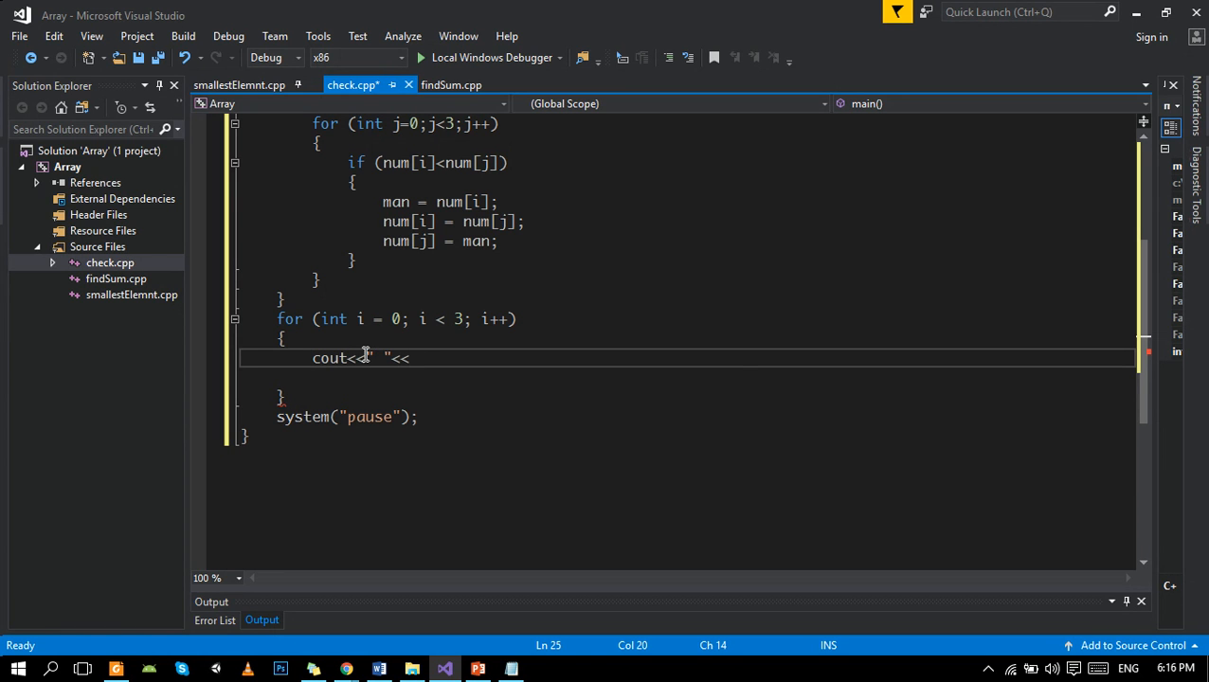
{"action": "type", "text": "num["}
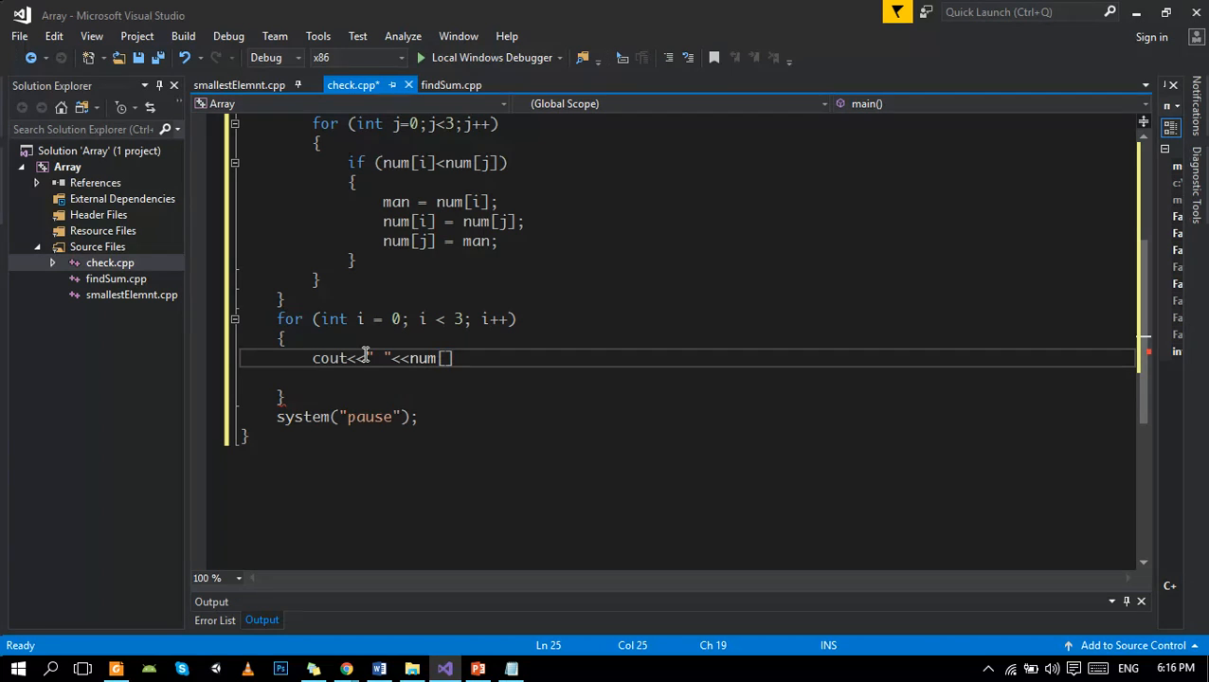
{"action": "type", "text": "<<rendl;"}
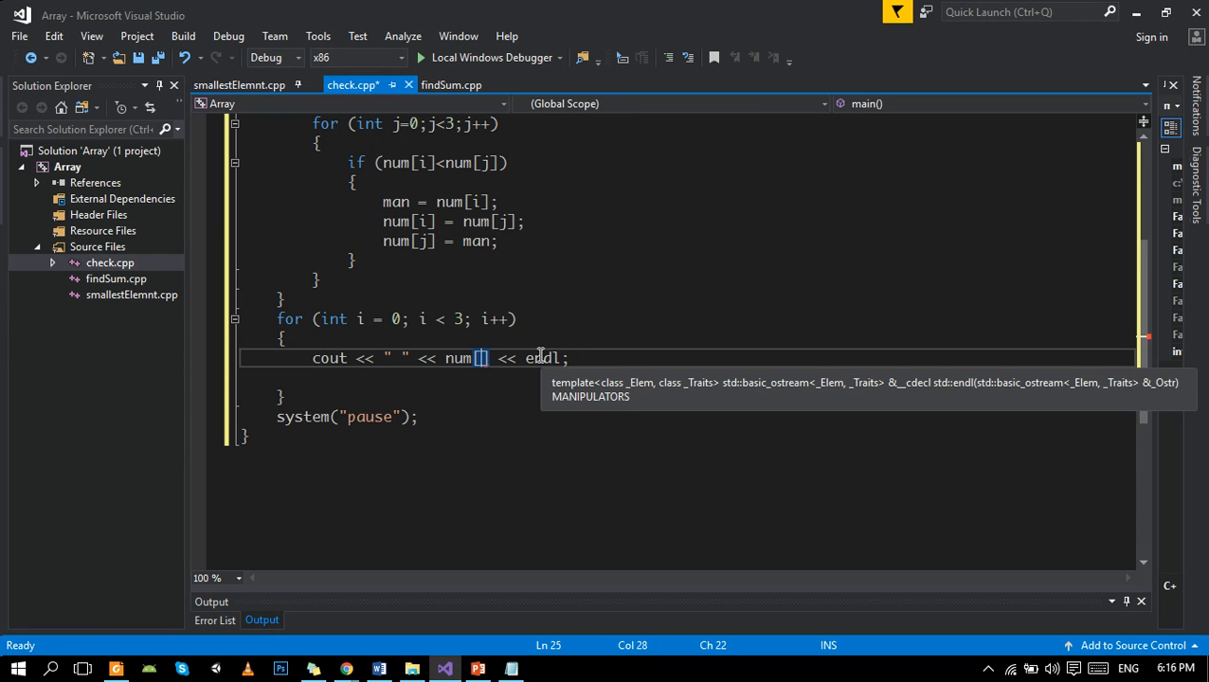
{"action": "type", "text": "i"}
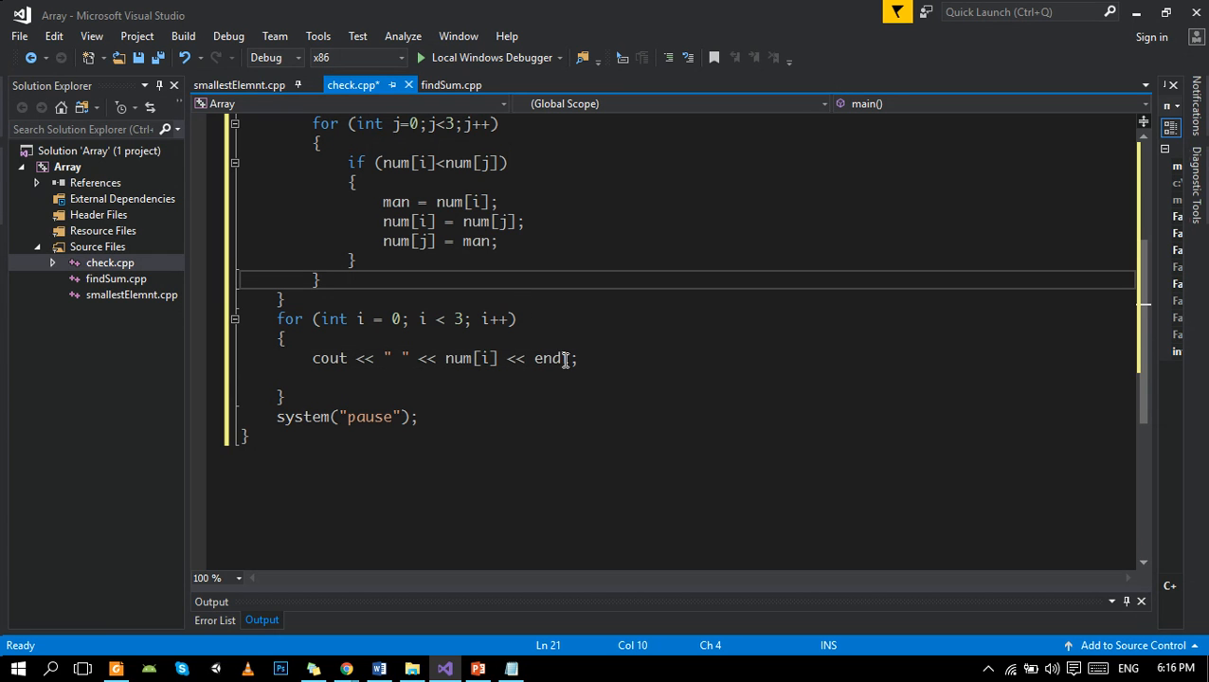
Highlight the outer sorting loop header, then switch to the presentation slides.
{"action": "left_click_drag", "start_coordinate": [502, 359], "coordinate": [578, 358]}
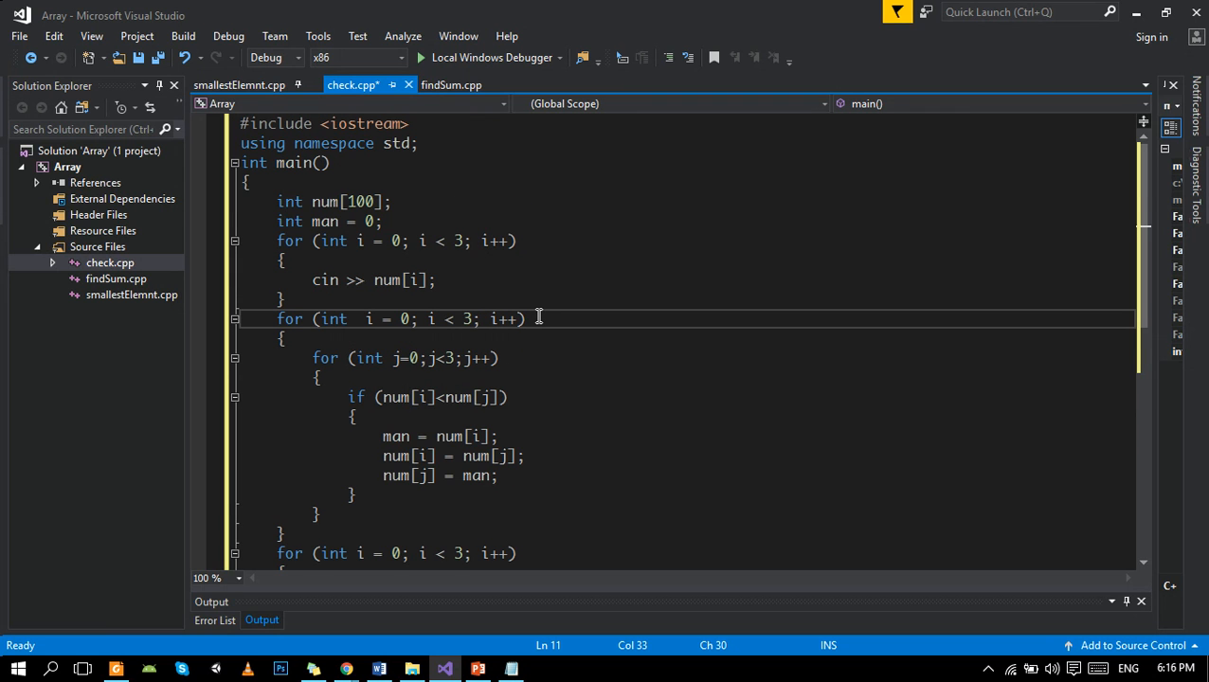
{"action": "left_click", "coordinate": [525, 318]}
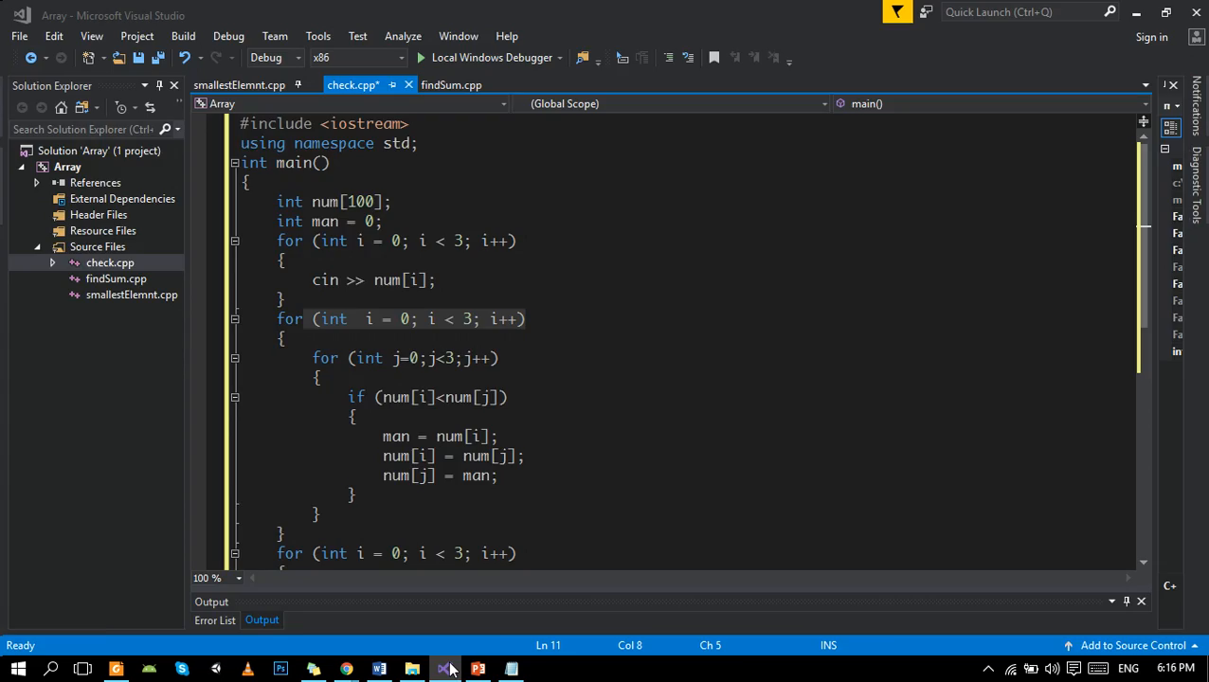
{"action": "left_click", "coordinate": [478, 669]}
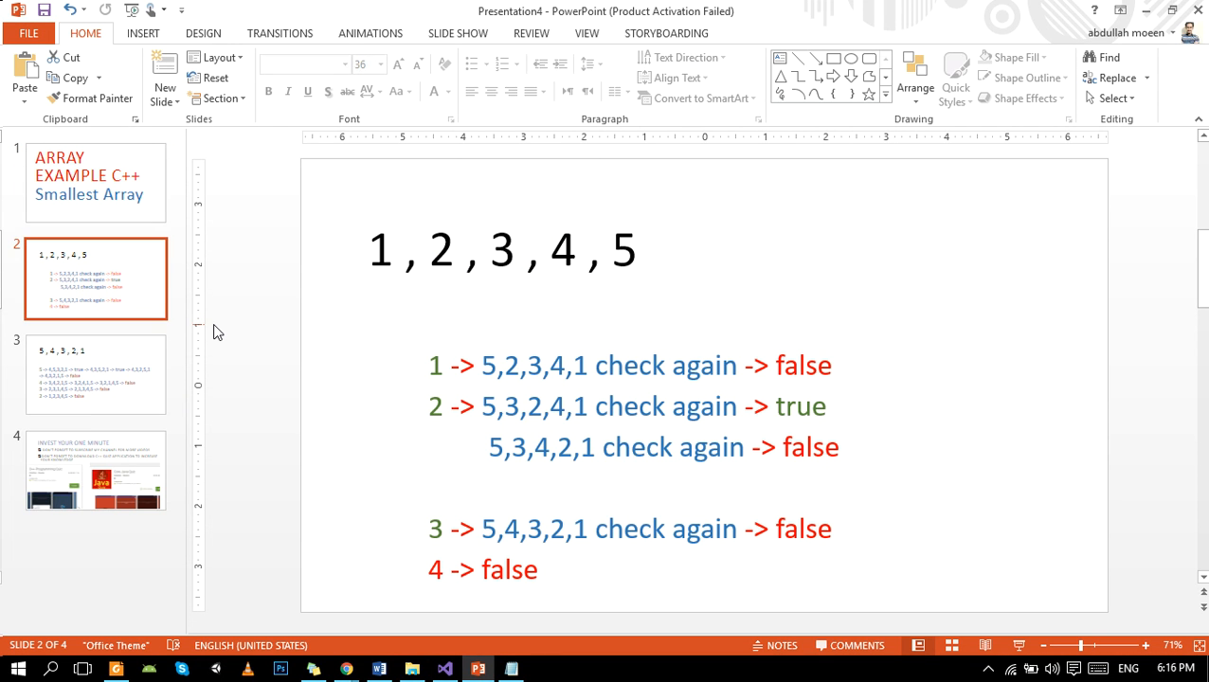
{"action": "mouse_move", "coordinate": [233, 386]}
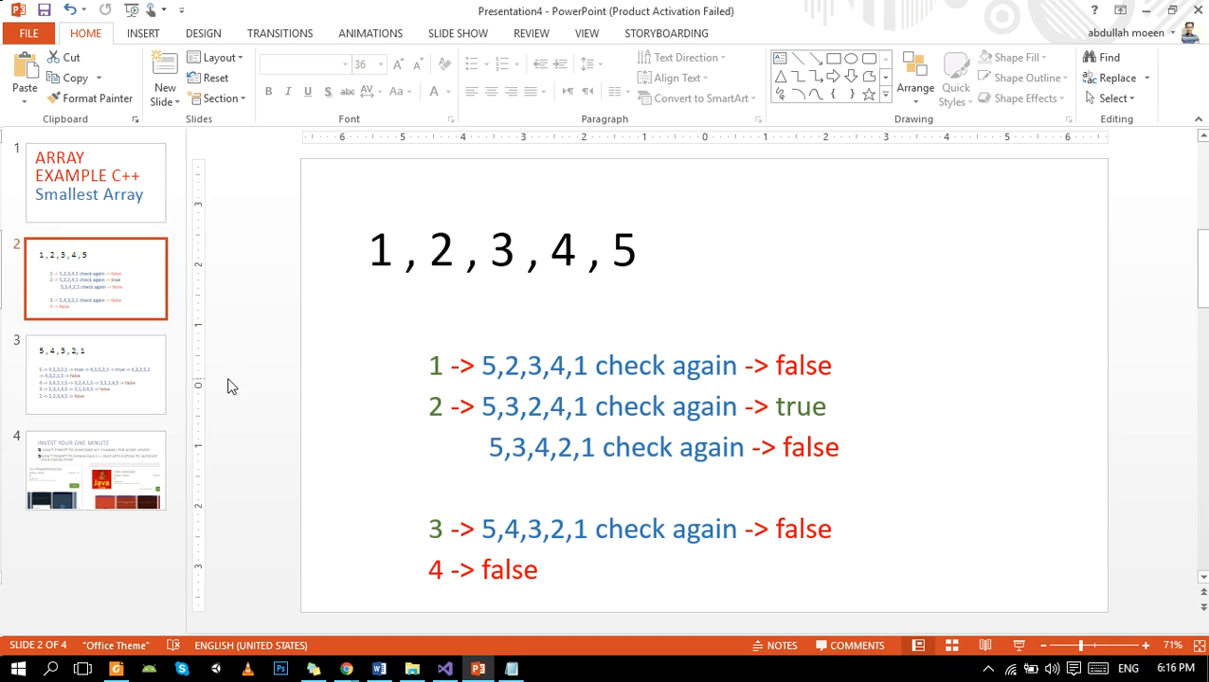
{"action": "mouse_move", "coordinate": [142, 342]}
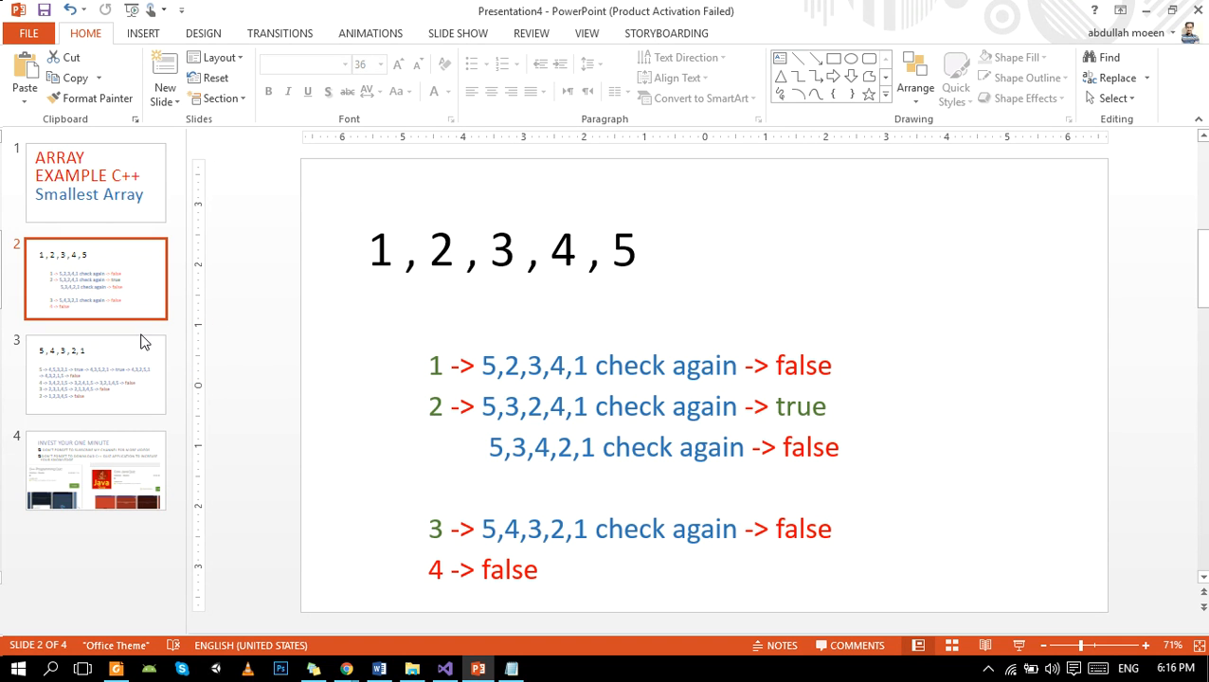
Leave the 1,2,3,4,5 trace slide and return to Visual Studio's check.cpp.
{"action": "left_click", "coordinate": [444, 669]}
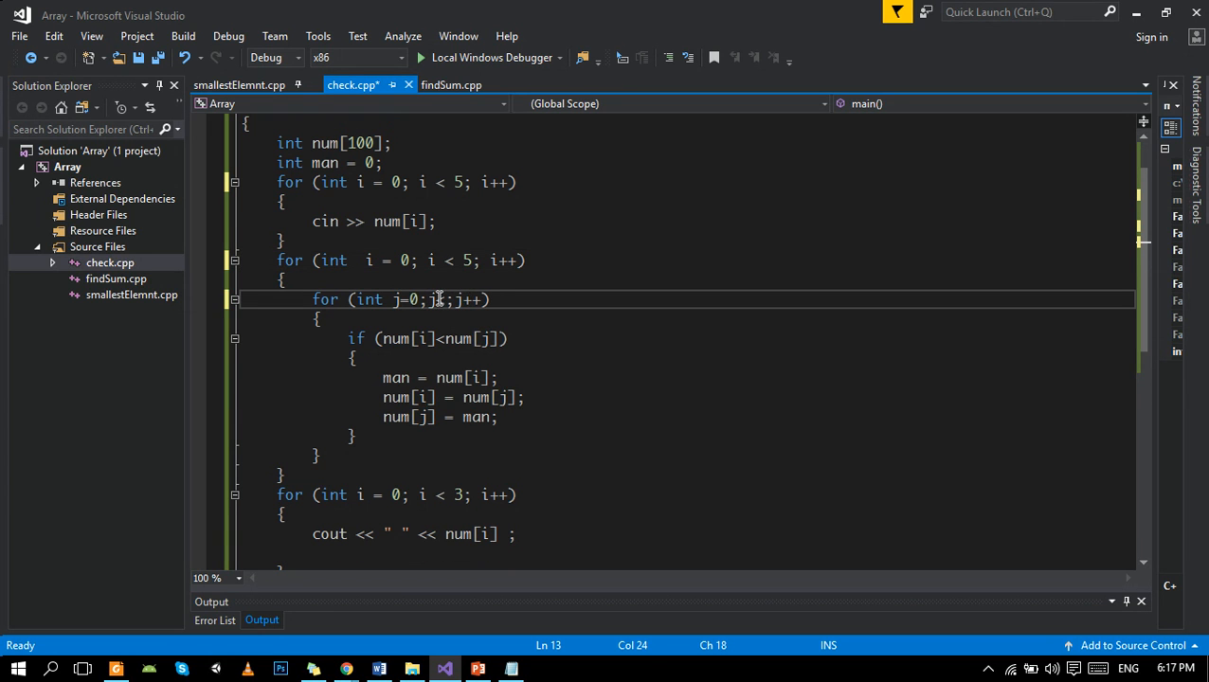
Change the remaining loop limits to <5 and build and run with Local Windows Debugger.
{"action": "type", "text": "<5"}
{"action": "left_click", "coordinate": [397, 495]}
{"action": "type", "text": "5"}
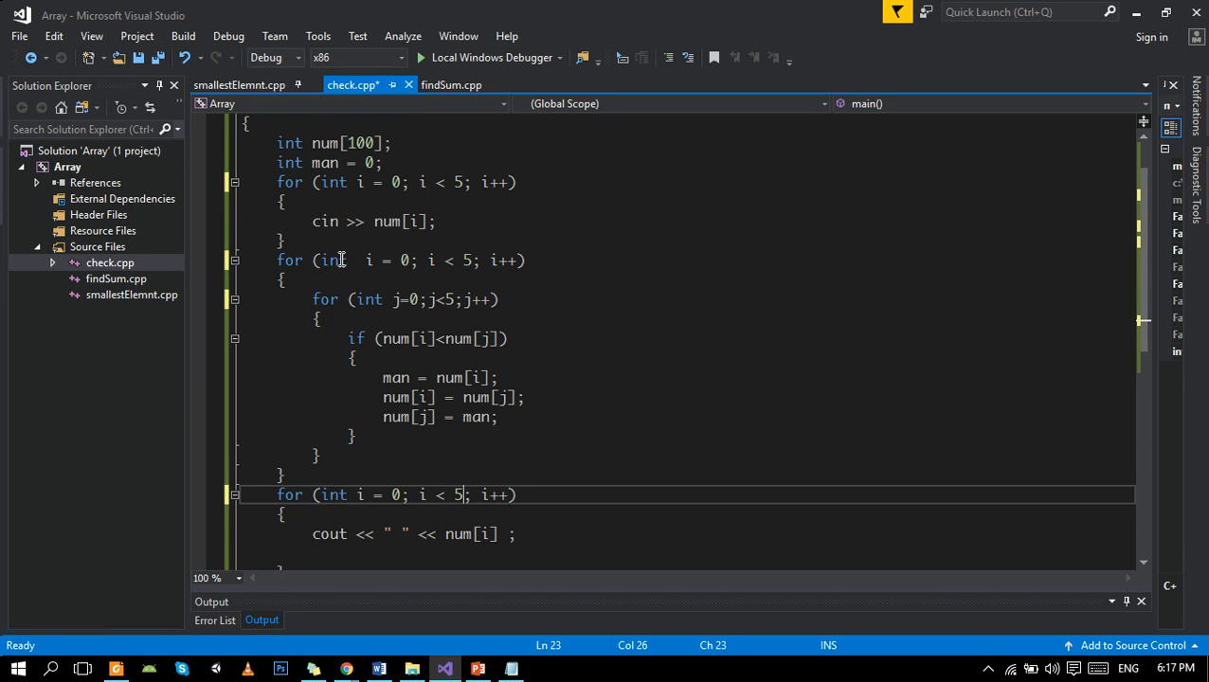
{"action": "left_click", "coordinate": [490, 58]}
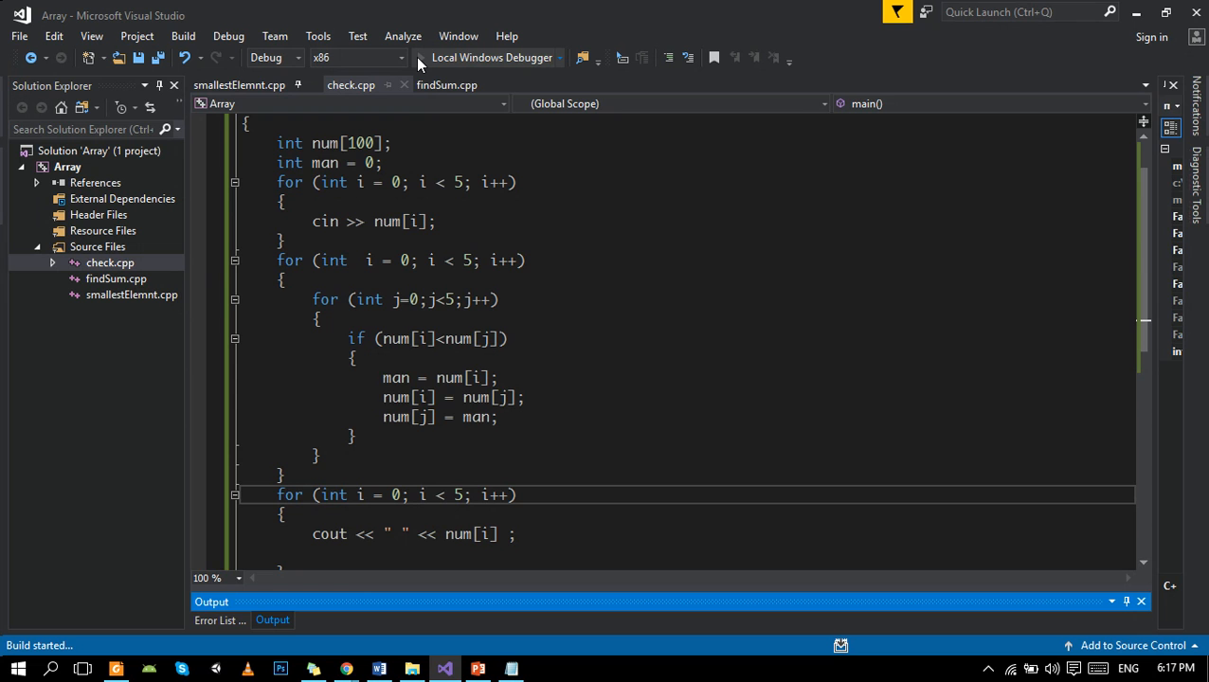
{"action": "left_click", "coordinate": [487, 58]}
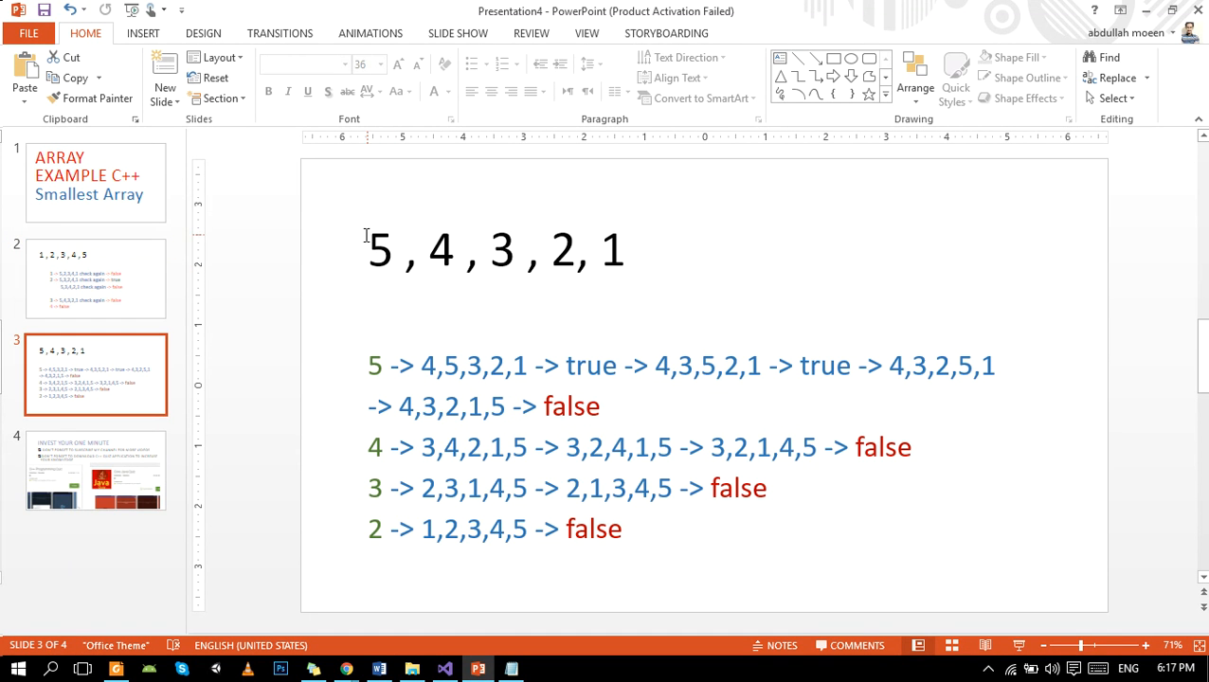
Highlight the 5,4,3,2,1 heading and the first 5, alternating with the outer loop code.
{"action": "triple_click", "coordinate": [497, 249]}
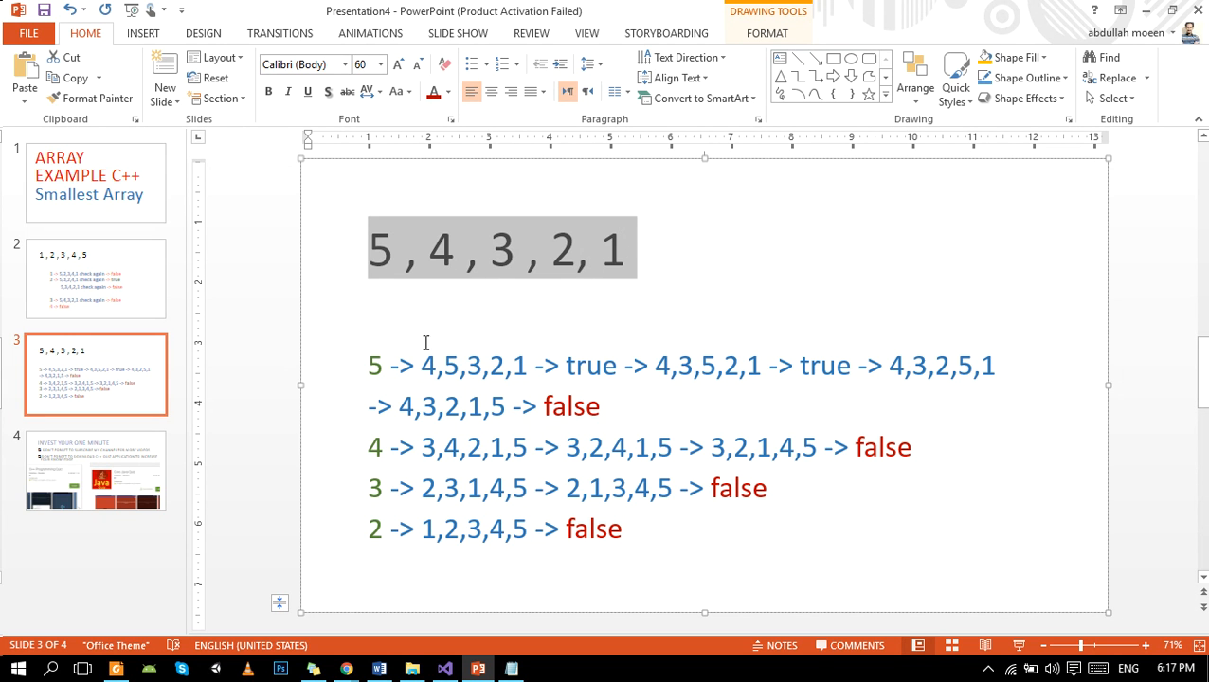
{"action": "left_click", "coordinate": [478, 669]}
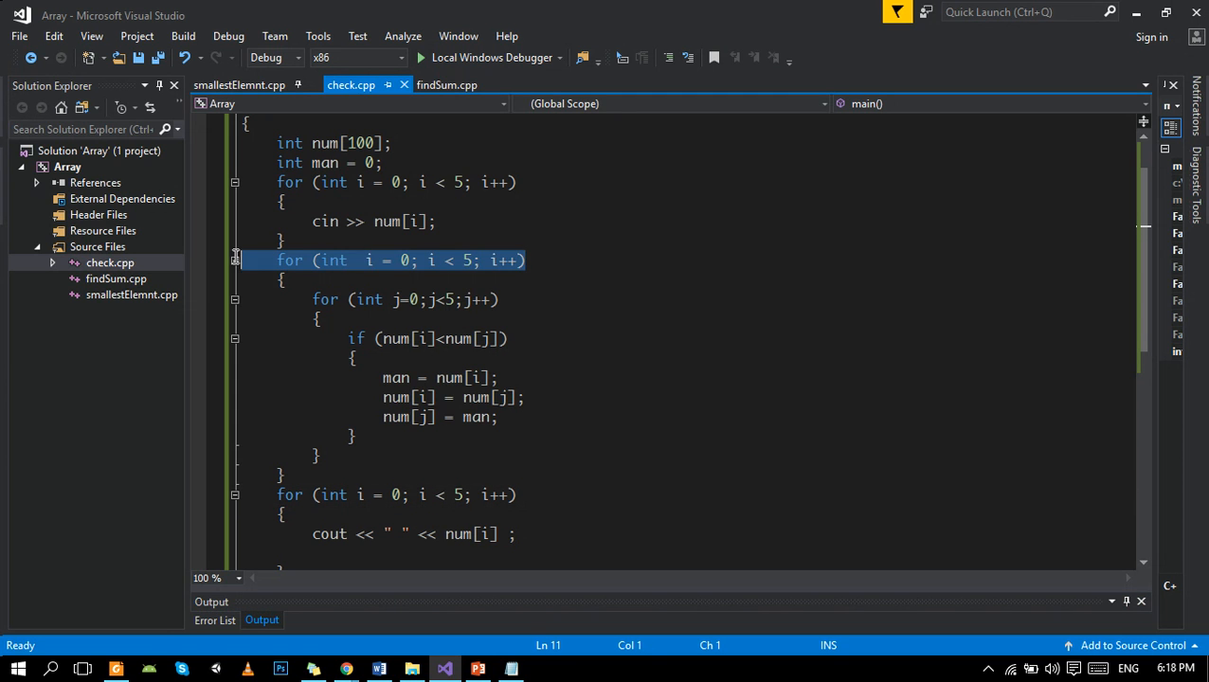
{"action": "left_click", "coordinate": [476, 669]}
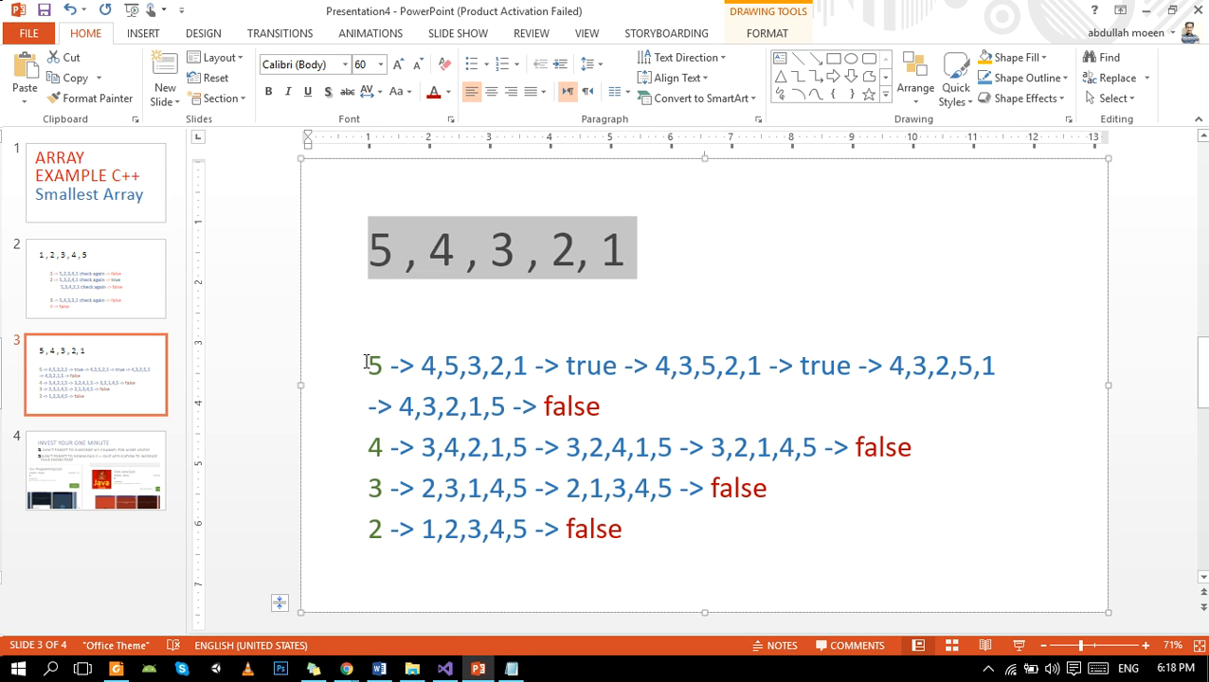
{"action": "double_click", "coordinate": [376, 366]}
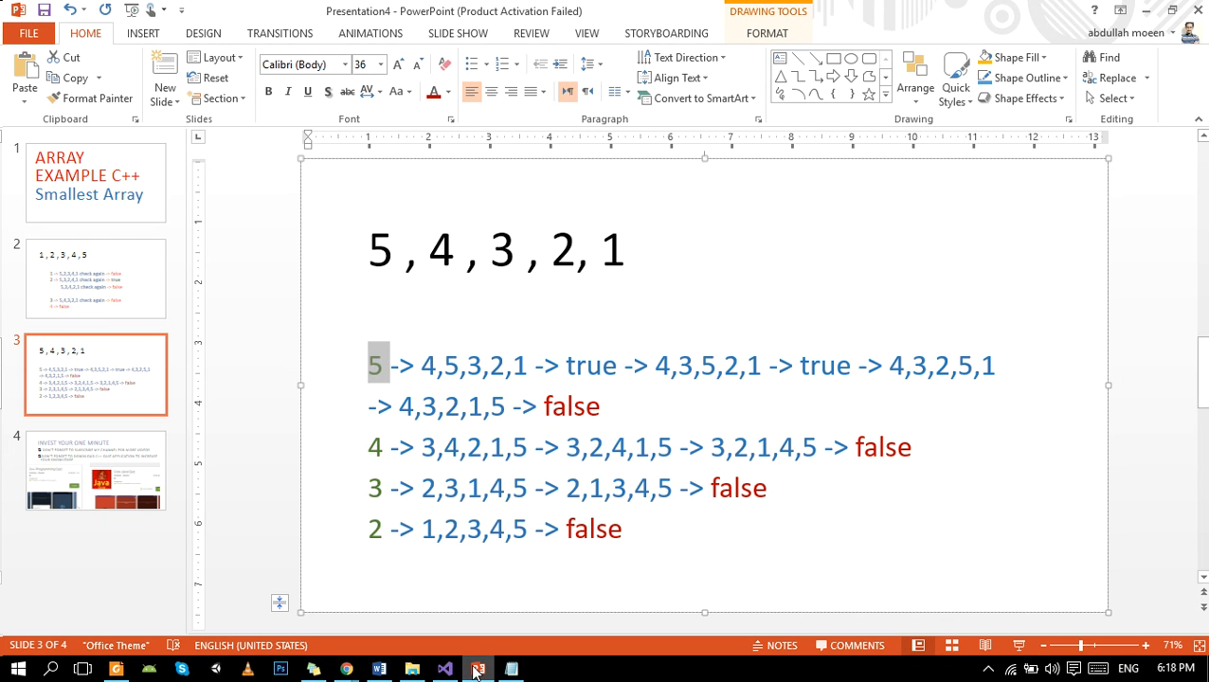
{"action": "left_click", "coordinate": [445, 669]}
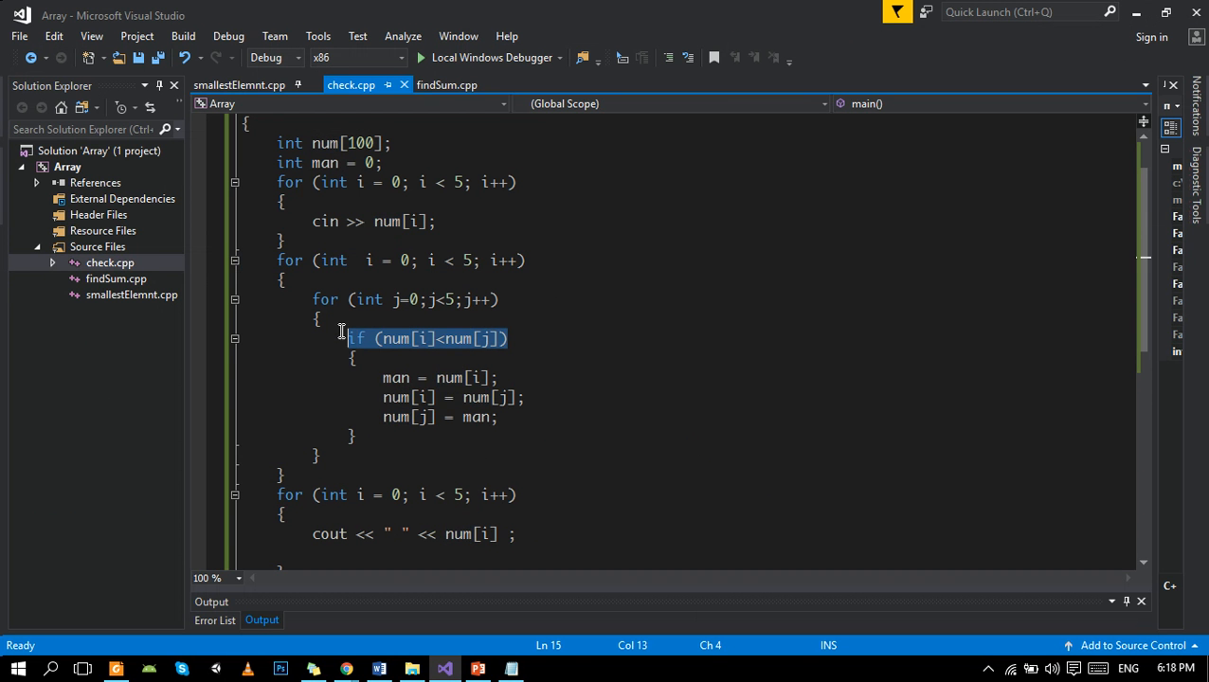
{"action": "left_click", "coordinate": [478, 669]}
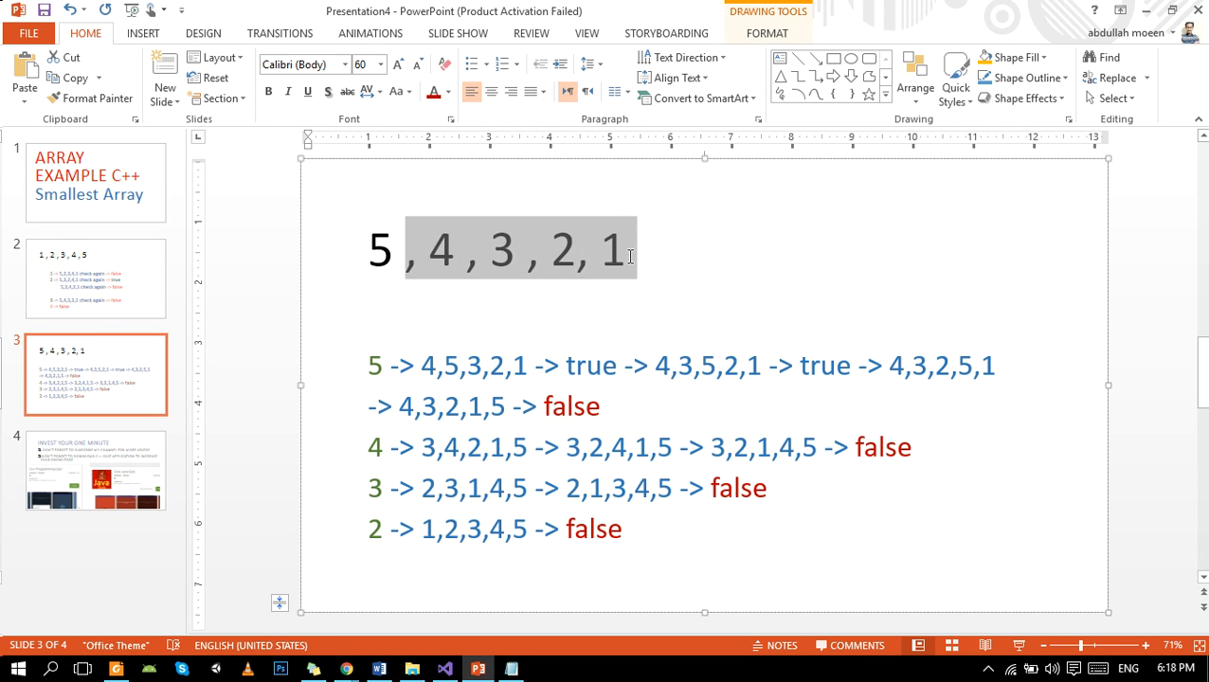
{"action": "mouse_move", "coordinate": [666, 260]}
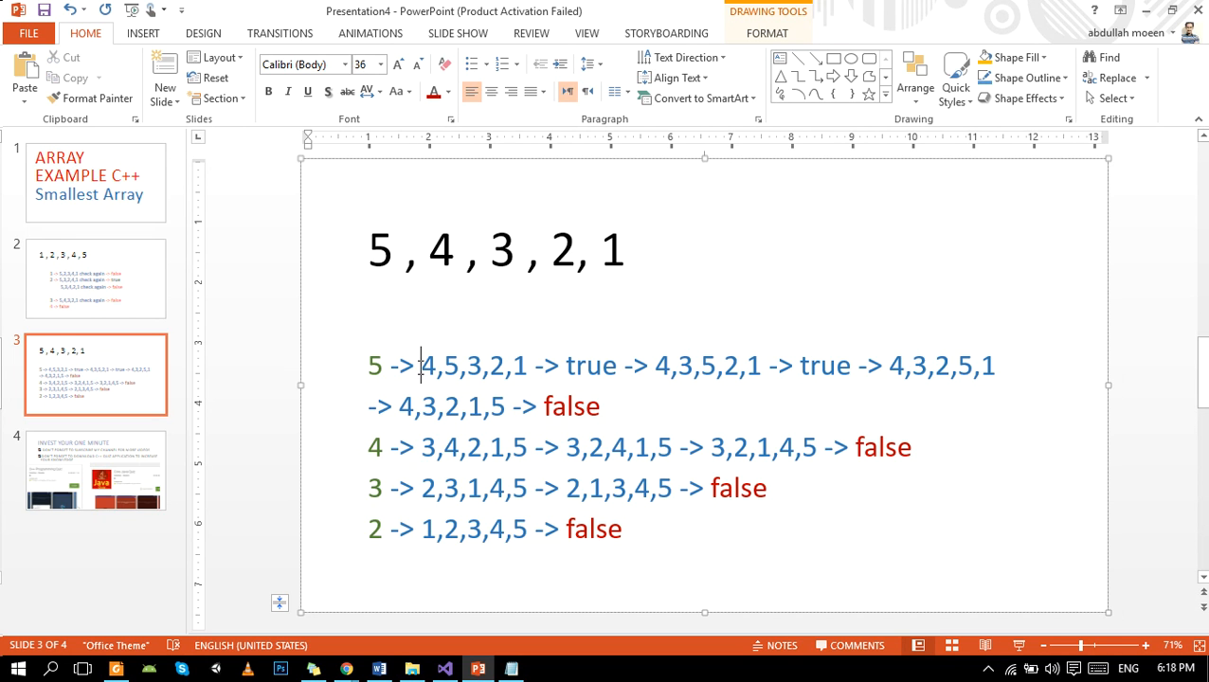
Highlight the first trace row's swap steps, including the 4,3,5,2,1 step.
{"action": "double_click", "coordinate": [430, 366]}
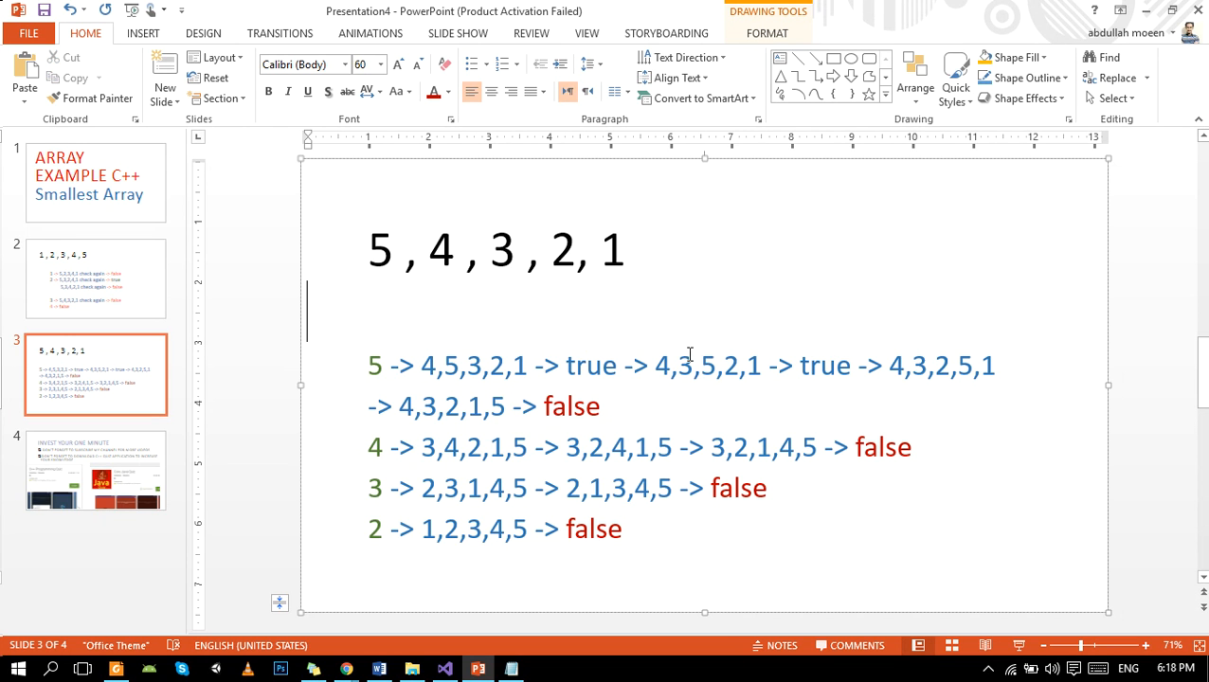
{"action": "left_click", "coordinate": [692, 366]}
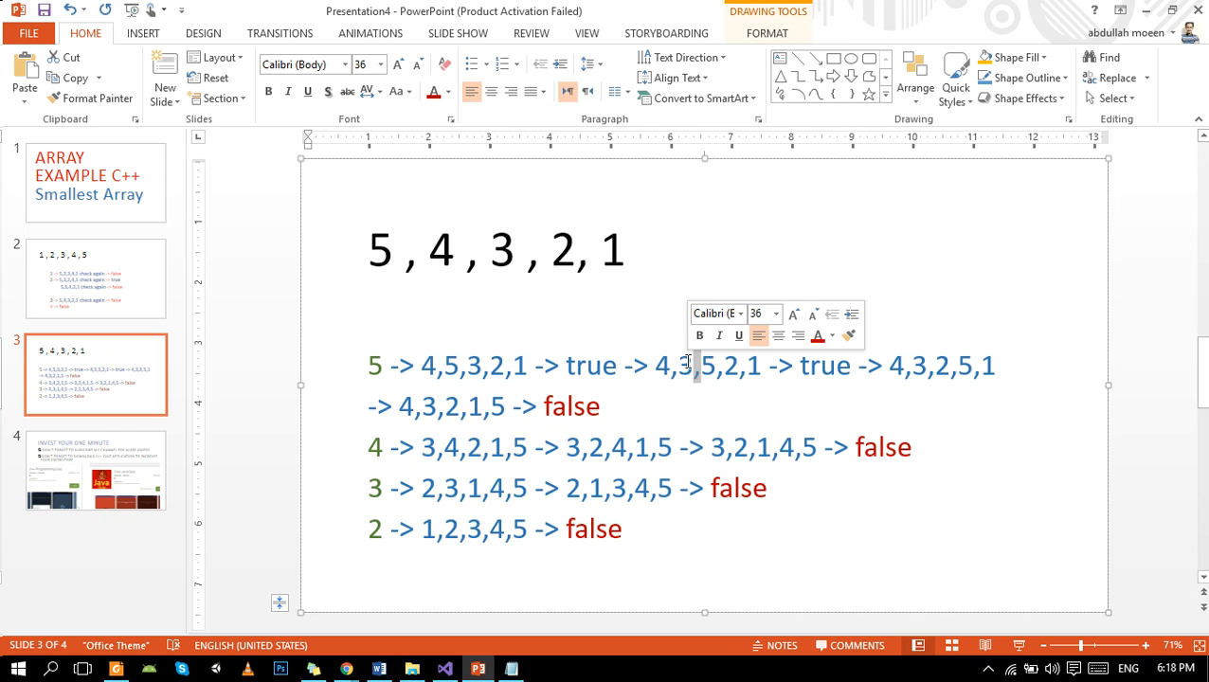
{"action": "left_click_drag", "start_coordinate": [767, 365], "coordinate": [853, 366]}
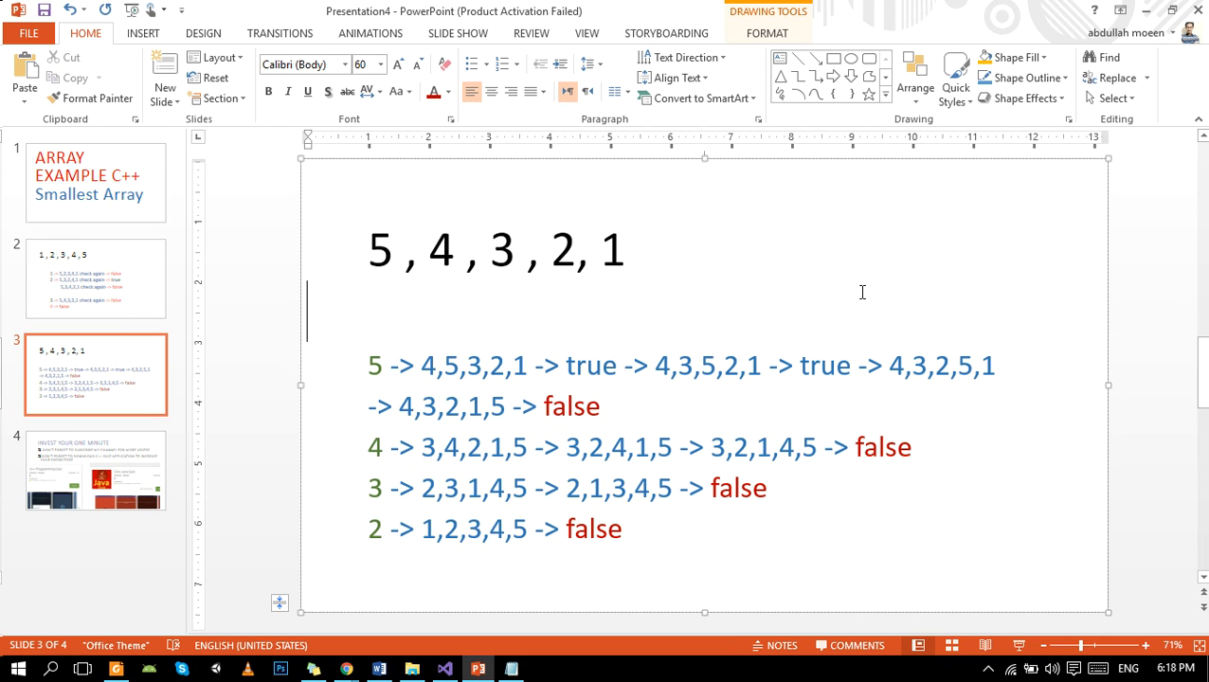
{"action": "double_click", "coordinate": [894, 366]}
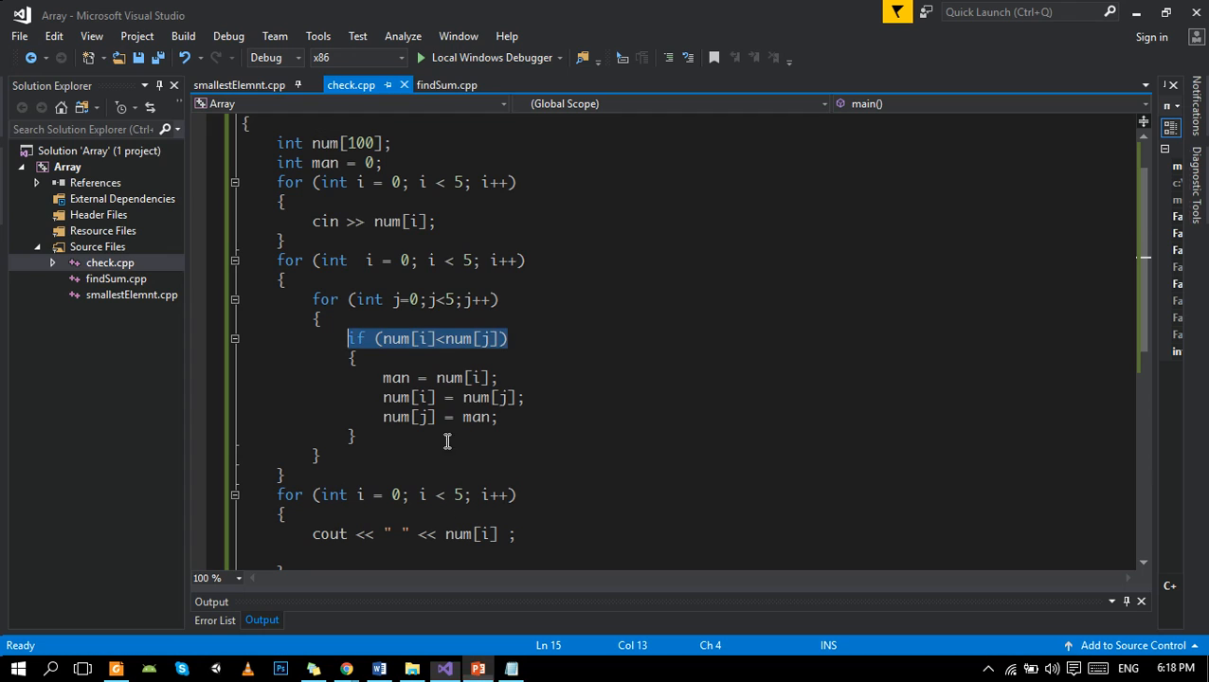
{"action": "left_click", "coordinate": [277, 260]}
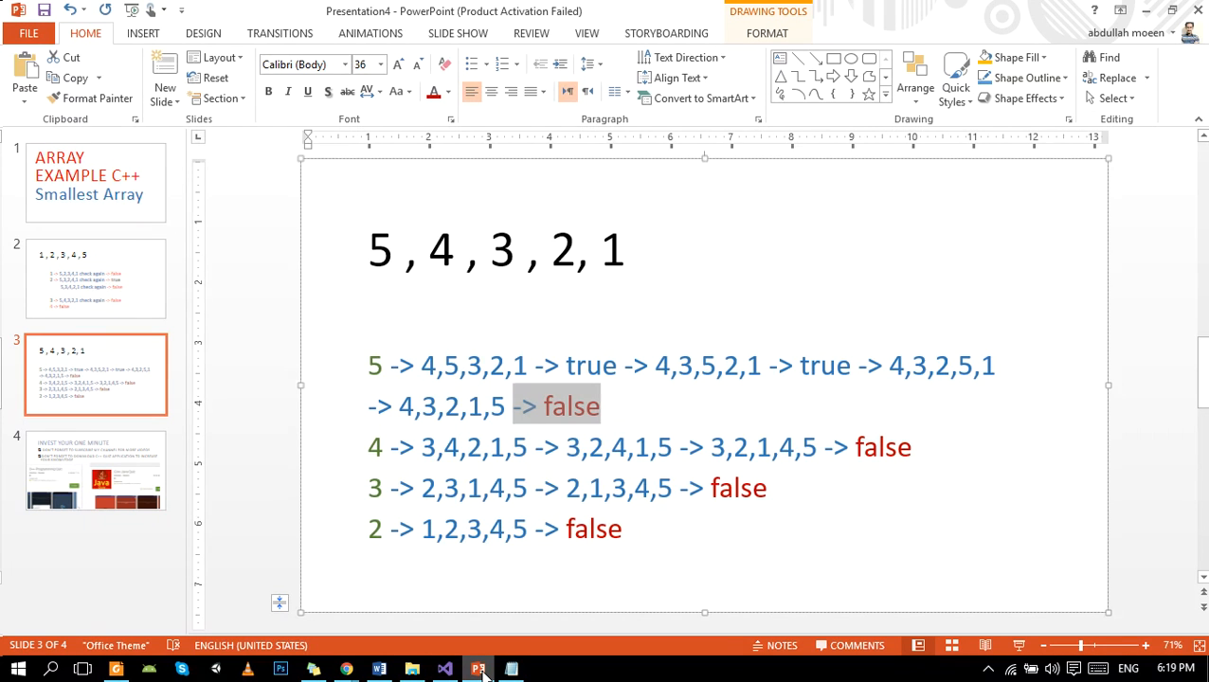
Highlight the swap steps in the 4 and 3 rows, then return to check.cpp.
{"action": "left_click", "coordinate": [445, 669]}
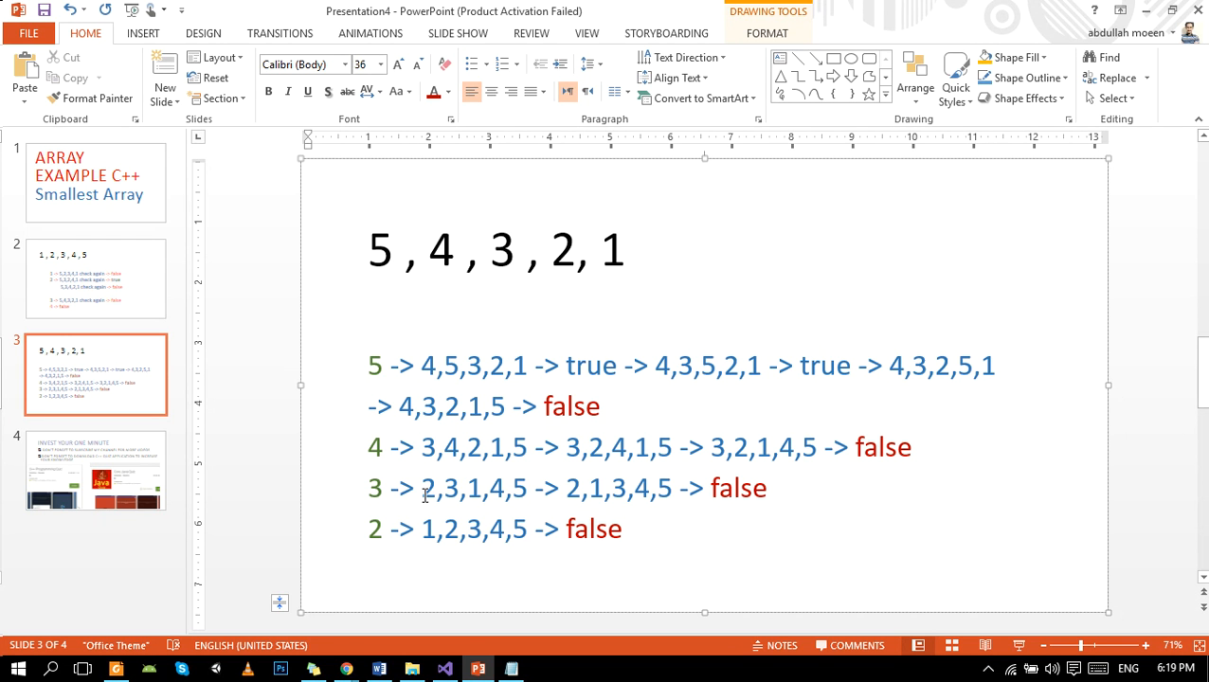
{"action": "left_click", "coordinate": [443, 669]}
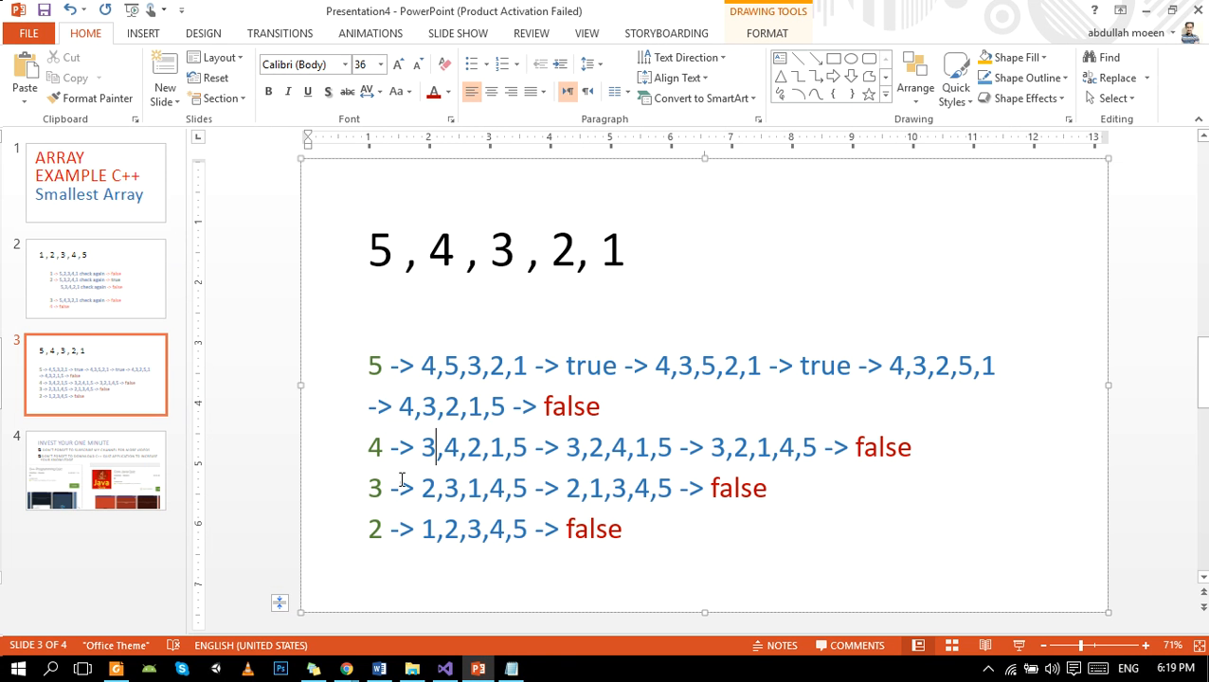
{"action": "left_click_drag", "start_coordinate": [388, 487], "coordinate": [669, 487]}
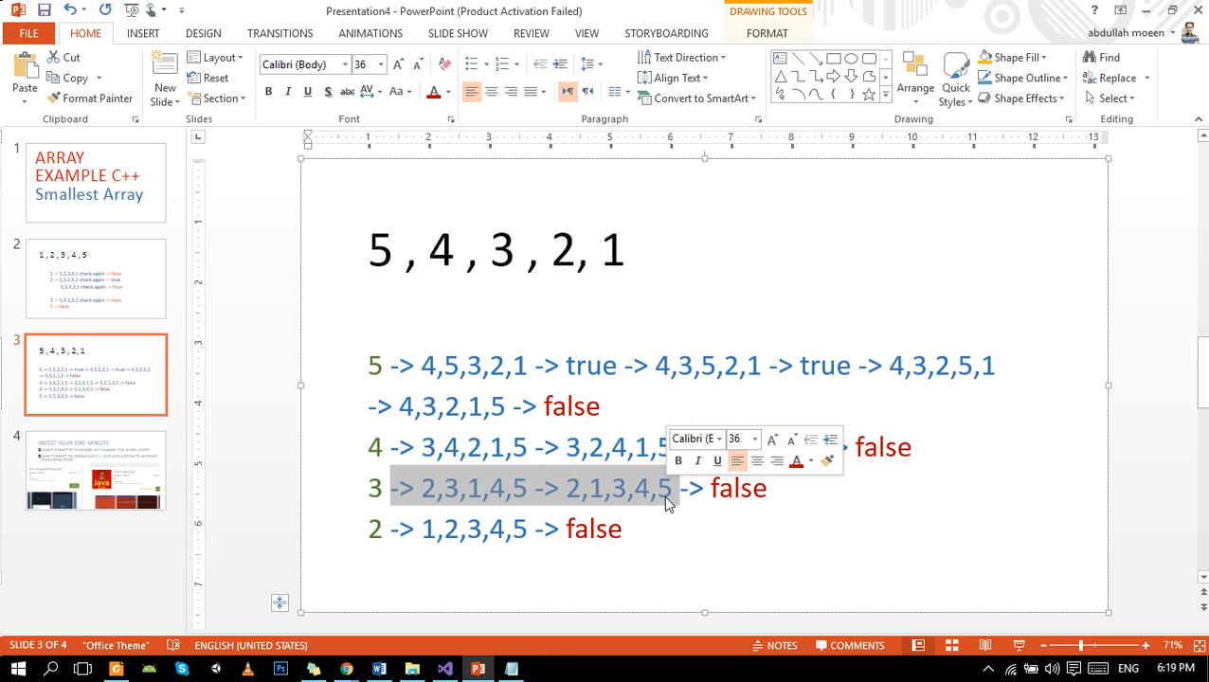
{"action": "left_click", "coordinate": [446, 548]}
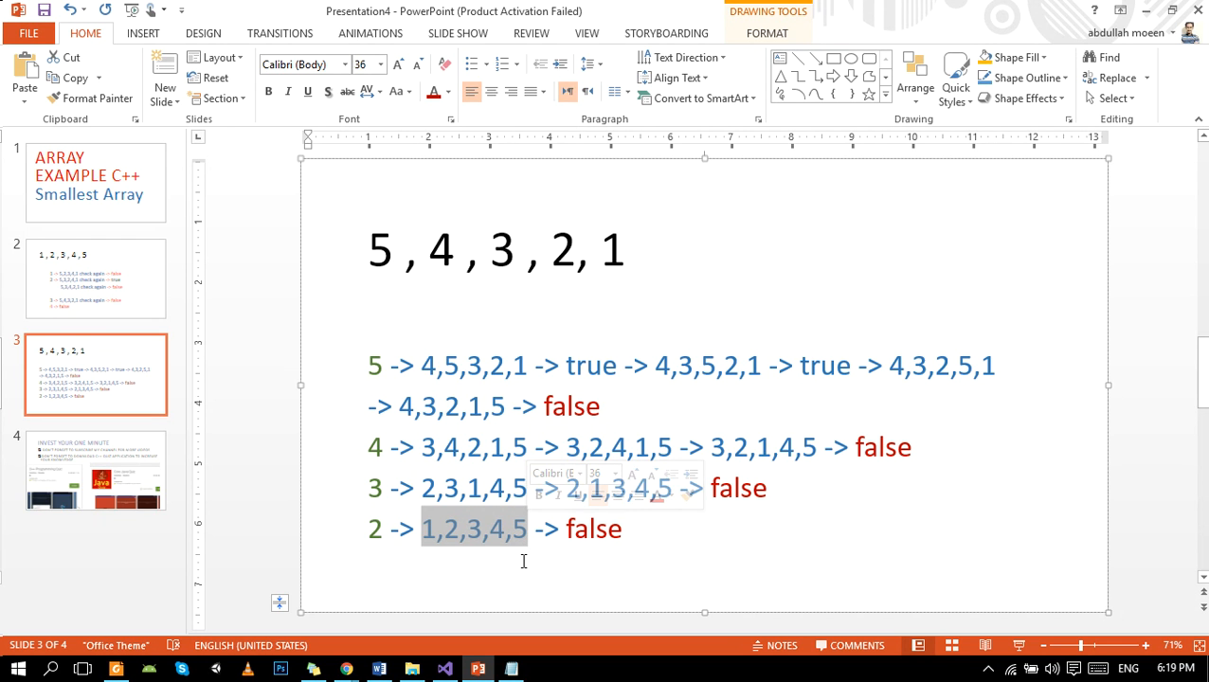
{"action": "left_click", "coordinate": [445, 669]}
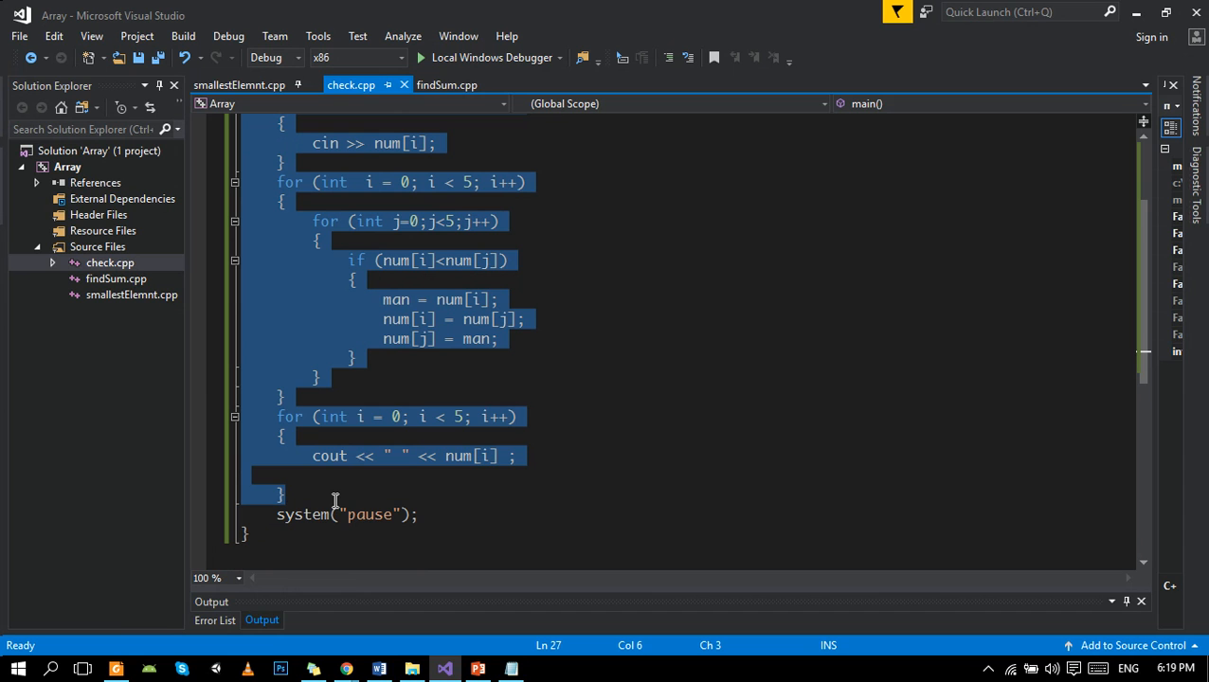
{"action": "mouse_move", "coordinate": [574, 78]}
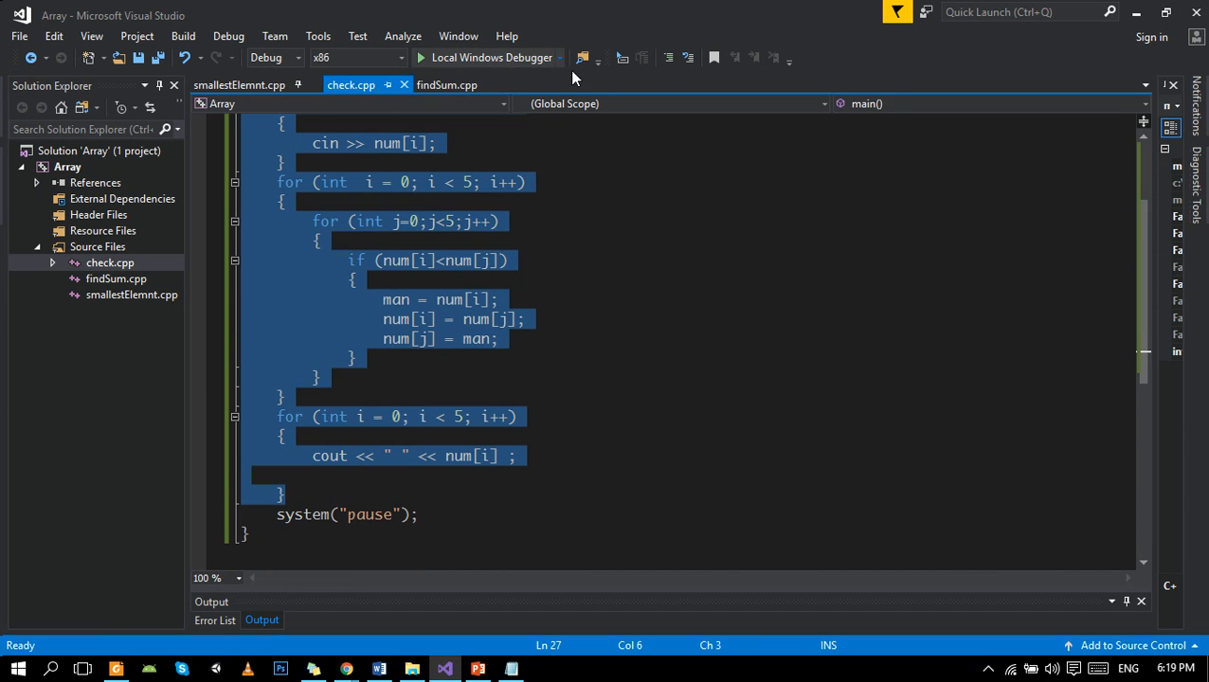
Change the sort comparison to num[i] > num[j] and add cout << endl after the print loop.
{"action": "type", "text": "*/"}
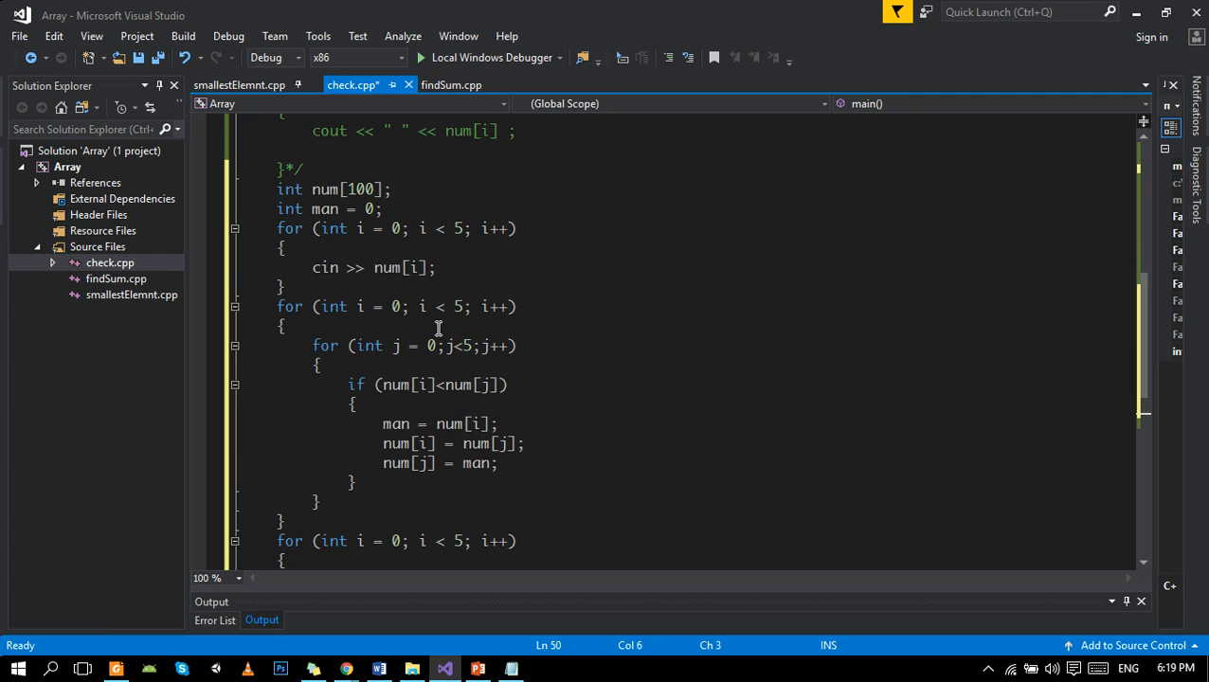
{"action": "scroll", "scroll_direction": "down", "scroll_amount": 3}
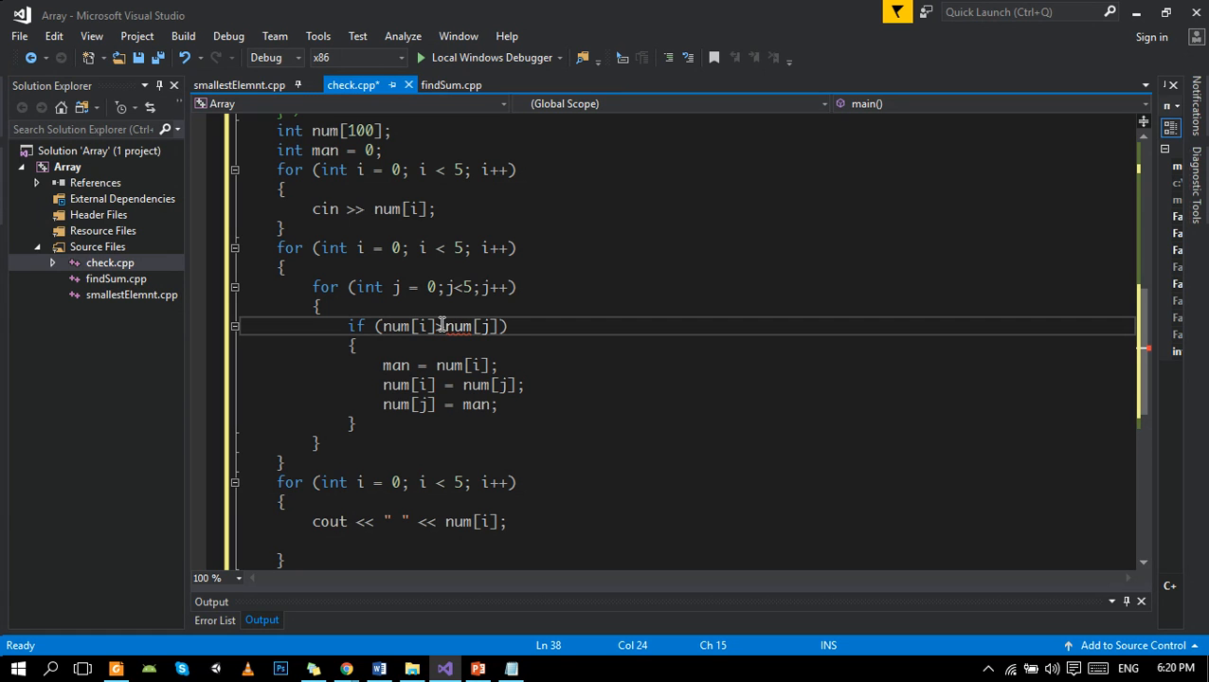
{"action": "double_click", "coordinate": [458, 326]}
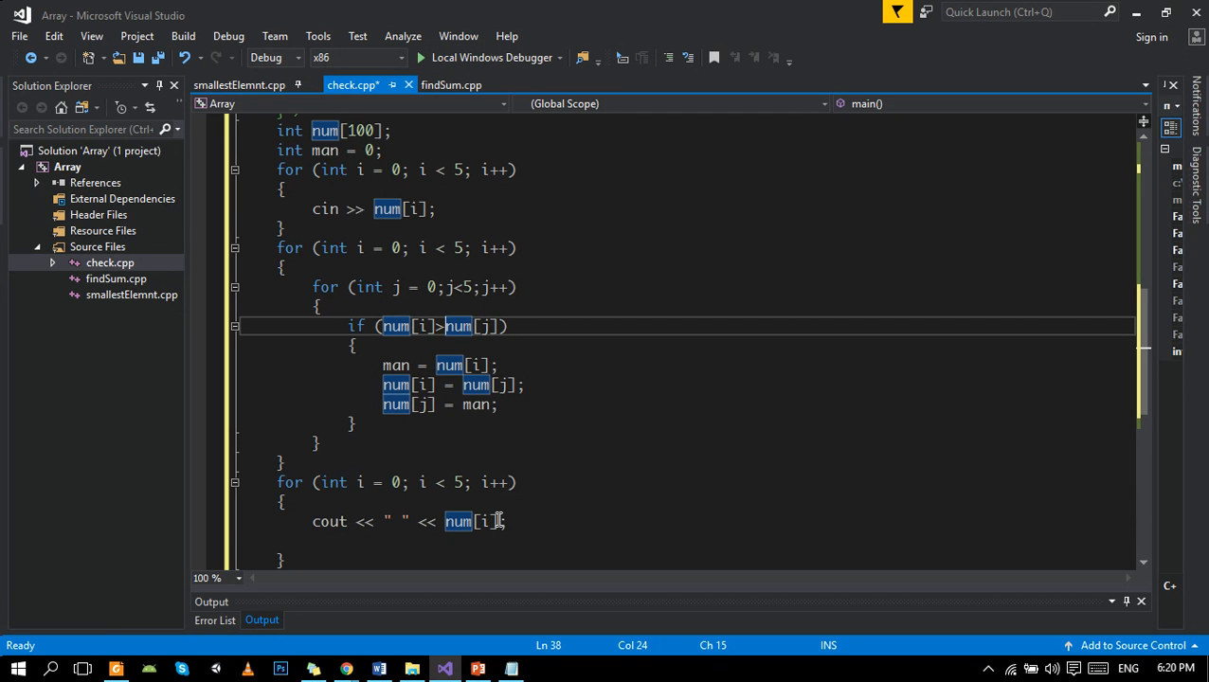
{"action": "type", "text": "<\"\""}
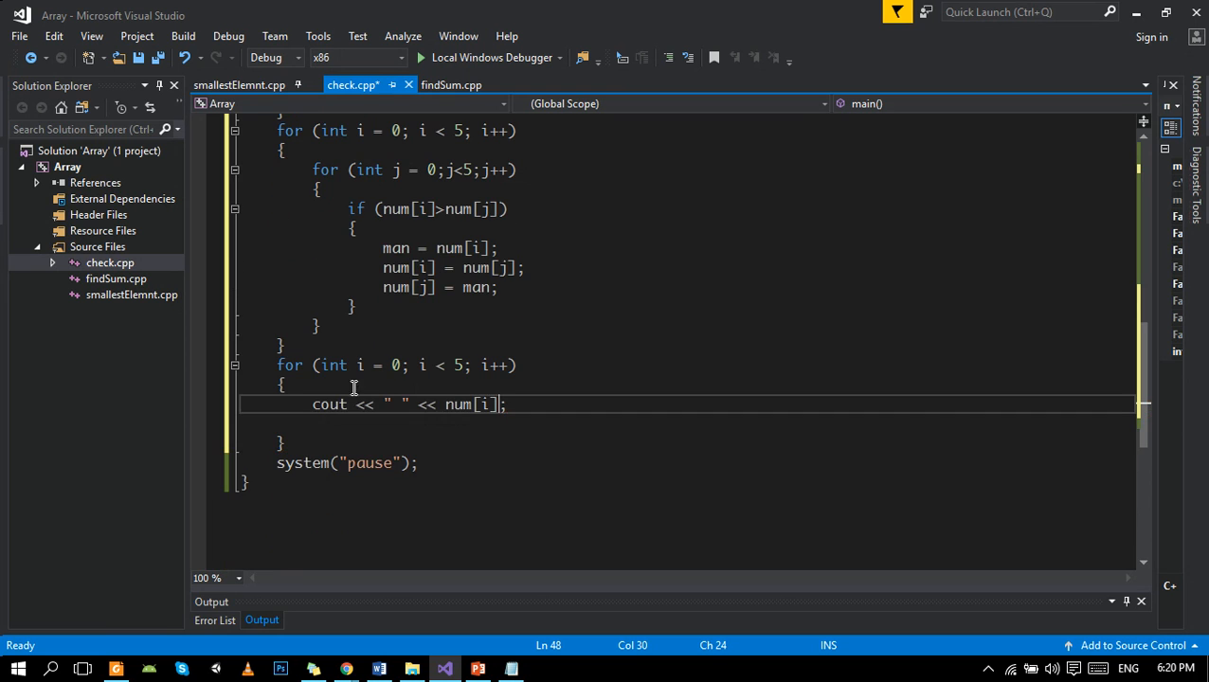
{"action": "type", "text": "cout << endl;"}
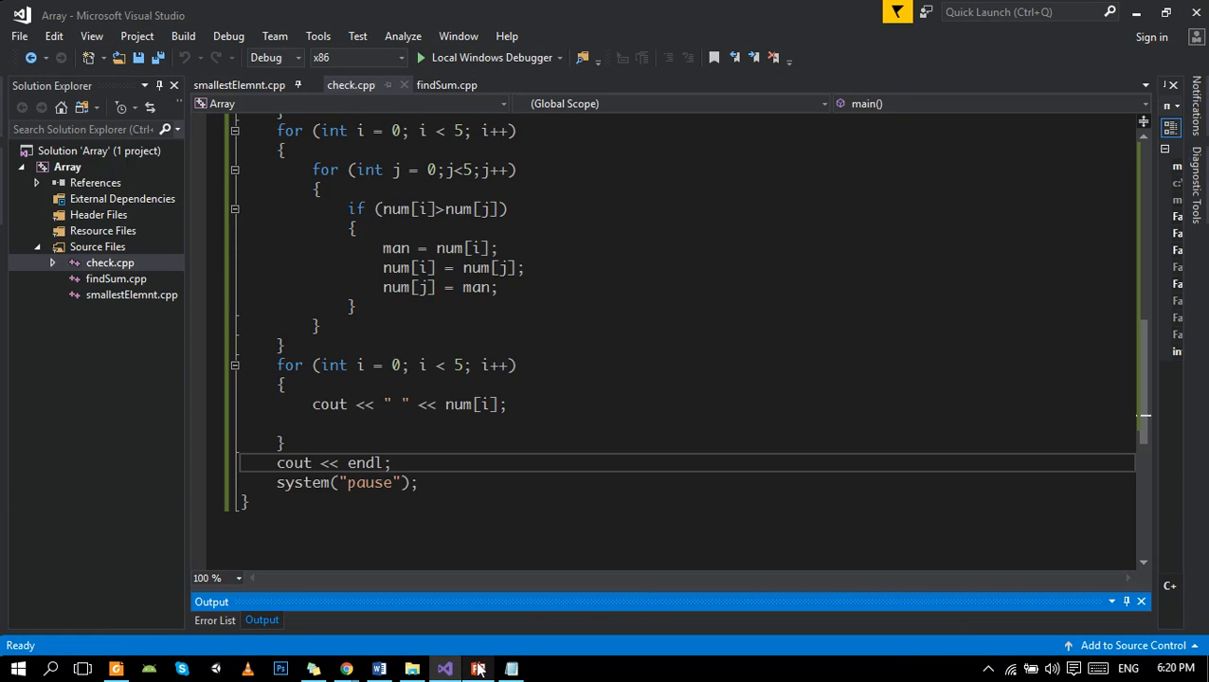
Revisit the 1,2,3,4,5 trace on PowerPoint slide 2, alternating with check.cpp in Visual Studio.
{"action": "left_click", "coordinate": [478, 669]}
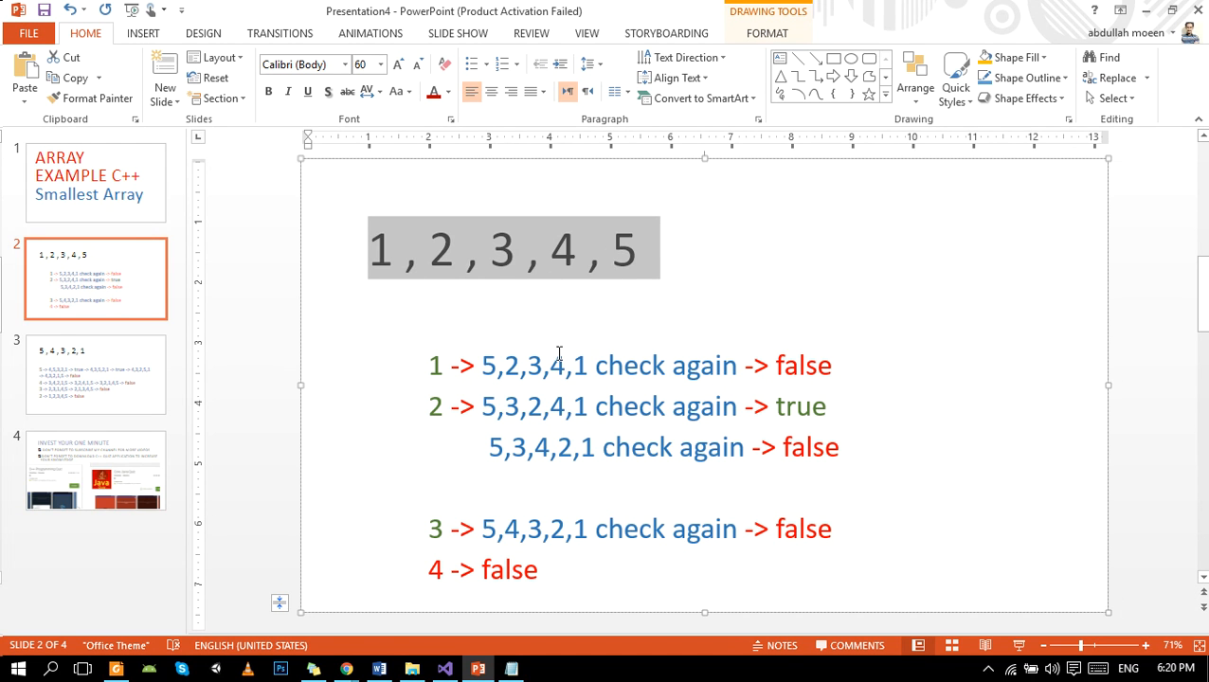
{"action": "mouse_move", "coordinate": [447, 370]}
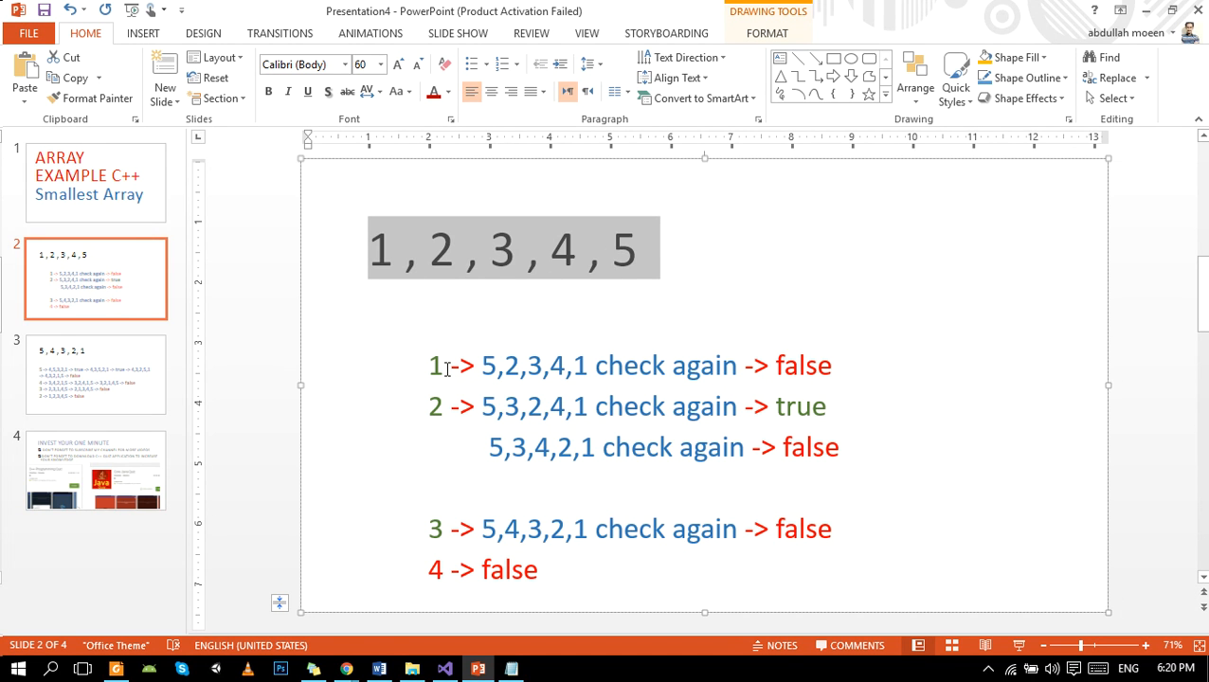
{"action": "mouse_move", "coordinate": [436, 646]}
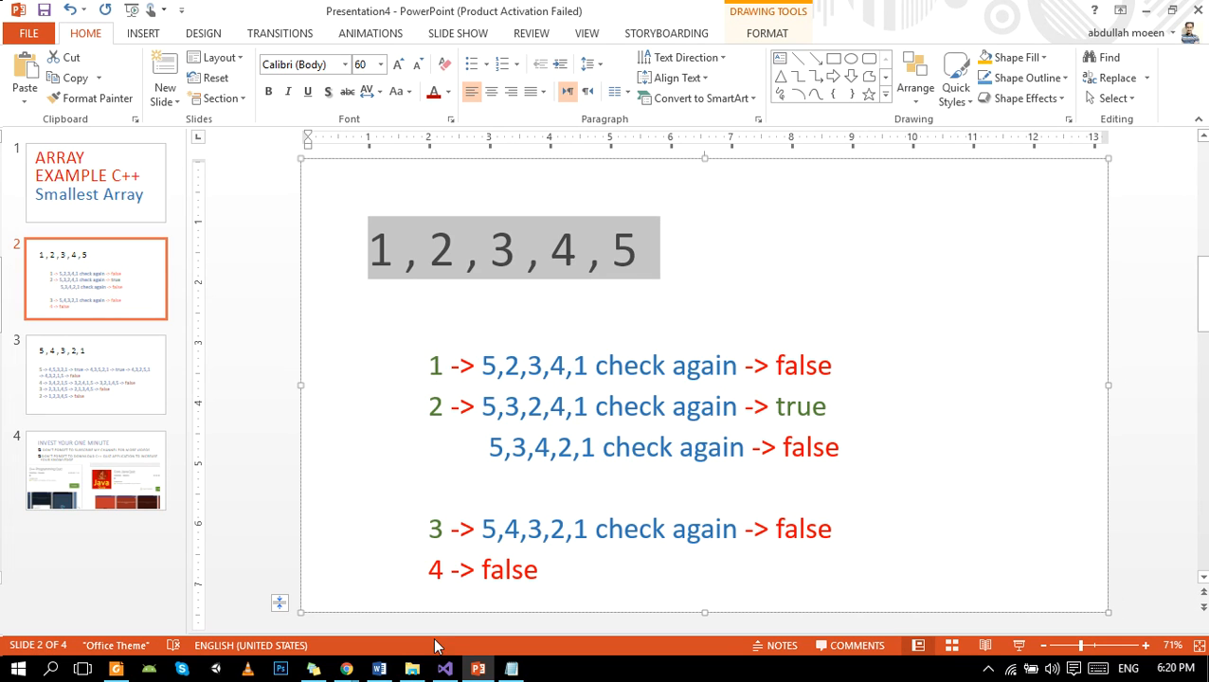
{"action": "left_click", "coordinate": [476, 669]}
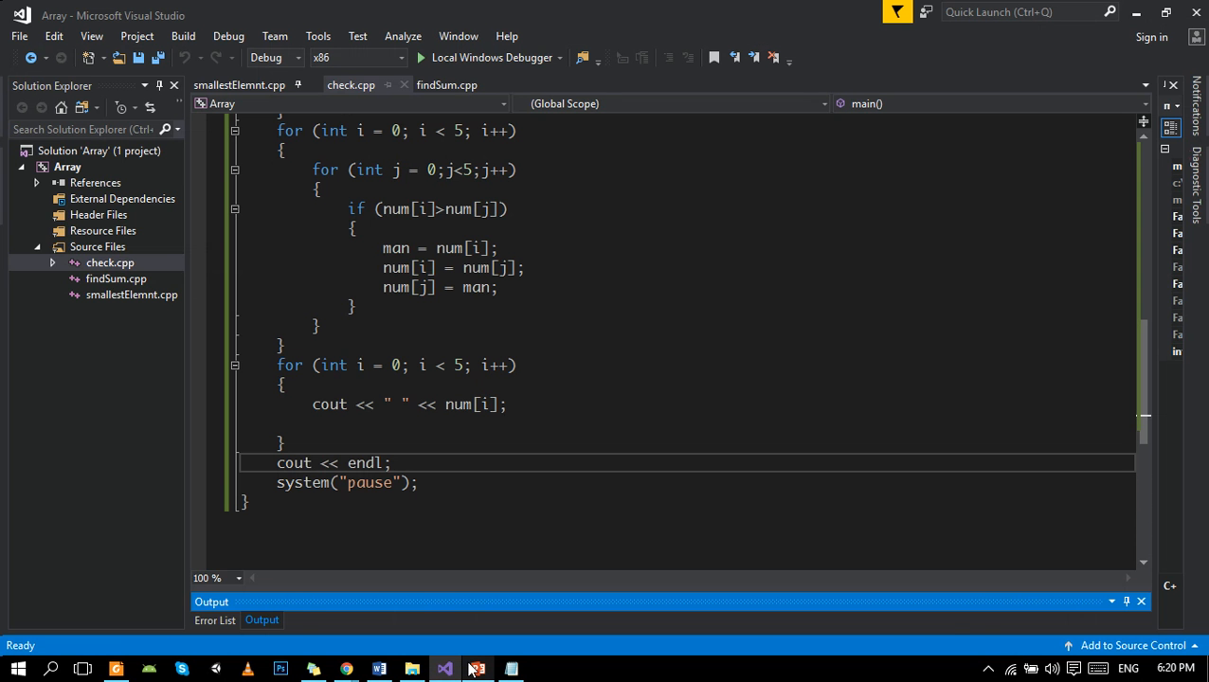
{"action": "left_click", "coordinate": [477, 669]}
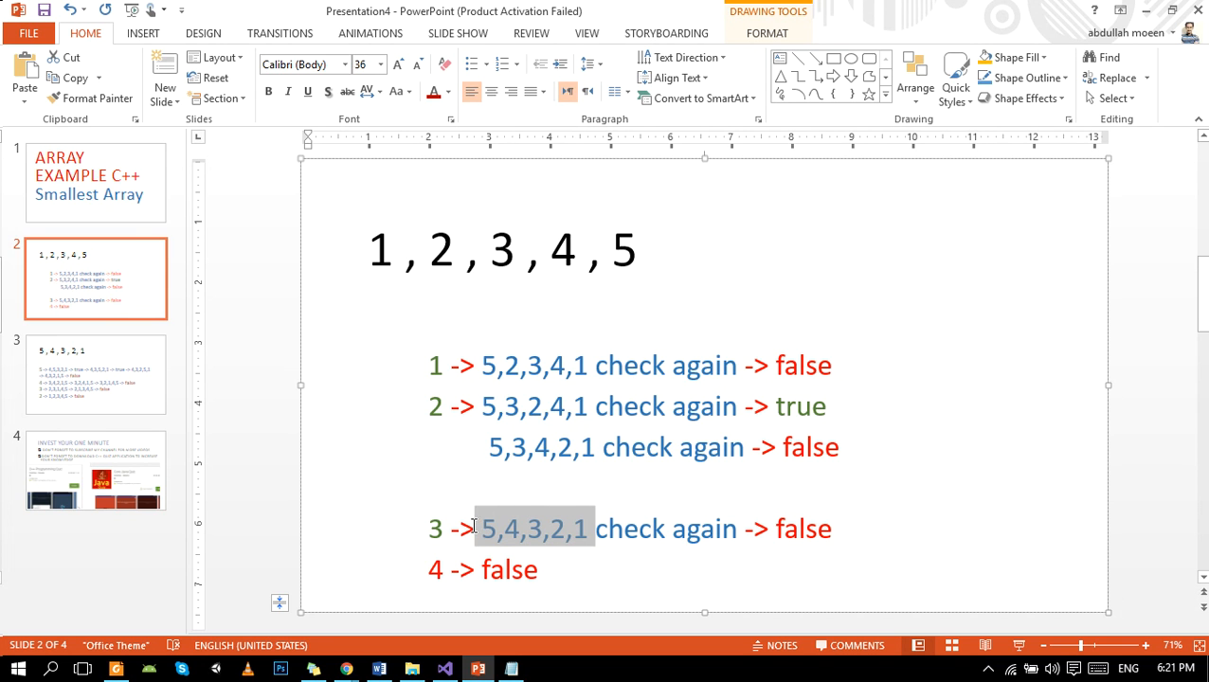
{"action": "left_click", "coordinate": [443, 668]}
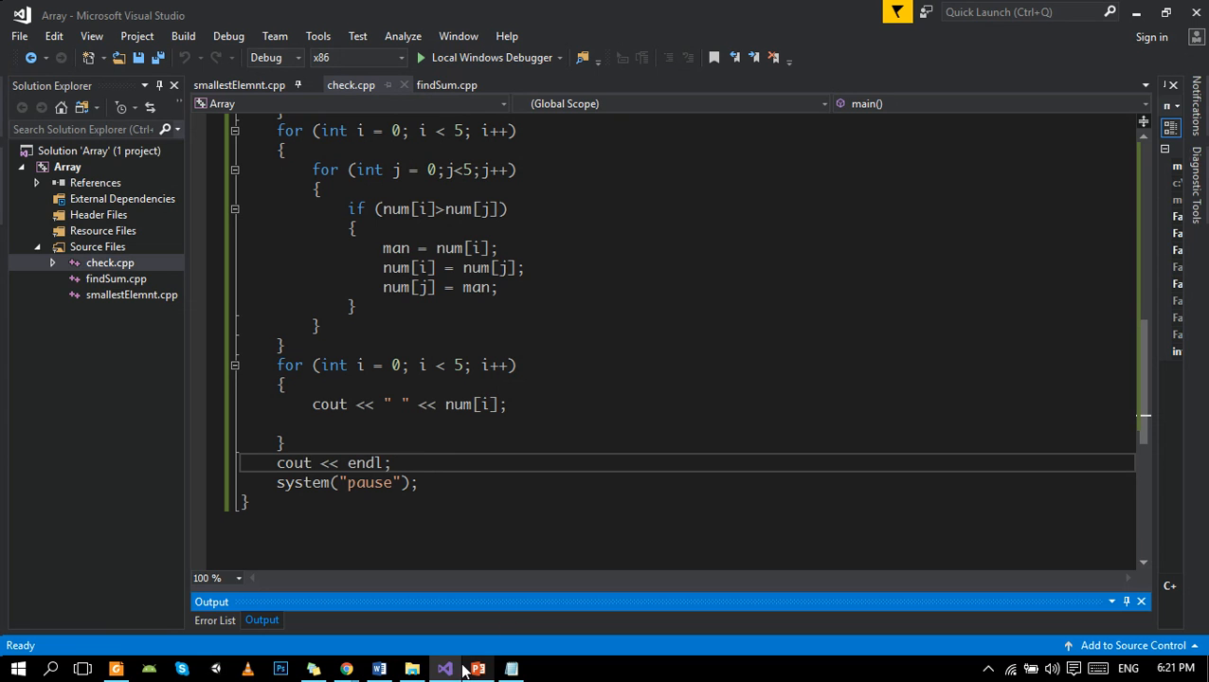
{"action": "left_click", "coordinate": [476, 670]}
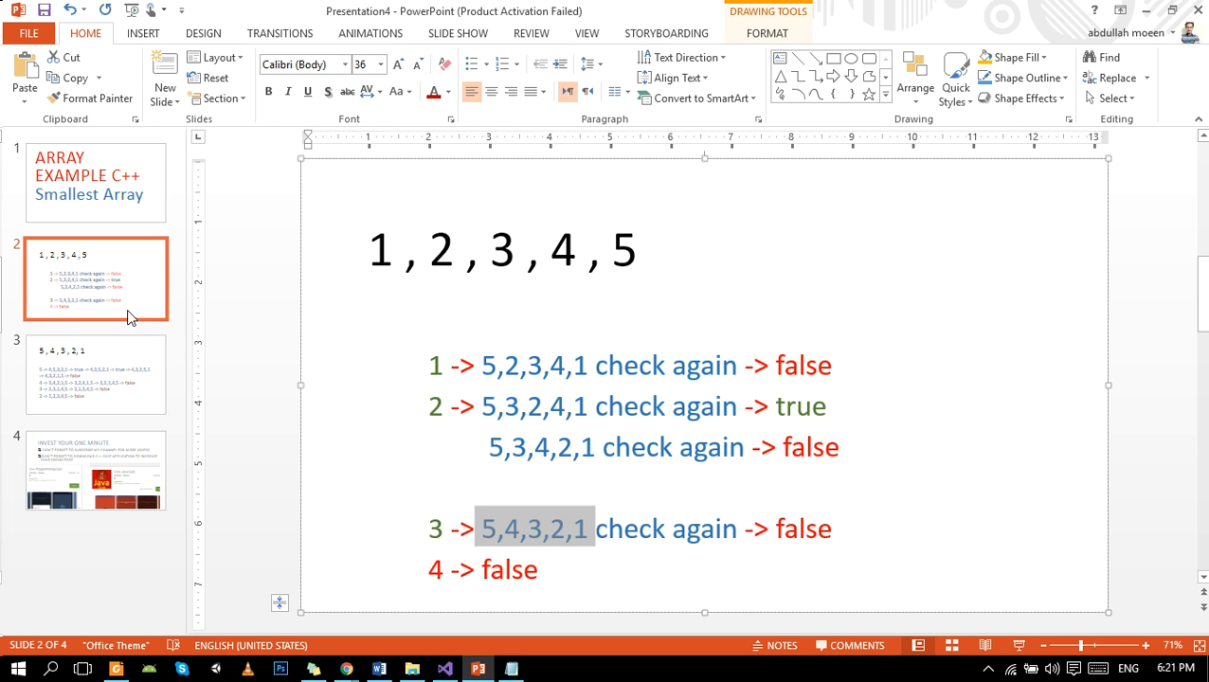
{"action": "mouse_move", "coordinate": [128, 316]}
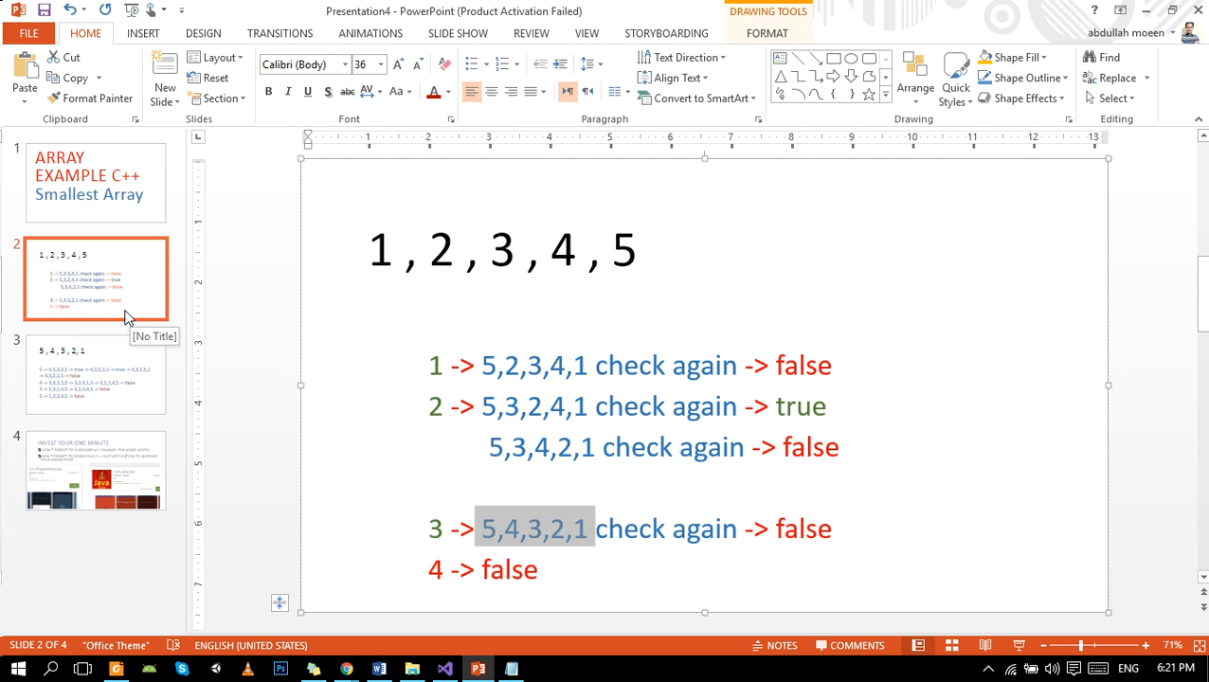
{"action": "mouse_move", "coordinate": [180, 393]}
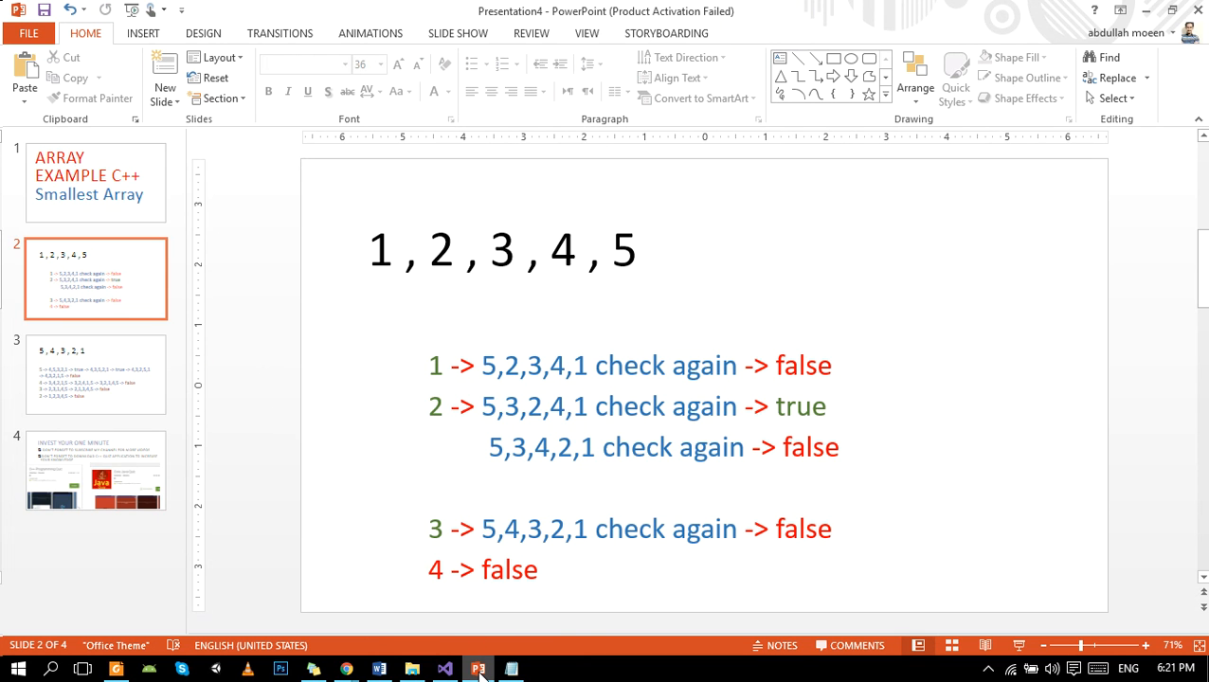
{"action": "left_click", "coordinate": [444, 669]}
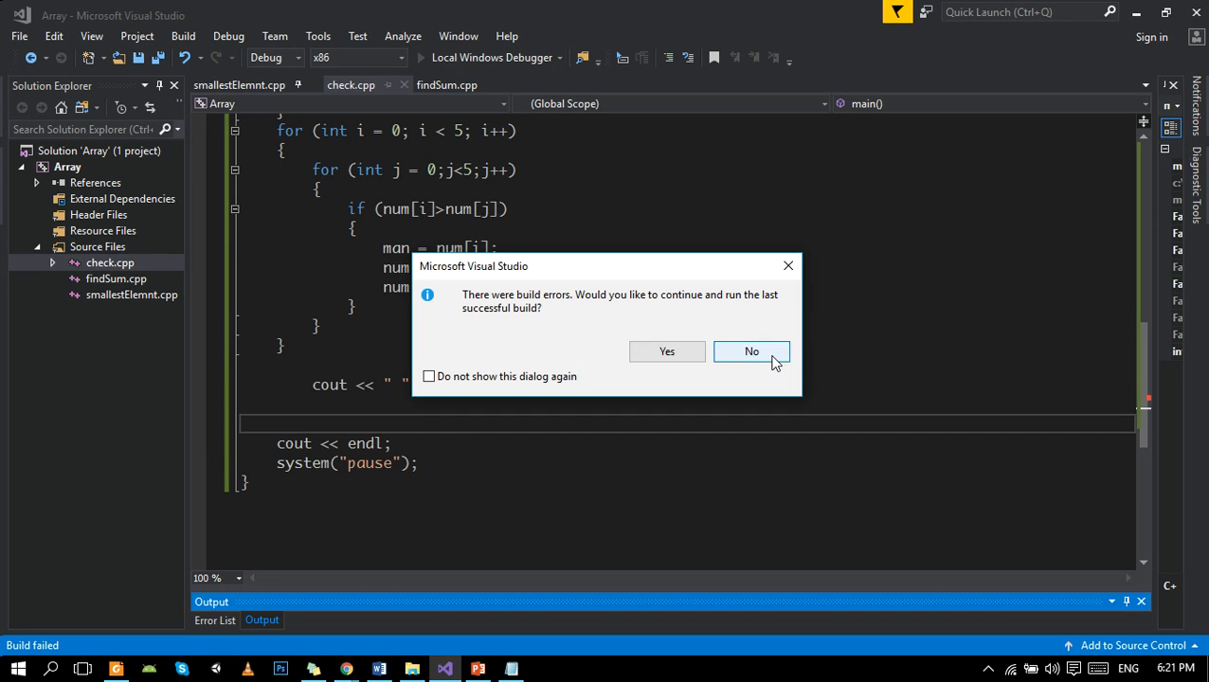
Decline the last successful build, declare int i = 0 in main, and close the console showing 5.
{"action": "left_click", "coordinate": [752, 351]}
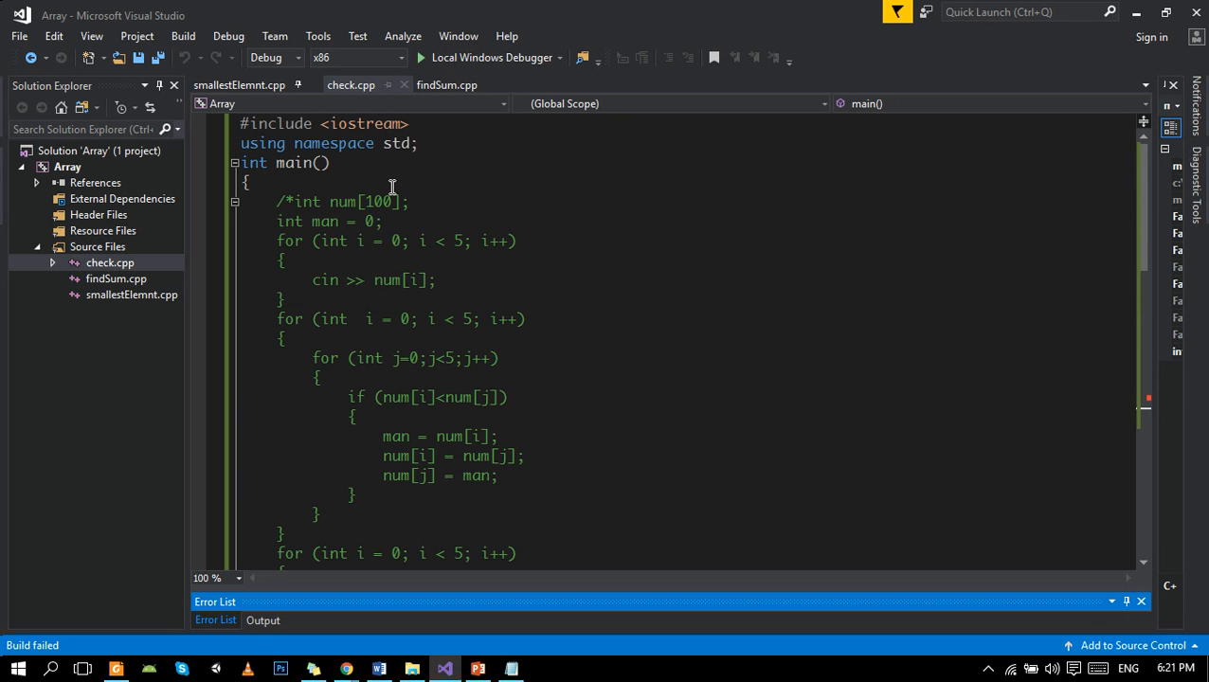
{"action": "type", "text": "int"}
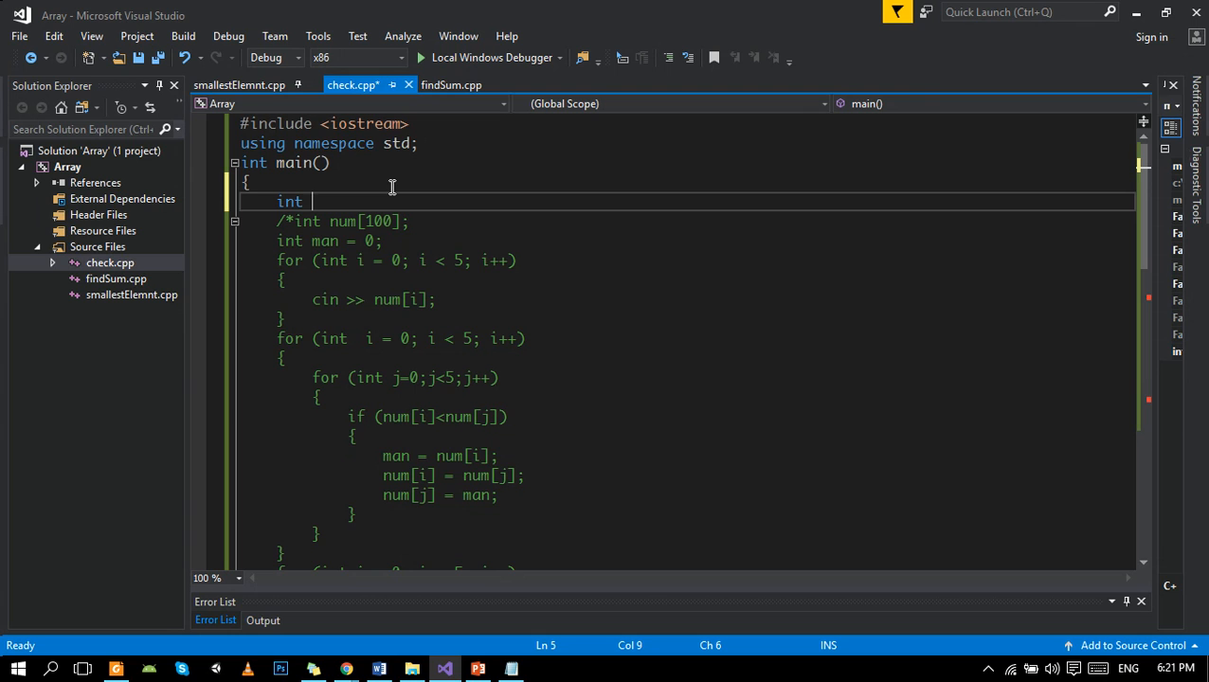
{"action": "type", "text": "i="}
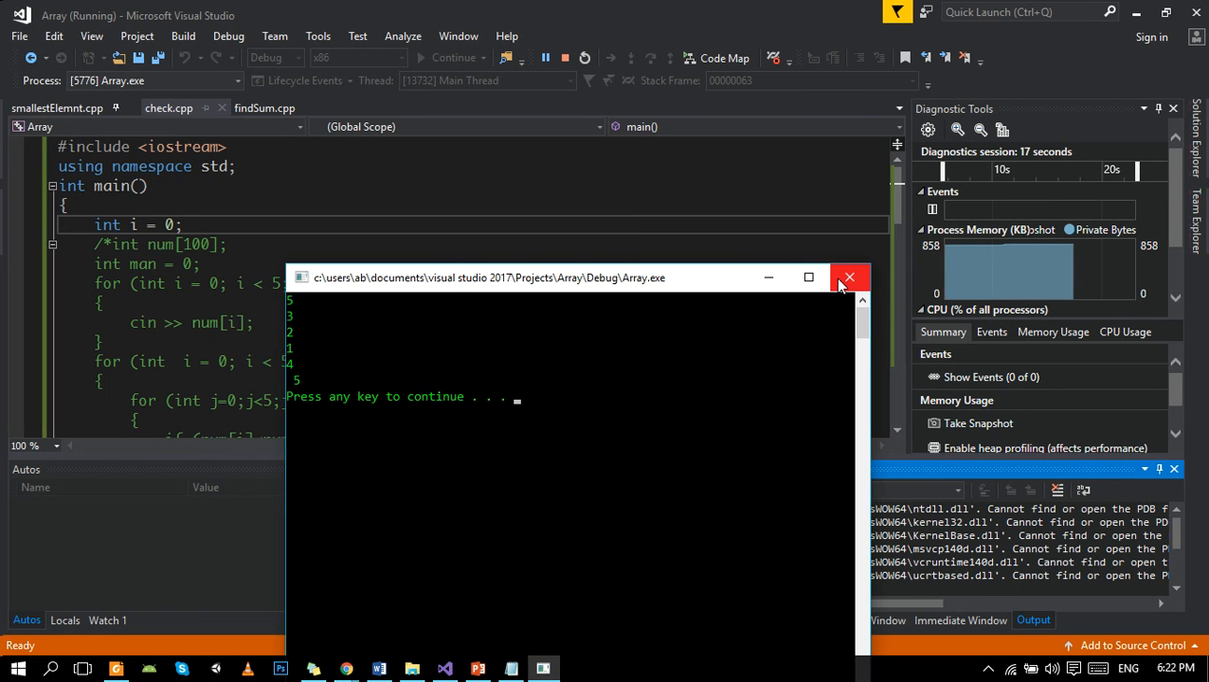
{"action": "left_click", "coordinate": [849, 277]}
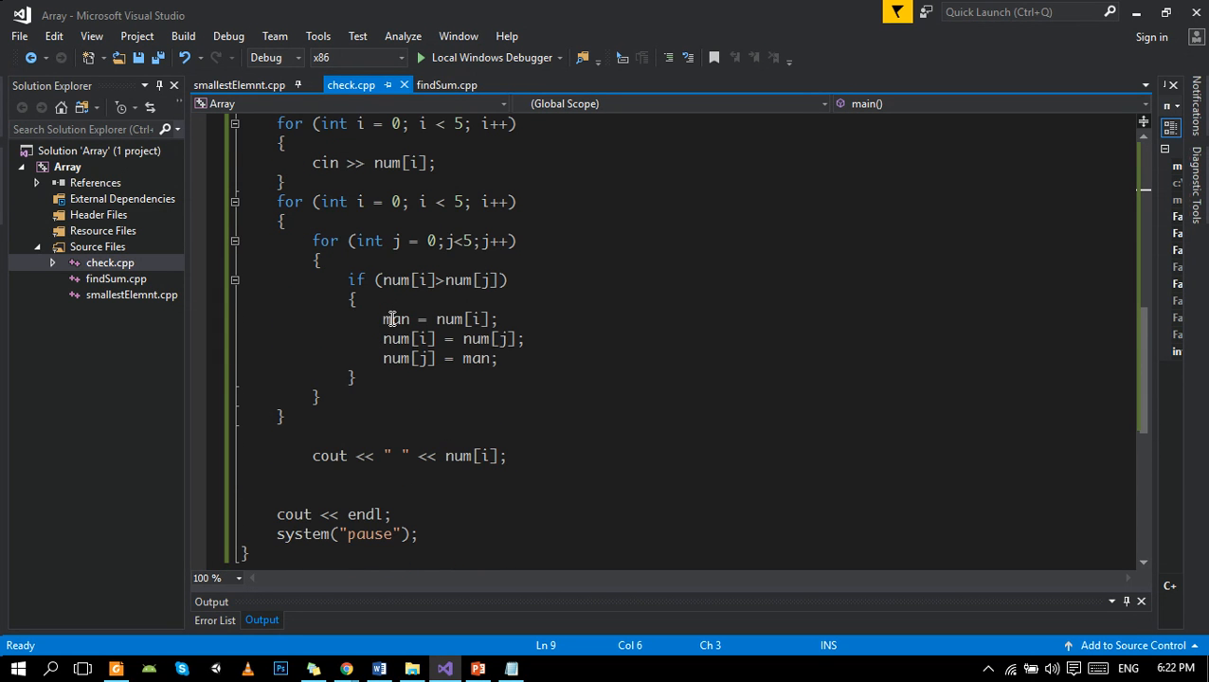
Restore the comparison to num[i] < num[j] and run check.cpp with Local Windows Debugger.
{"action": "left_click", "coordinate": [445, 280]}
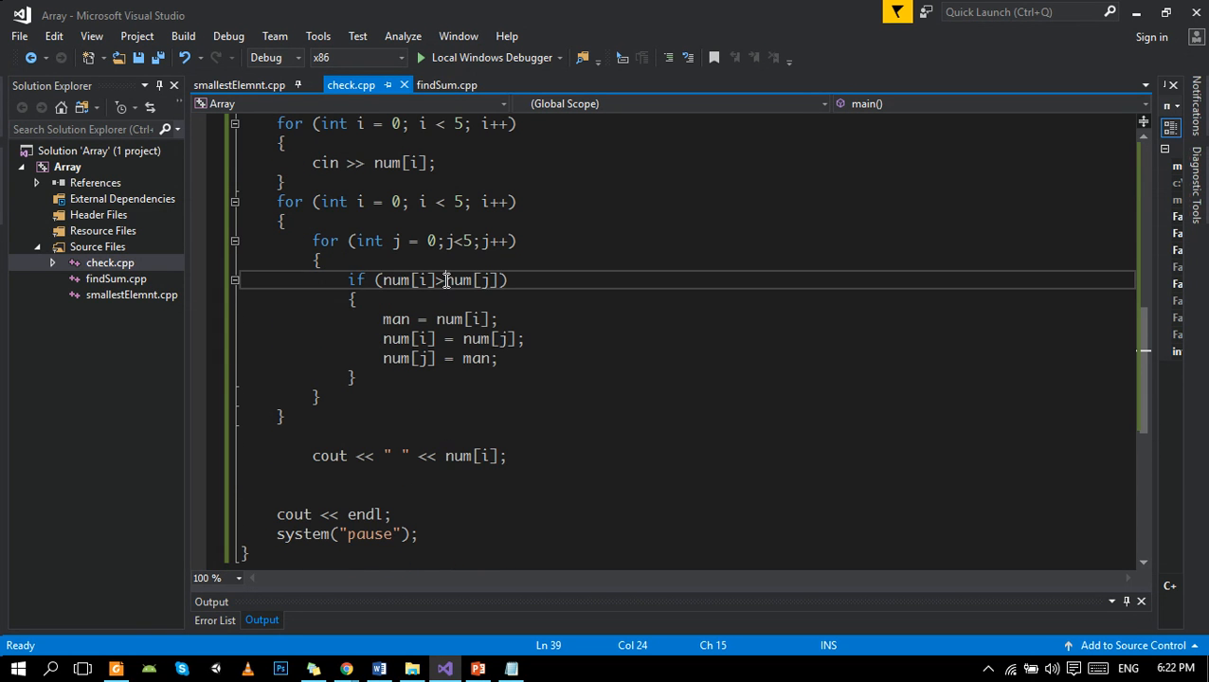
{"action": "double_click", "coordinate": [395, 280]}
{"action": "type", "text": "<"}
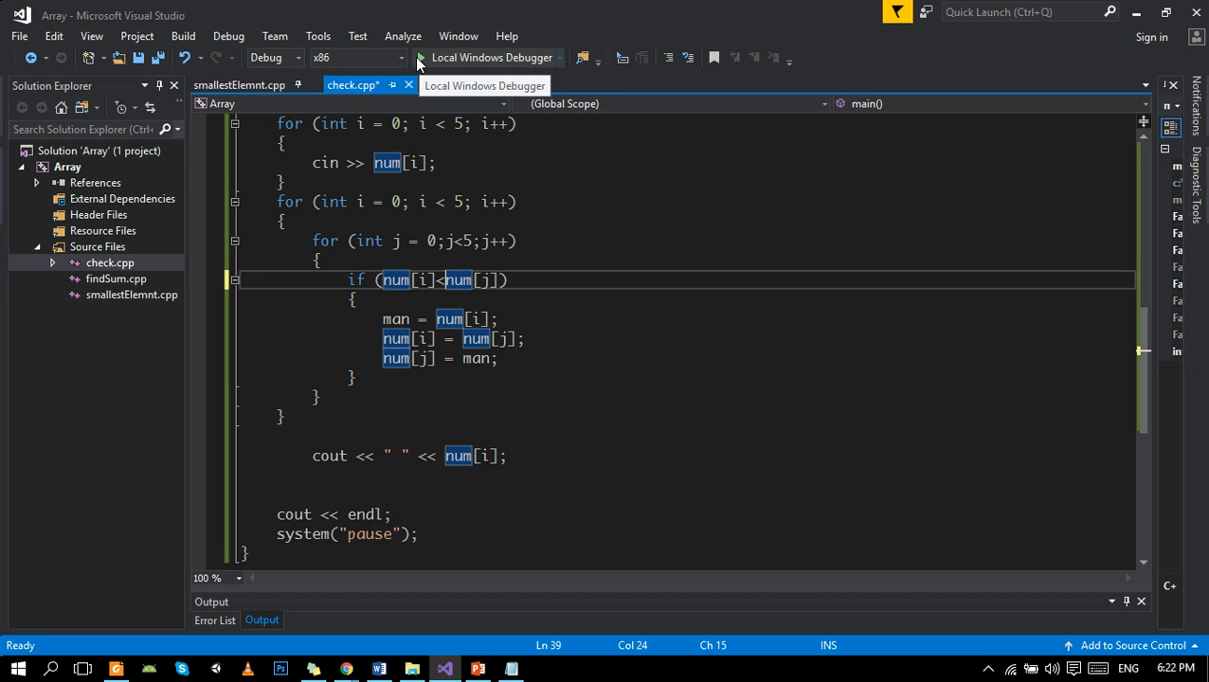
{"action": "left_click", "coordinate": [491, 57]}
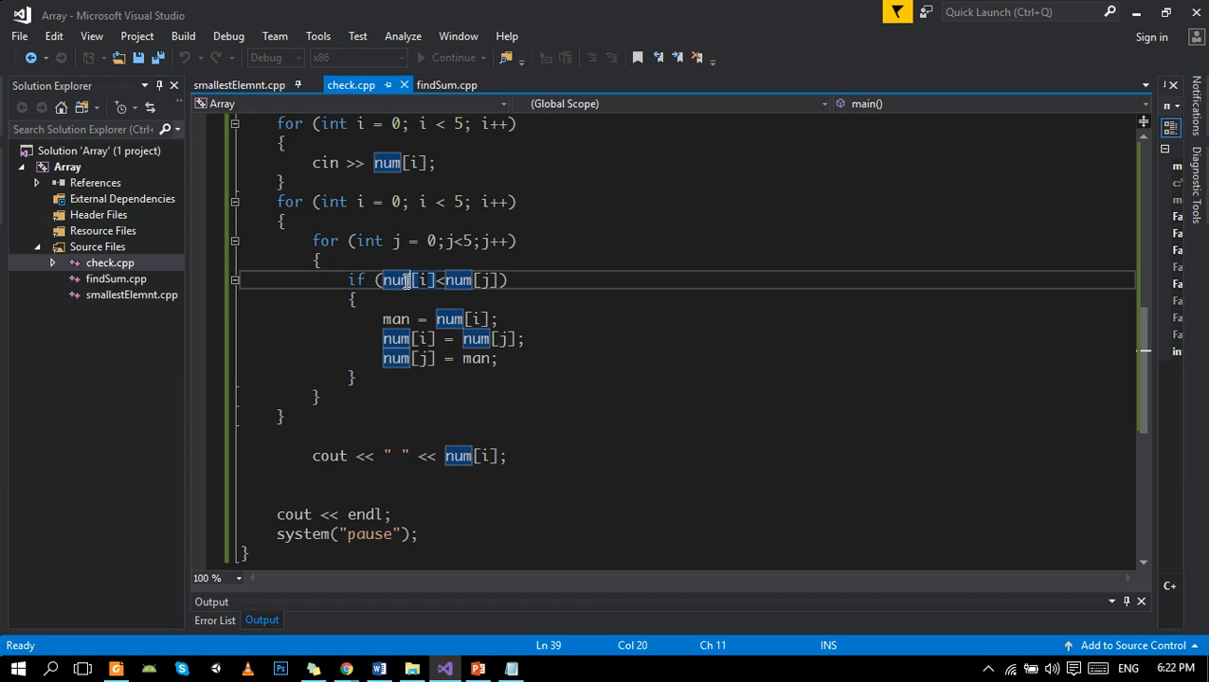
Show PowerPoint slide 4 urging viewers to subscribe and download the C++ quiz app.
{"action": "left_click", "coordinate": [478, 669]}
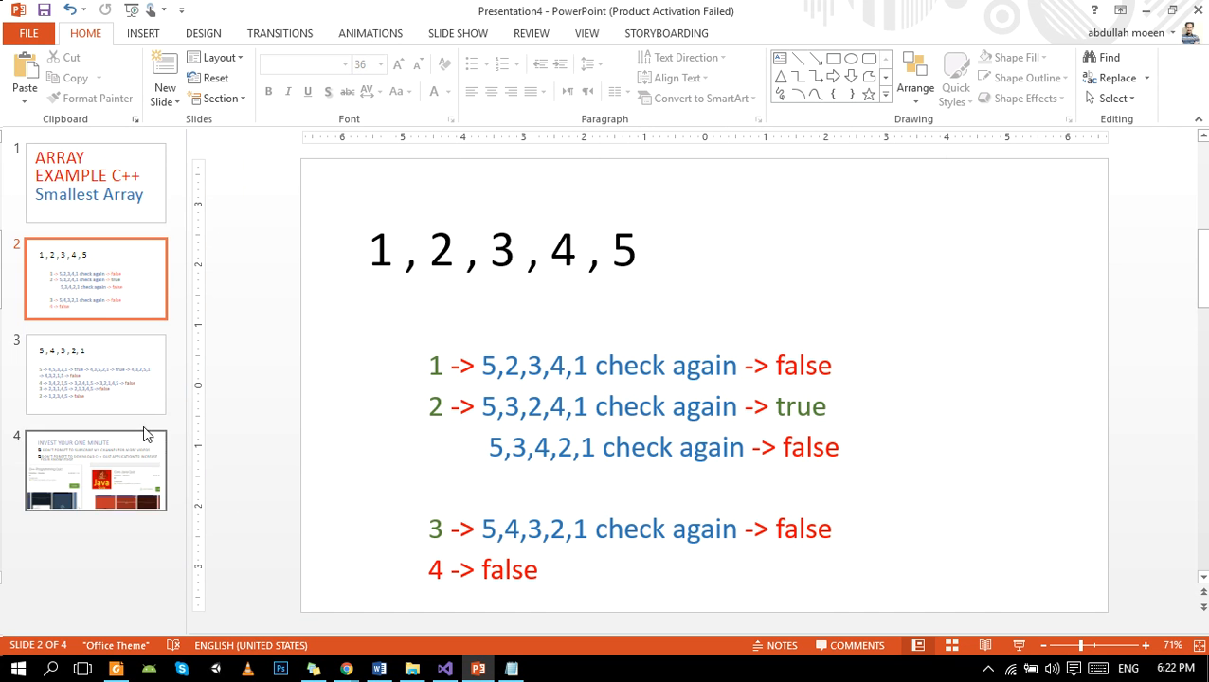
{"action": "mouse_move", "coordinate": [123, 488]}
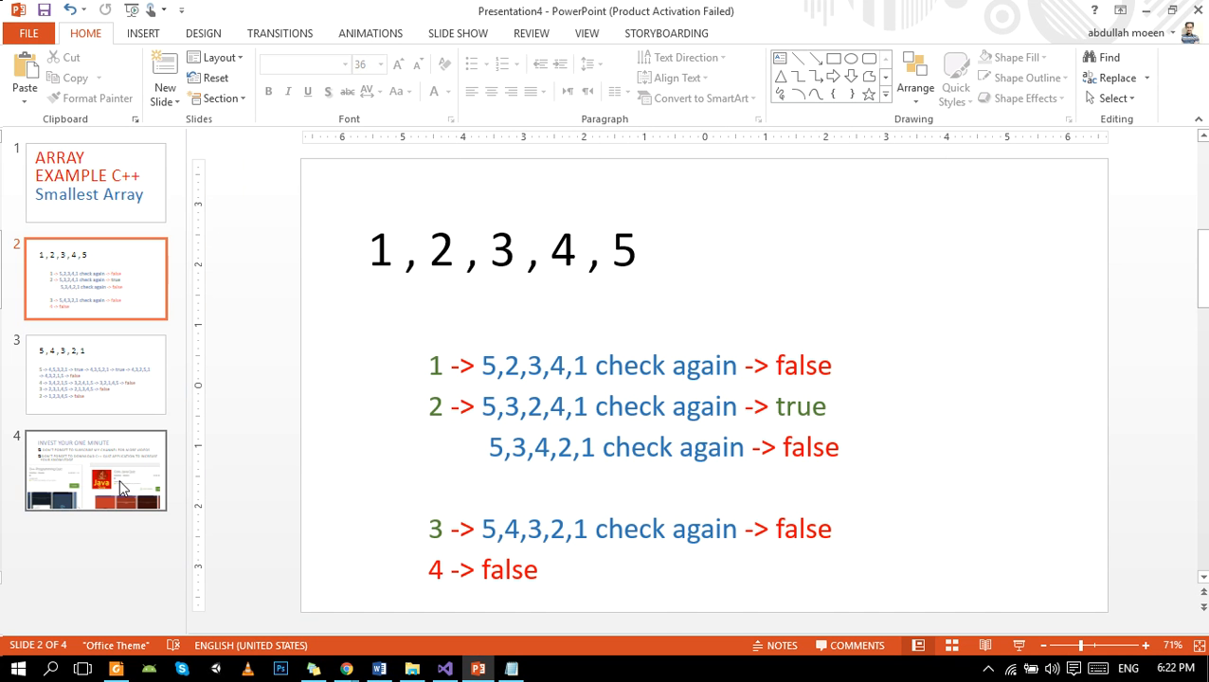
{"action": "left_click", "coordinate": [95, 471]}
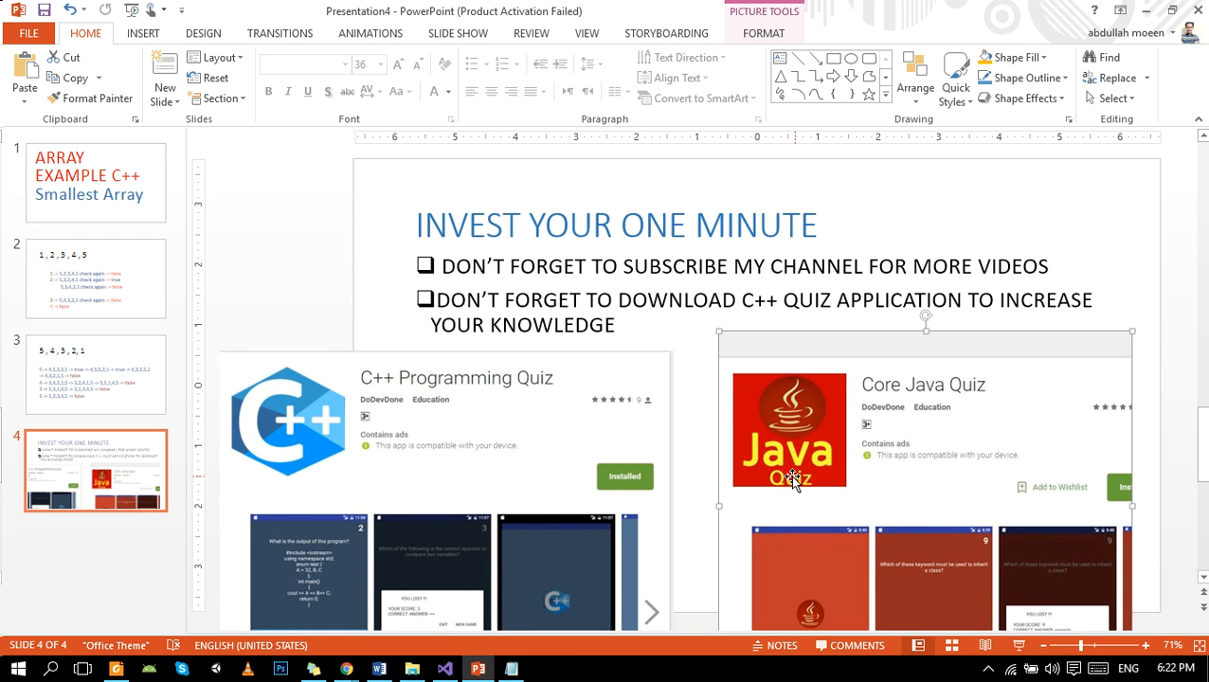
{"action": "mouse_move", "coordinate": [298, 330]}
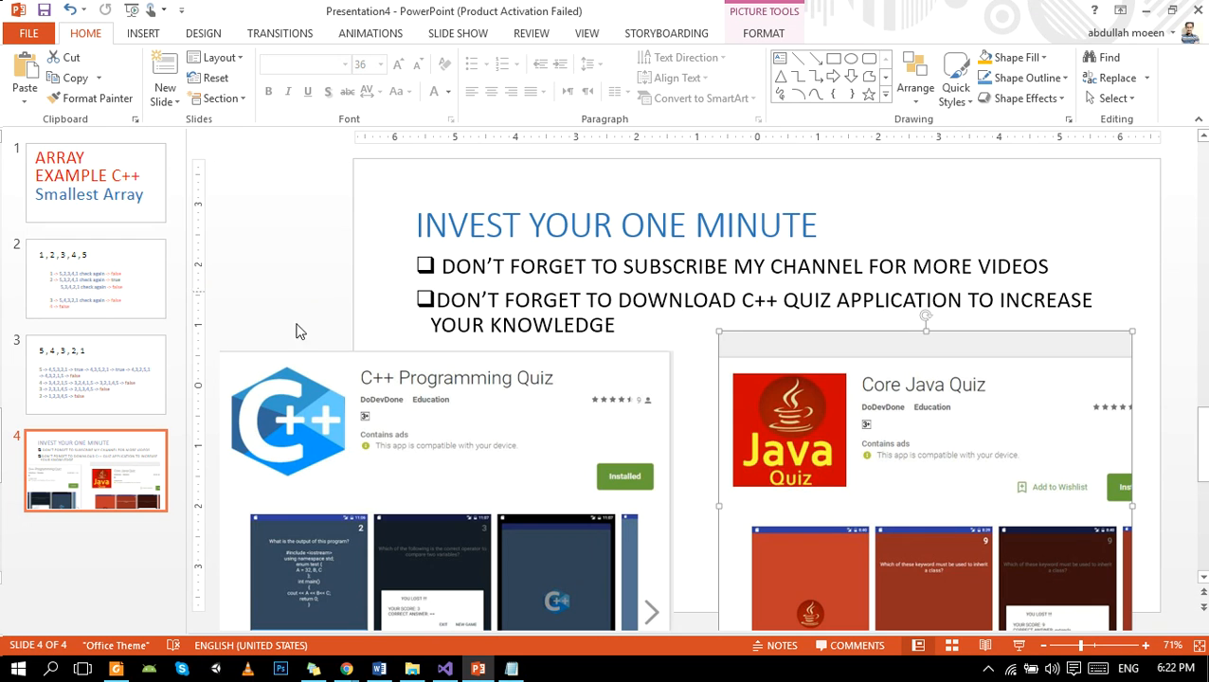
{"action": "mouse_move", "coordinate": [407, 635]}
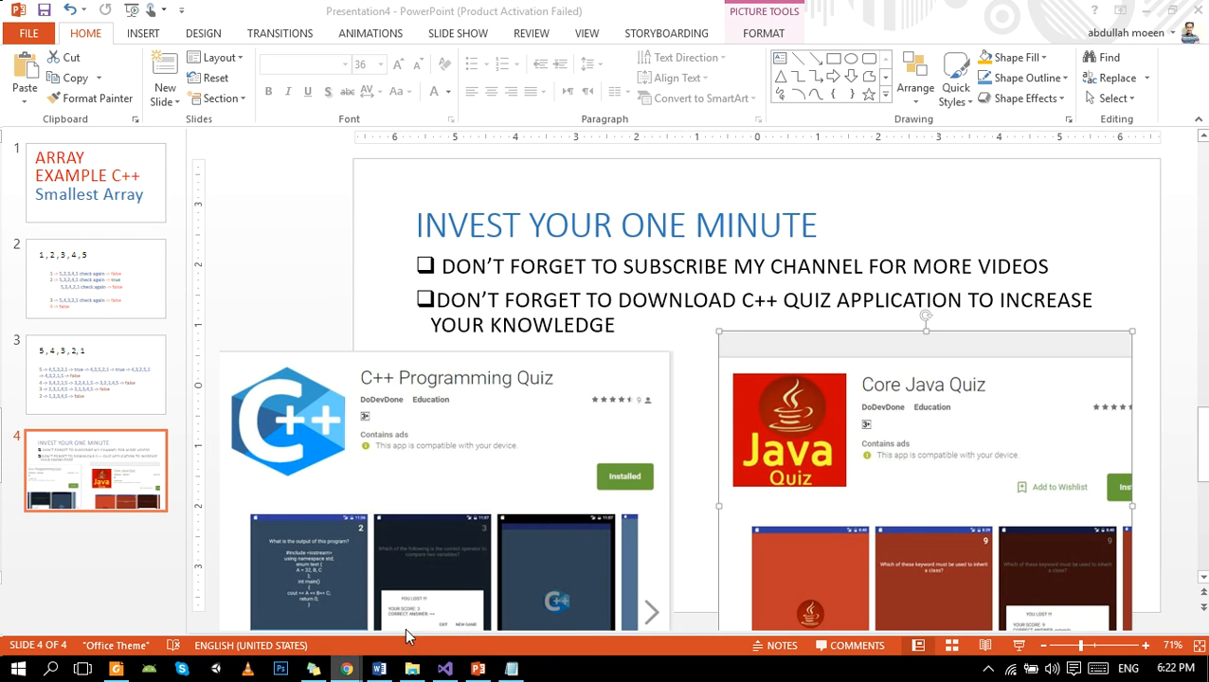
{"action": "mouse_move", "coordinate": [396, 391]}
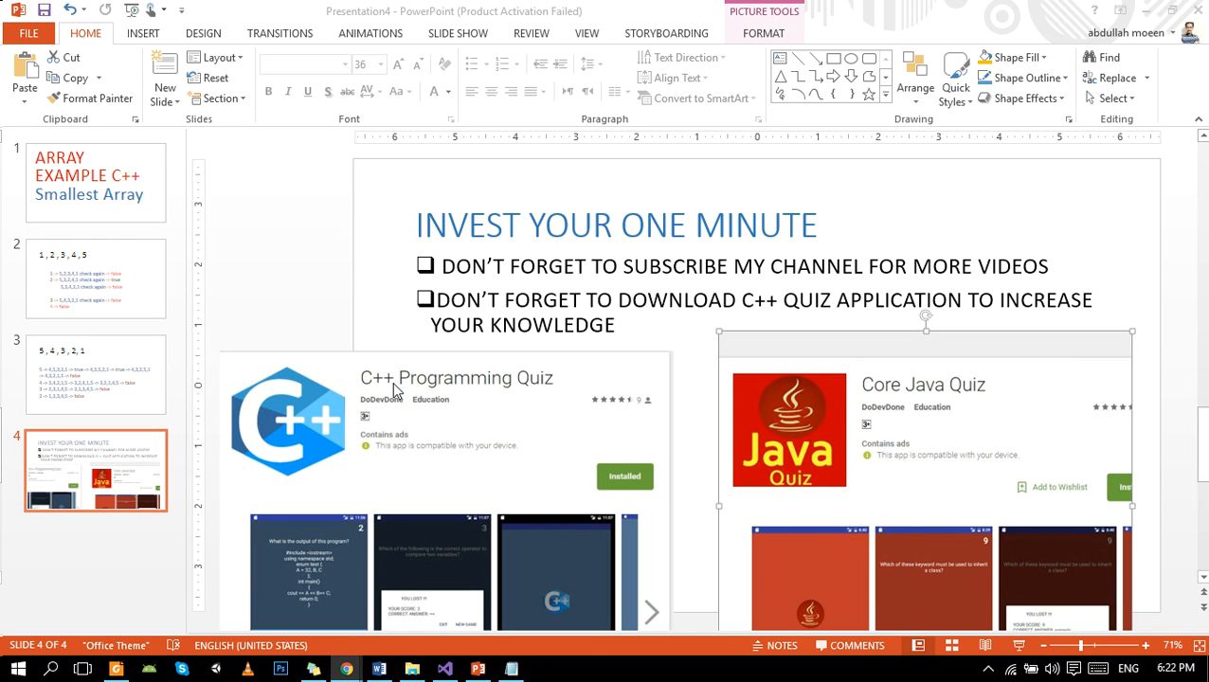
{"action": "mouse_move", "coordinate": [505, 422]}
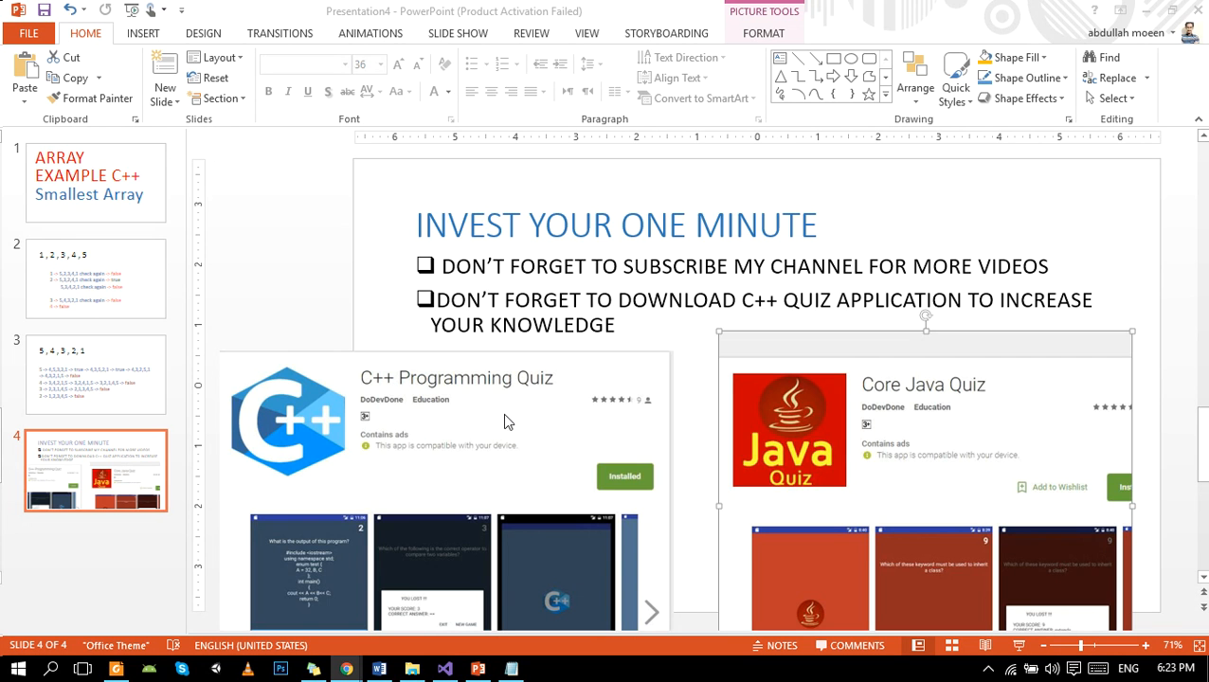